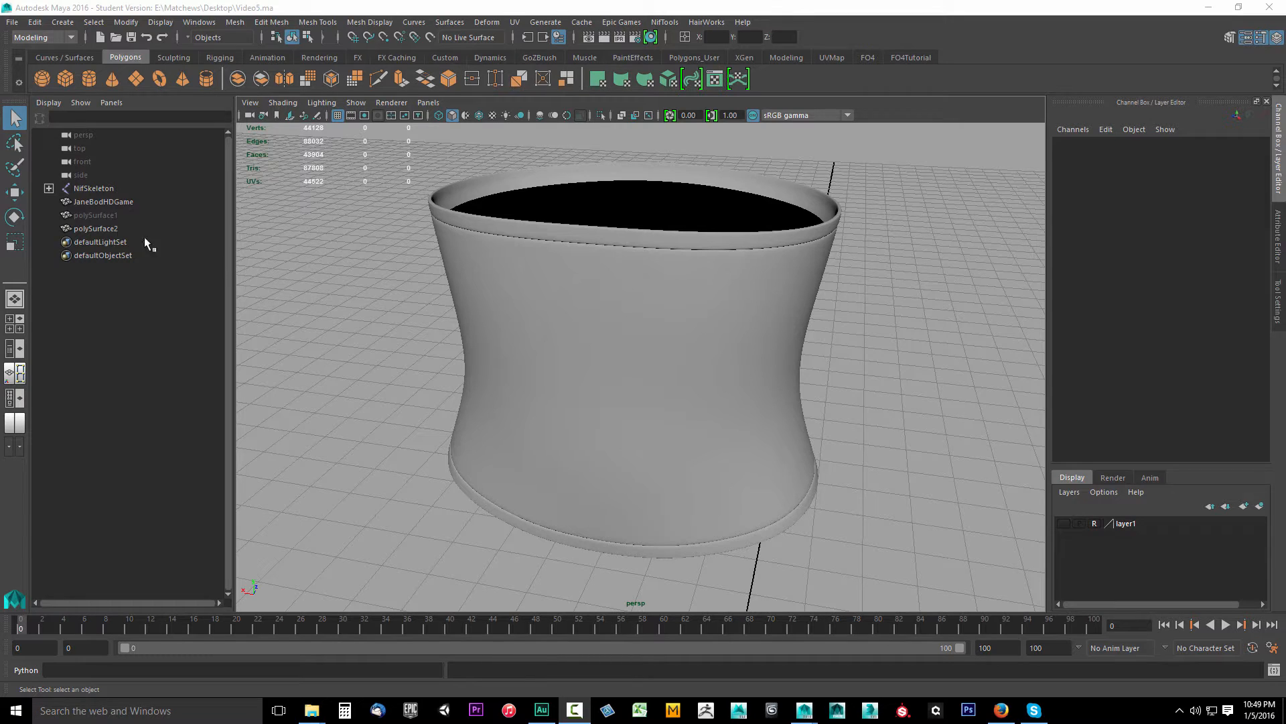
- Rename polySurface1 to LowPoly and polySurface2 to HighPoly in the Outliner
left_click(95, 215)
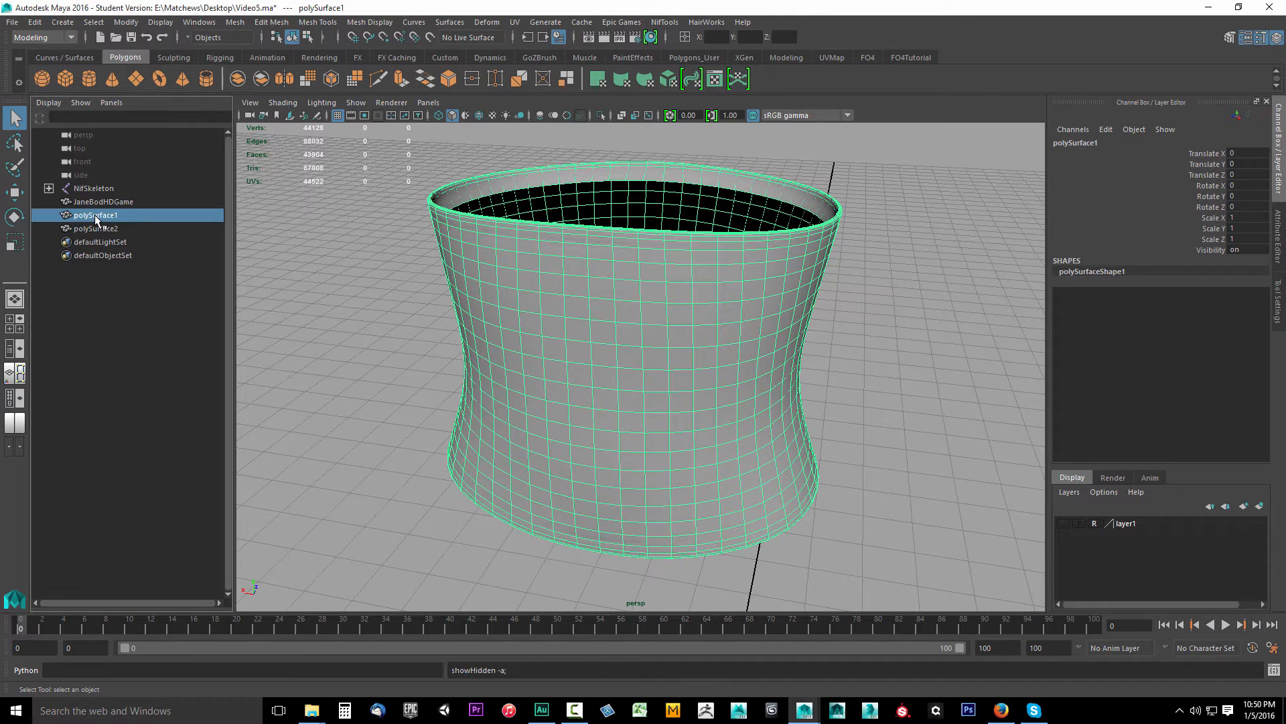
double_click(96, 215)
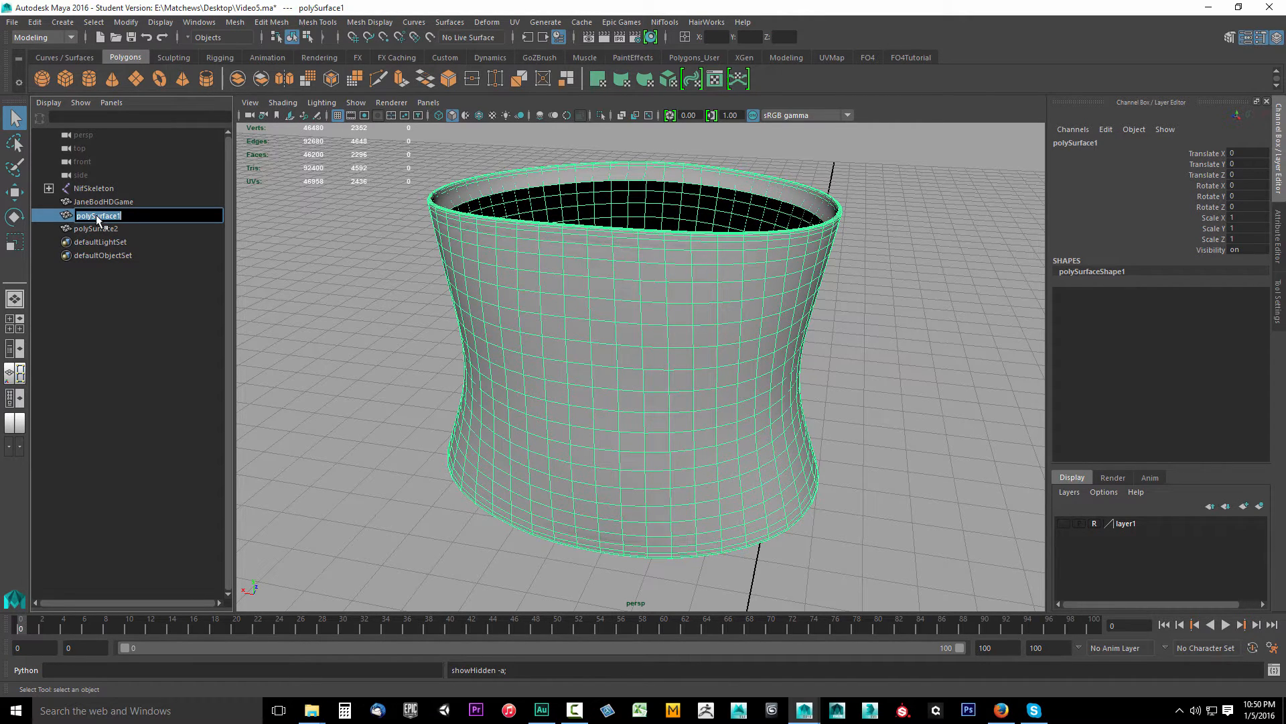
type("GameObj")
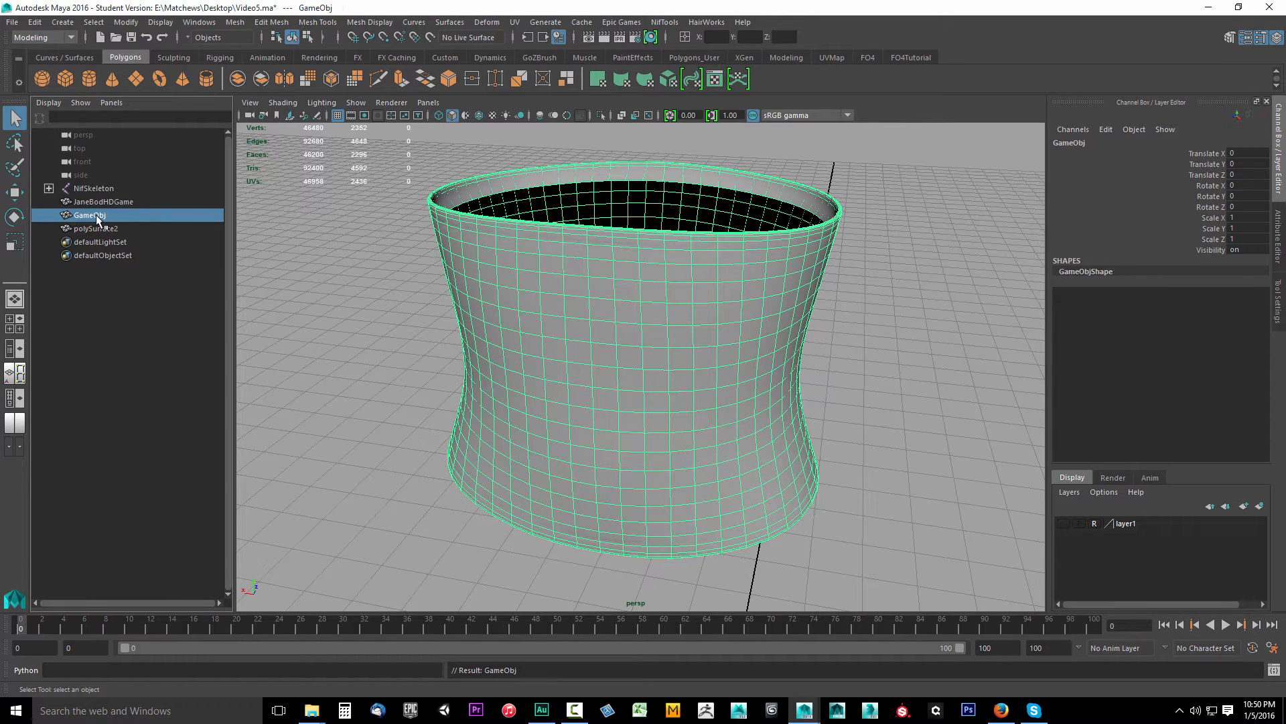
left_click(92, 228)
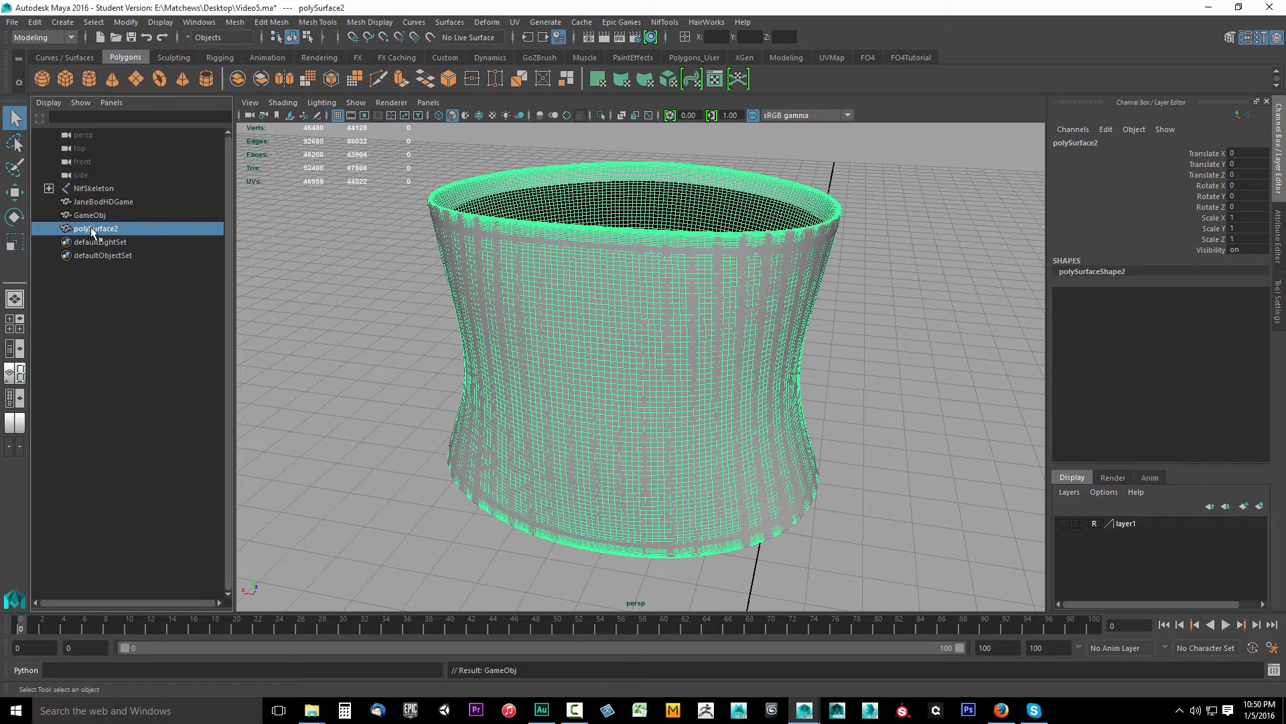
double_click(97, 228)
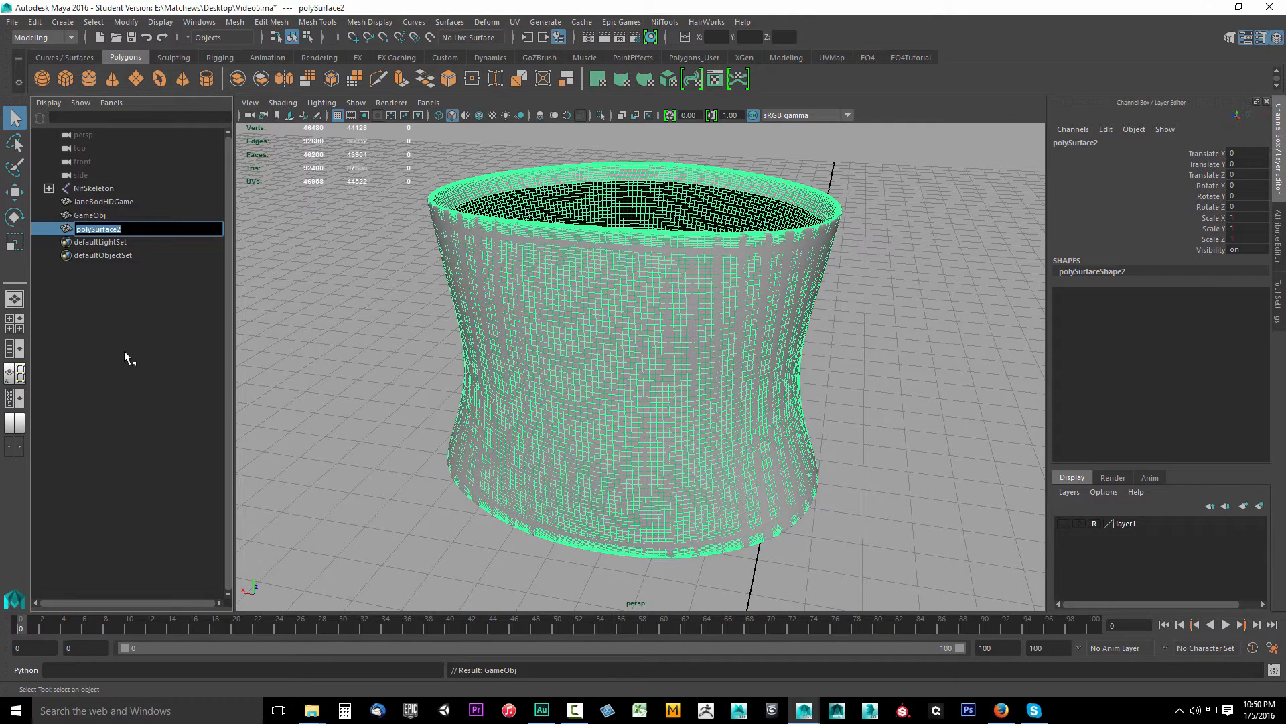
type("HighPoly")
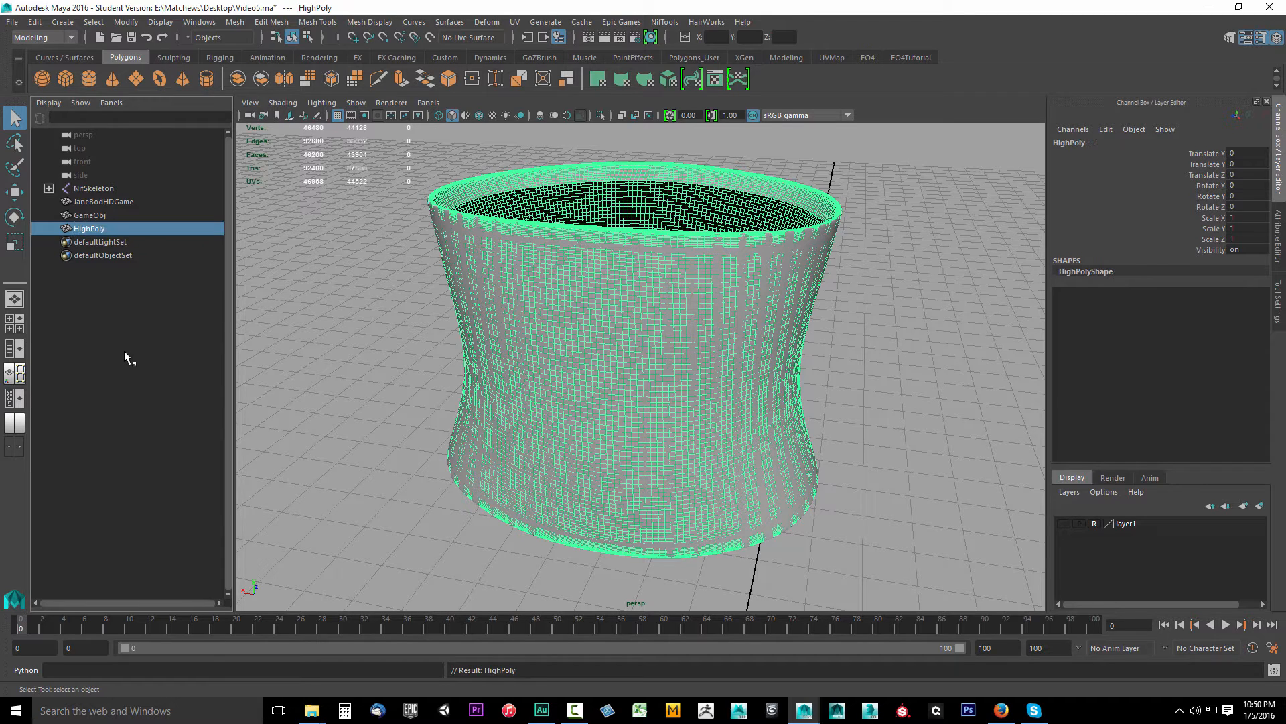
left_click(85, 215)
type("LowPoly")
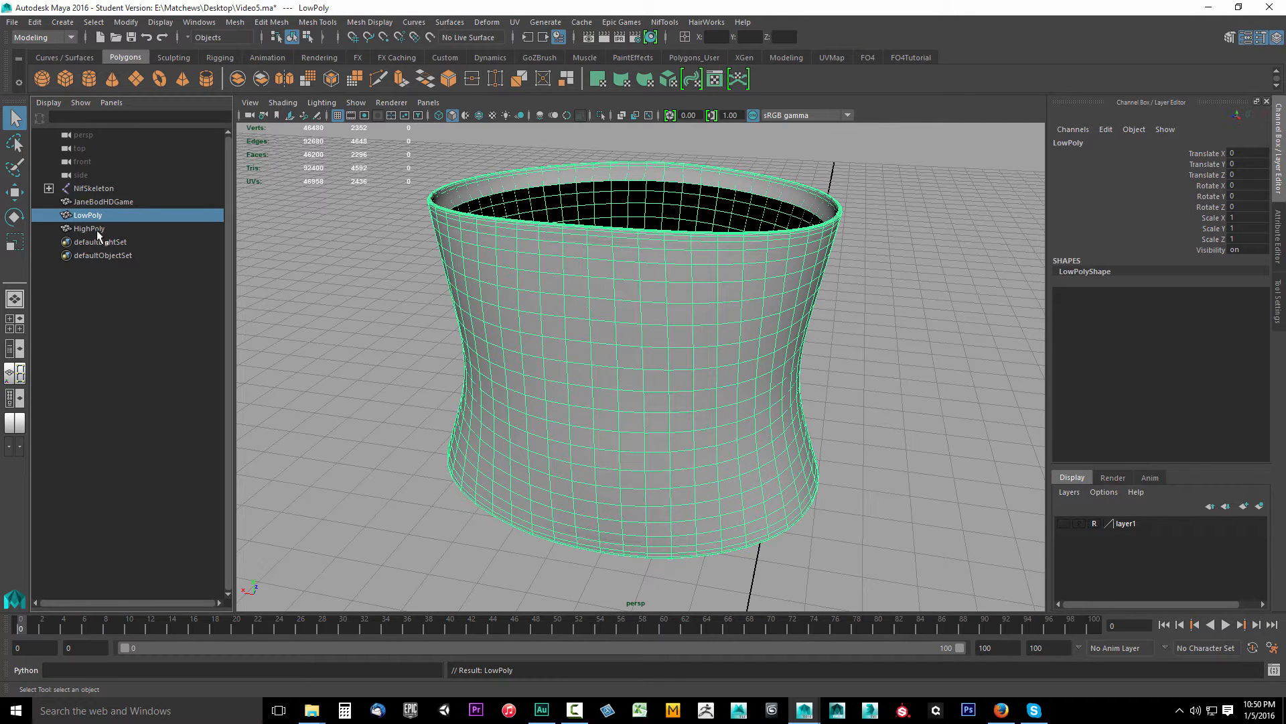
left_click(87, 228)
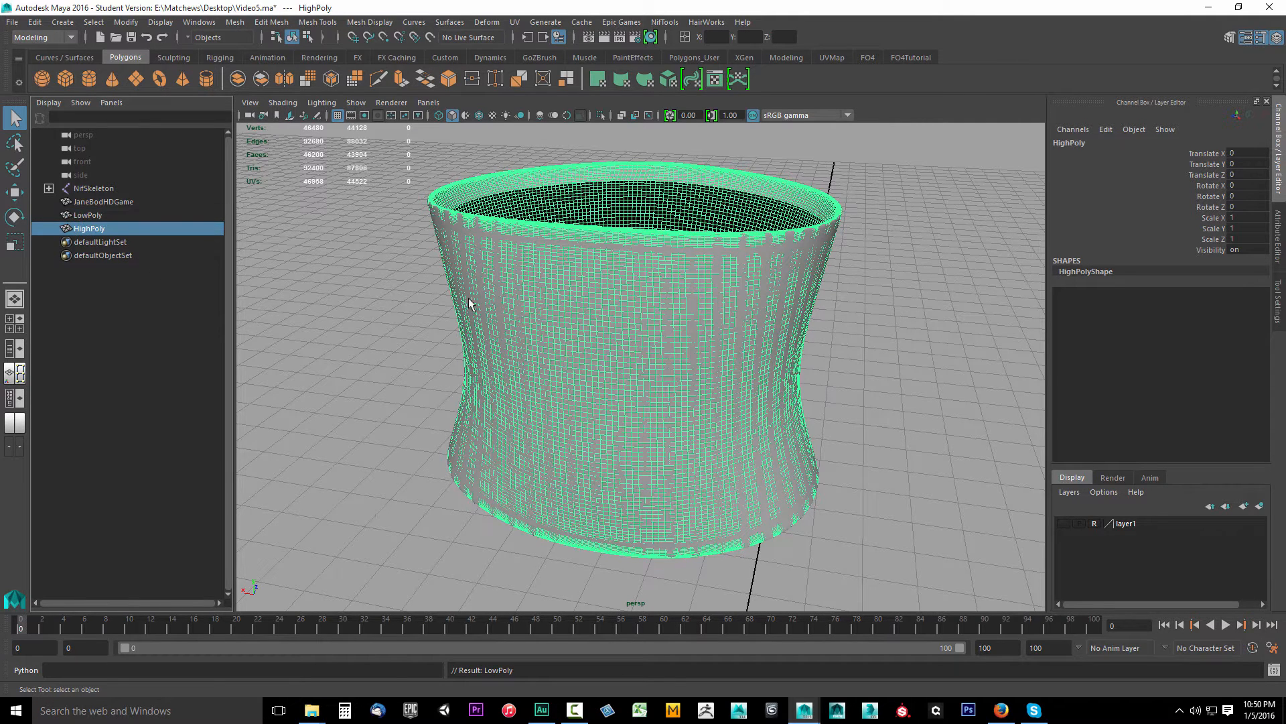
left_click(85, 215)
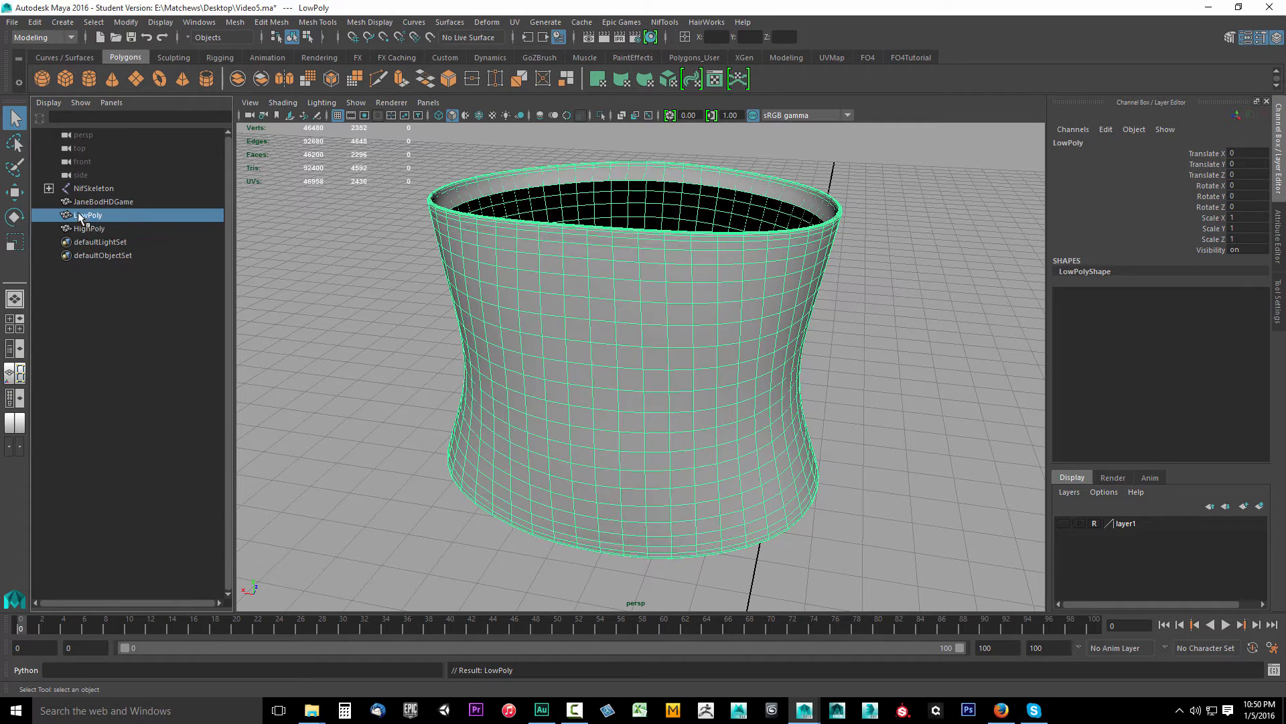
- Switch to the Rendering menu set and open Lighting/Shading > Transfer Maps
left_click(30, 37)
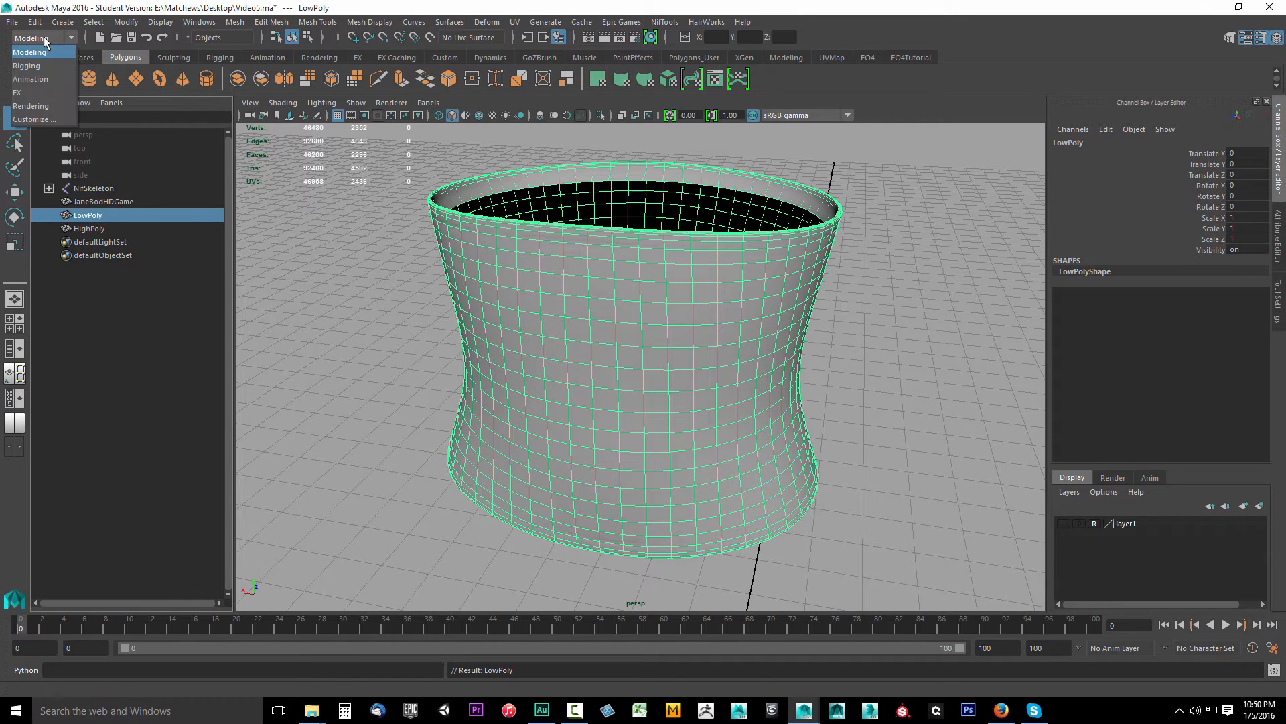
mouse_move(30, 106)
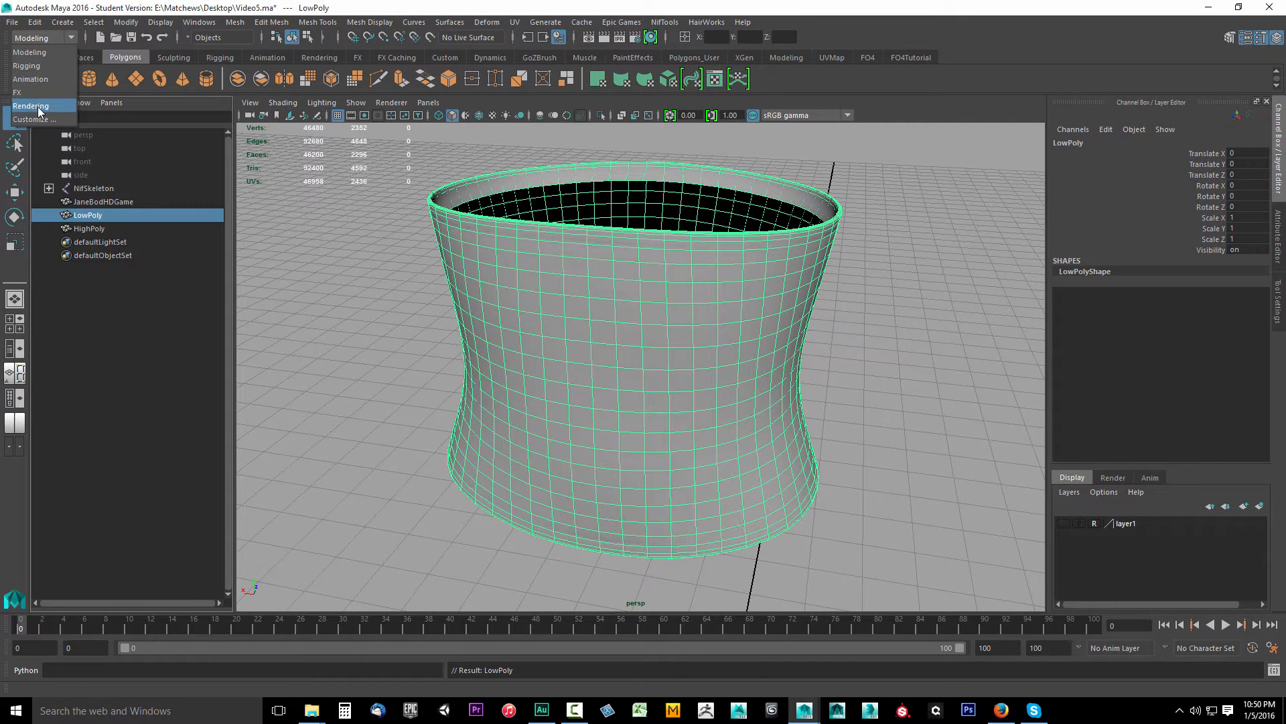
left_click(31, 106)
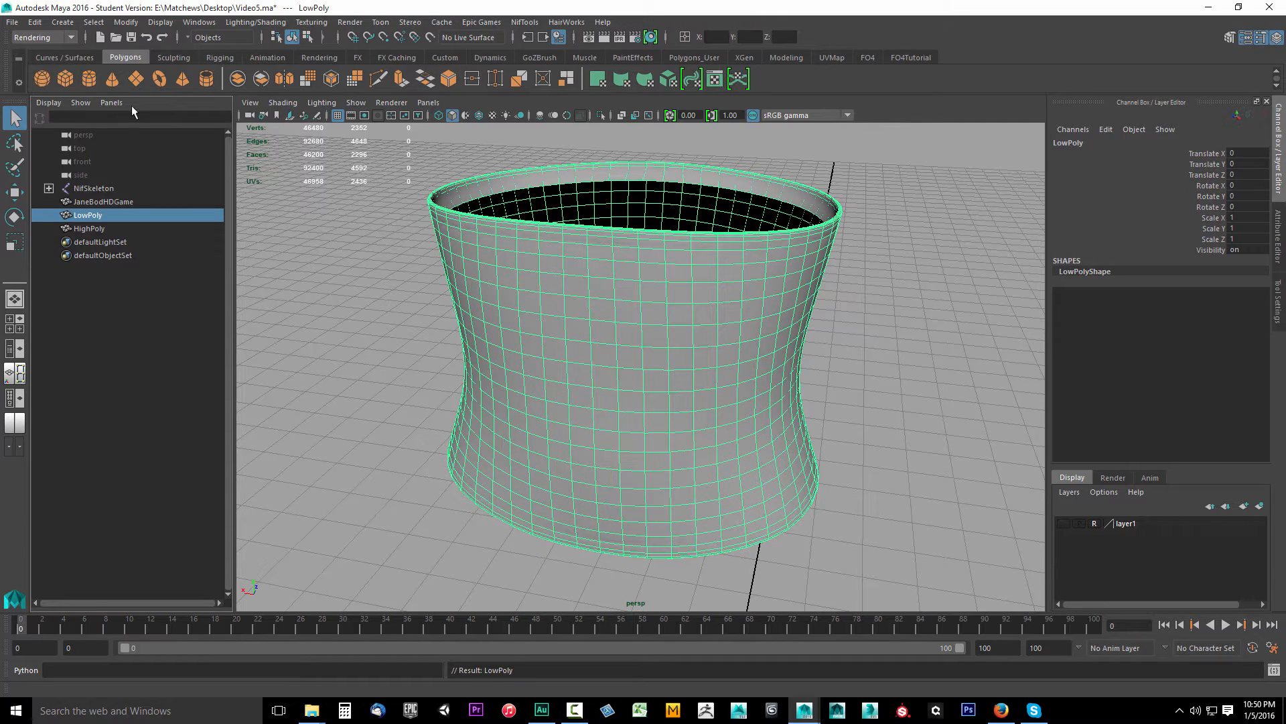
left_click(256, 21)
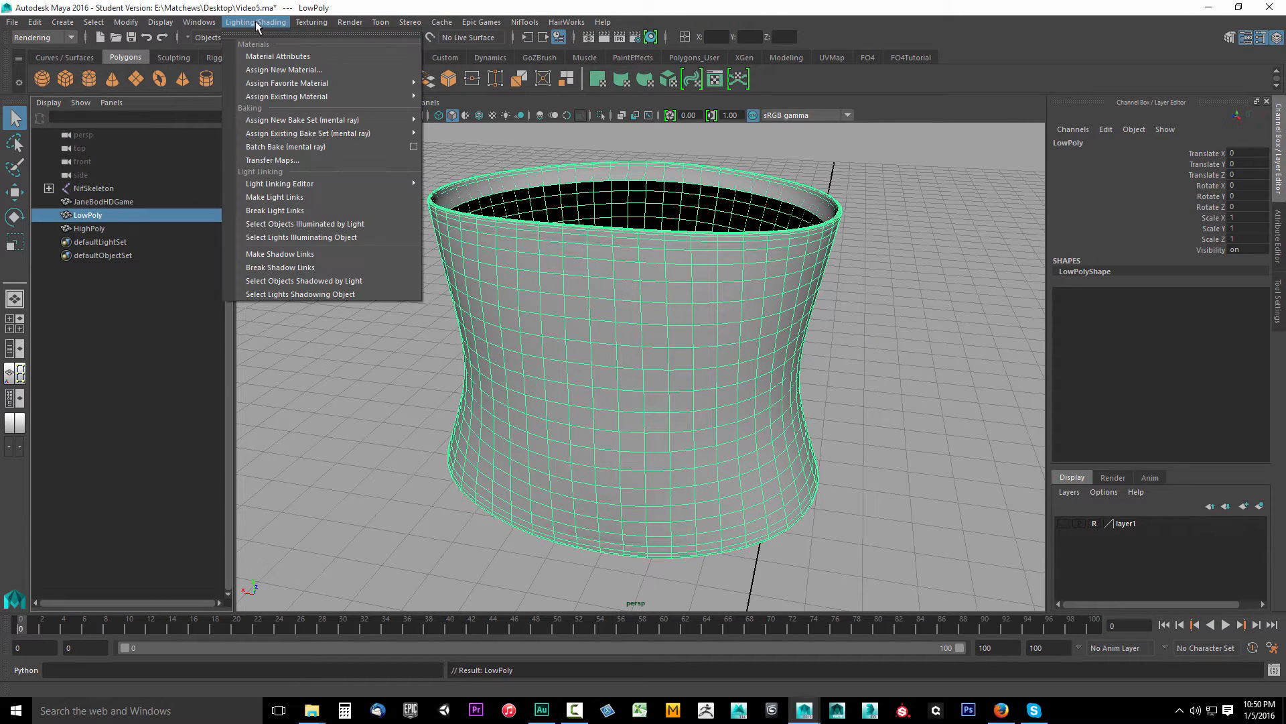
mouse_move(284, 160)
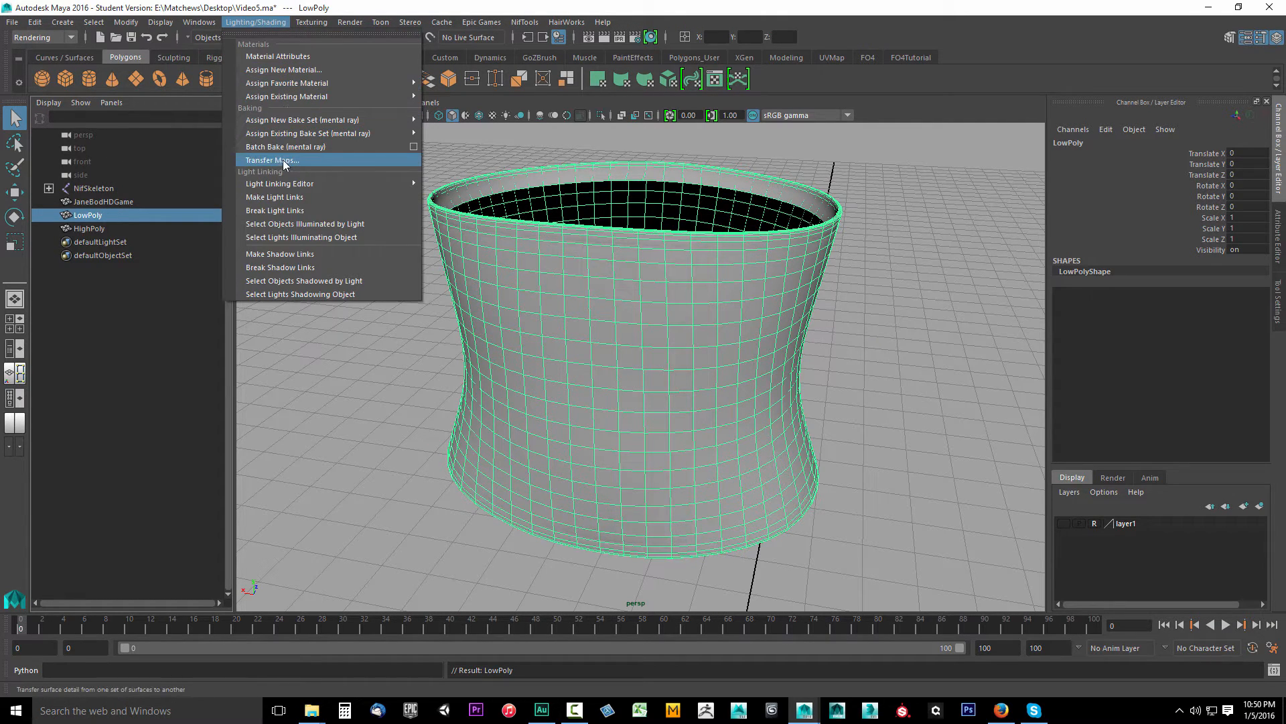
left_click(271, 160)
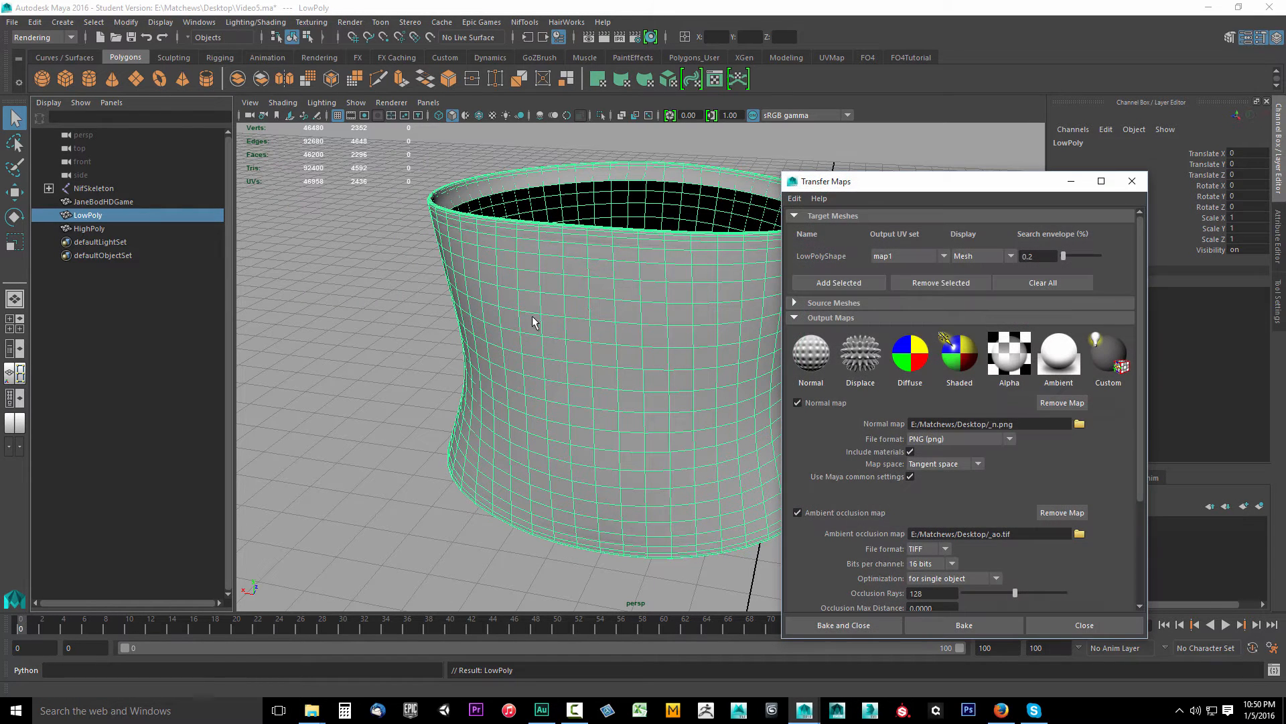
- Enable Connect maps to shader, expand Source Meshes, and select HighPoly as the source
left_click_drag(826, 181, 529, 160)
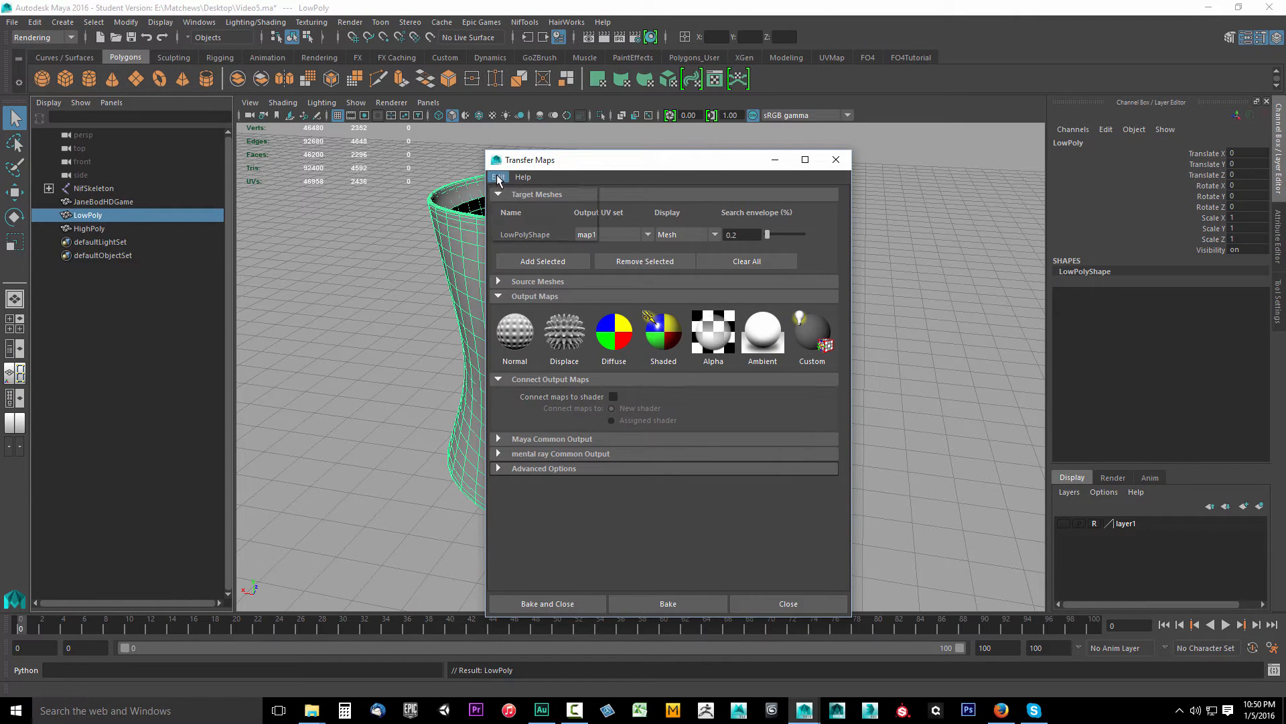
left_click(613, 397)
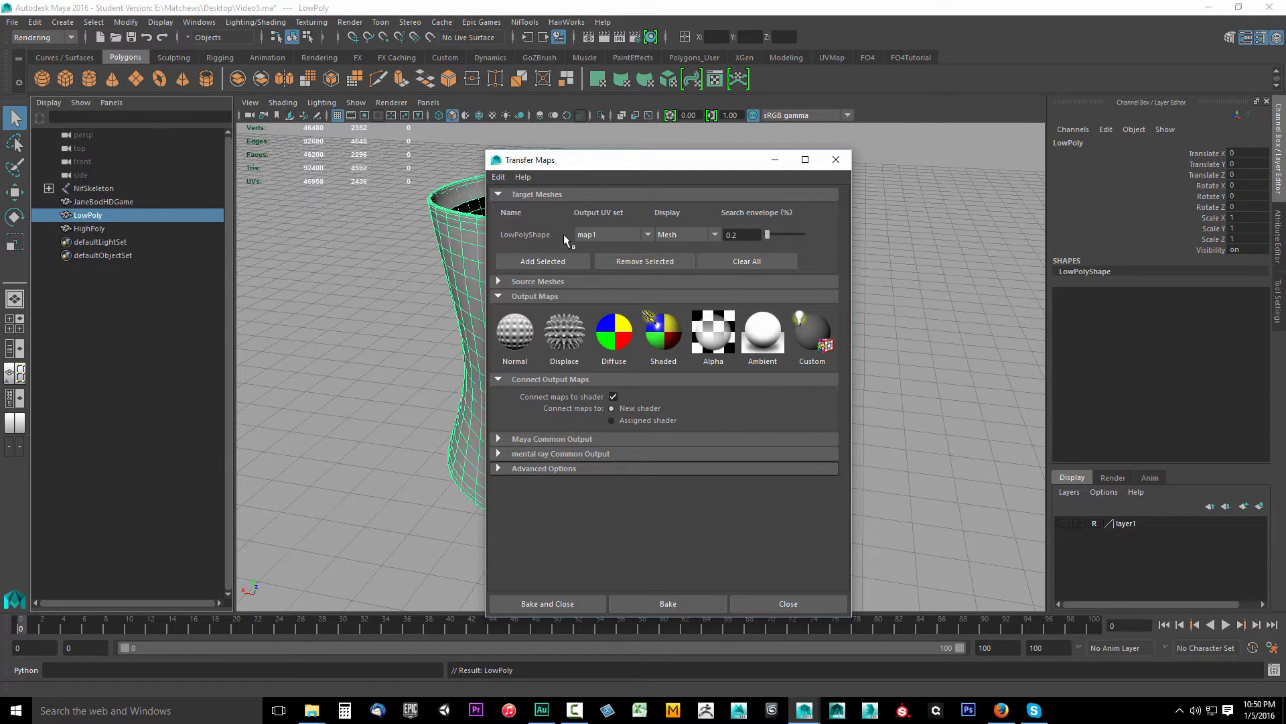
left_click(499, 281)
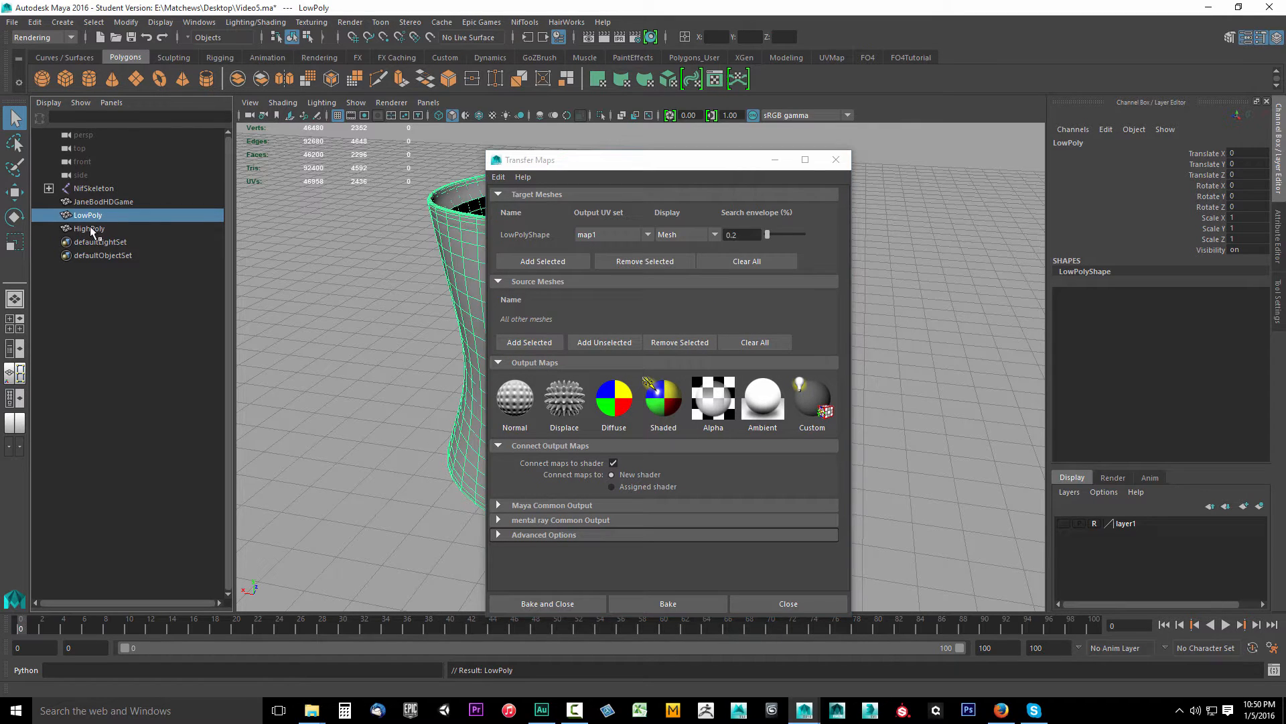
left_click(90, 228)
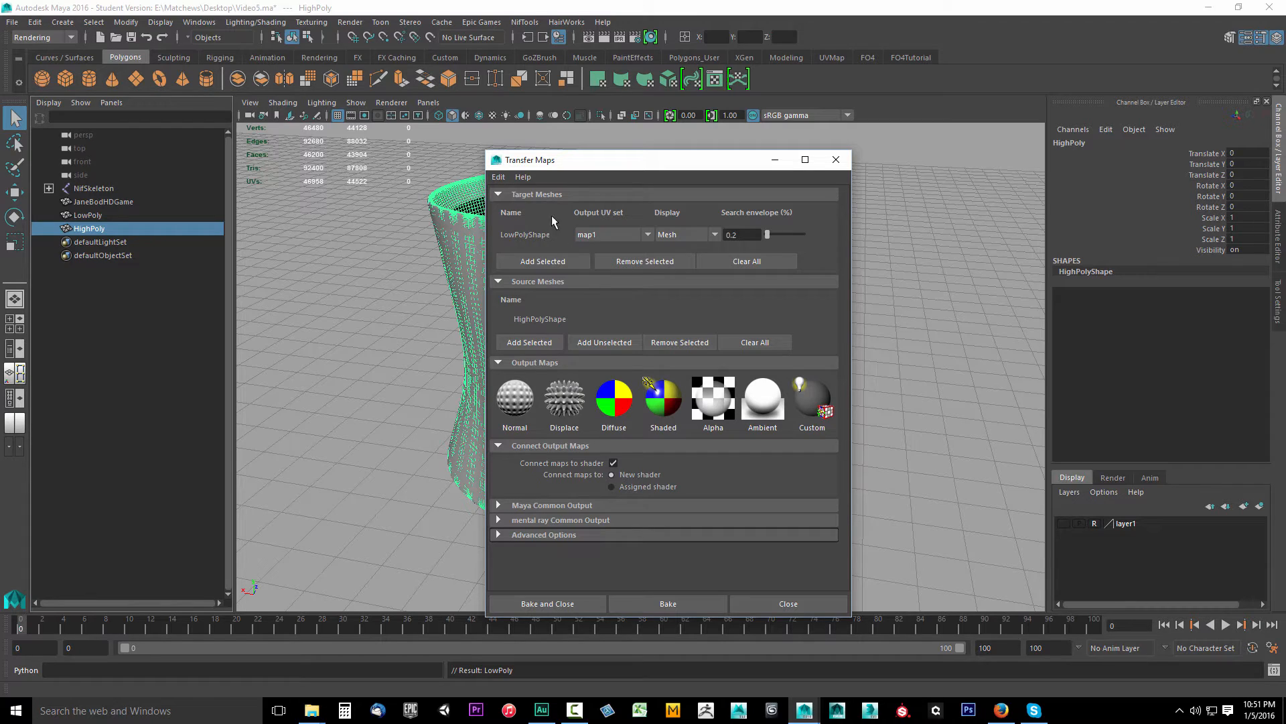
mouse_move(518, 241)
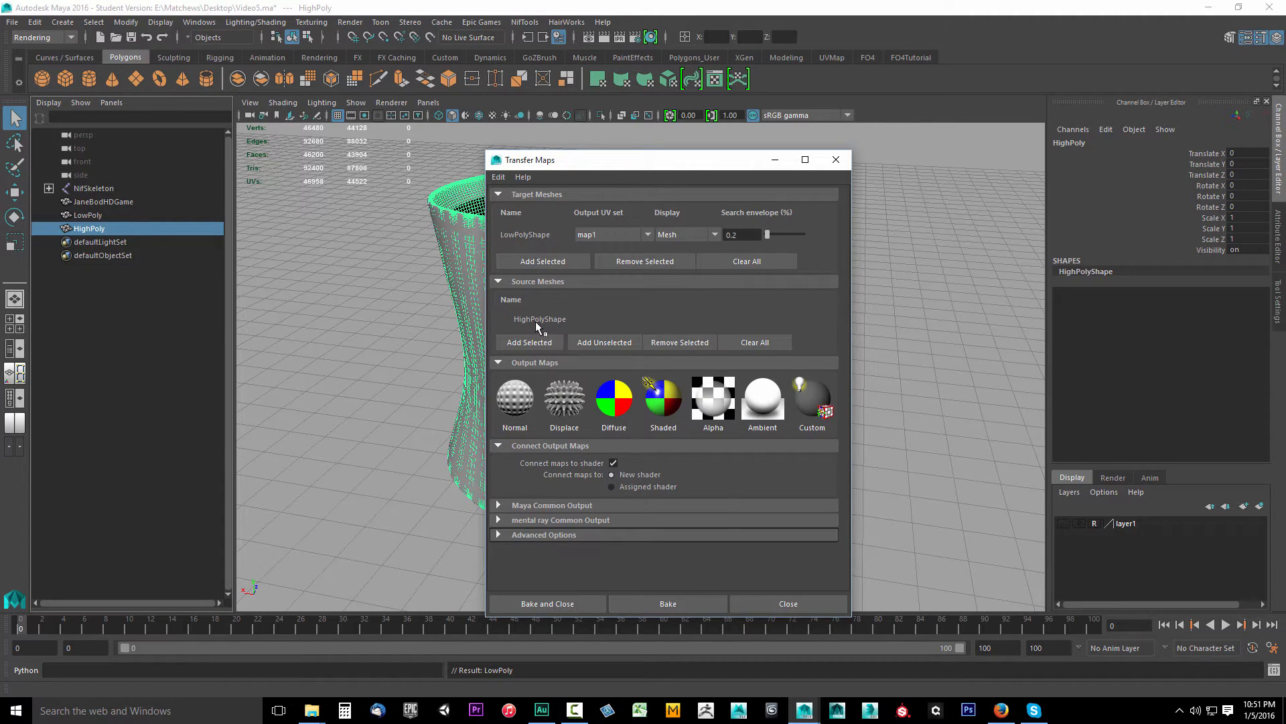
mouse_move(530, 323)
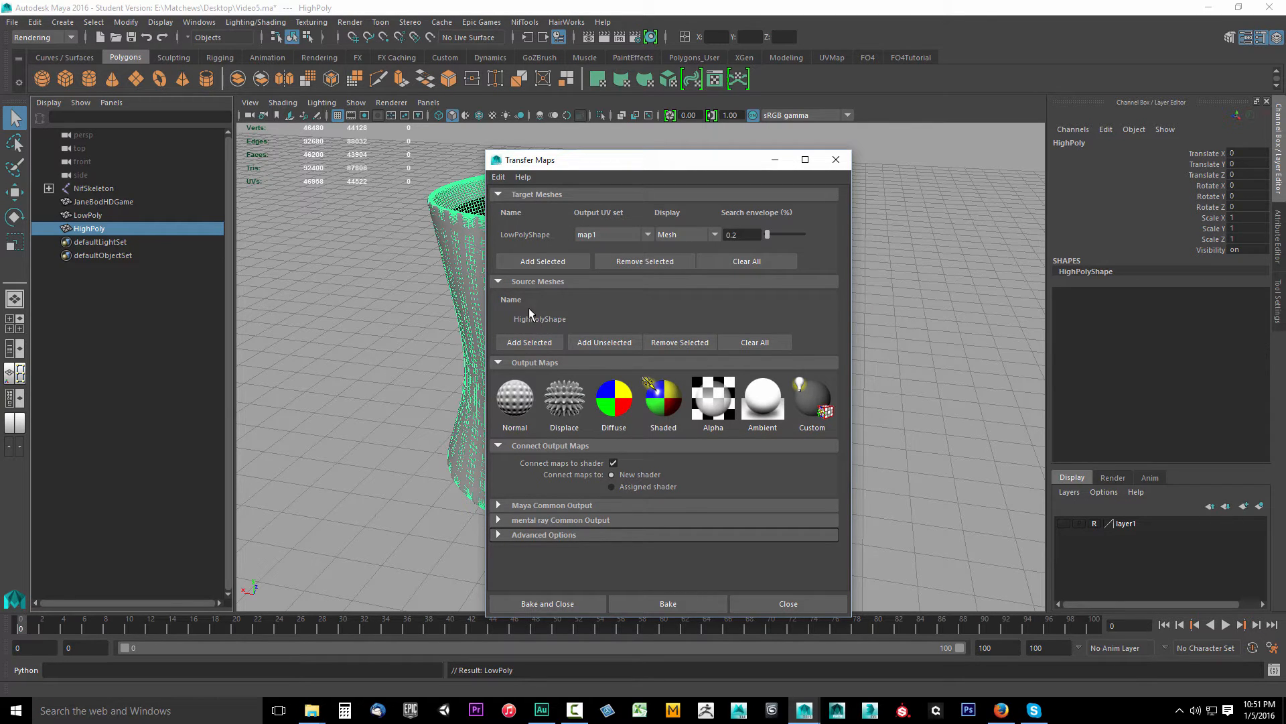
mouse_move(568, 331)
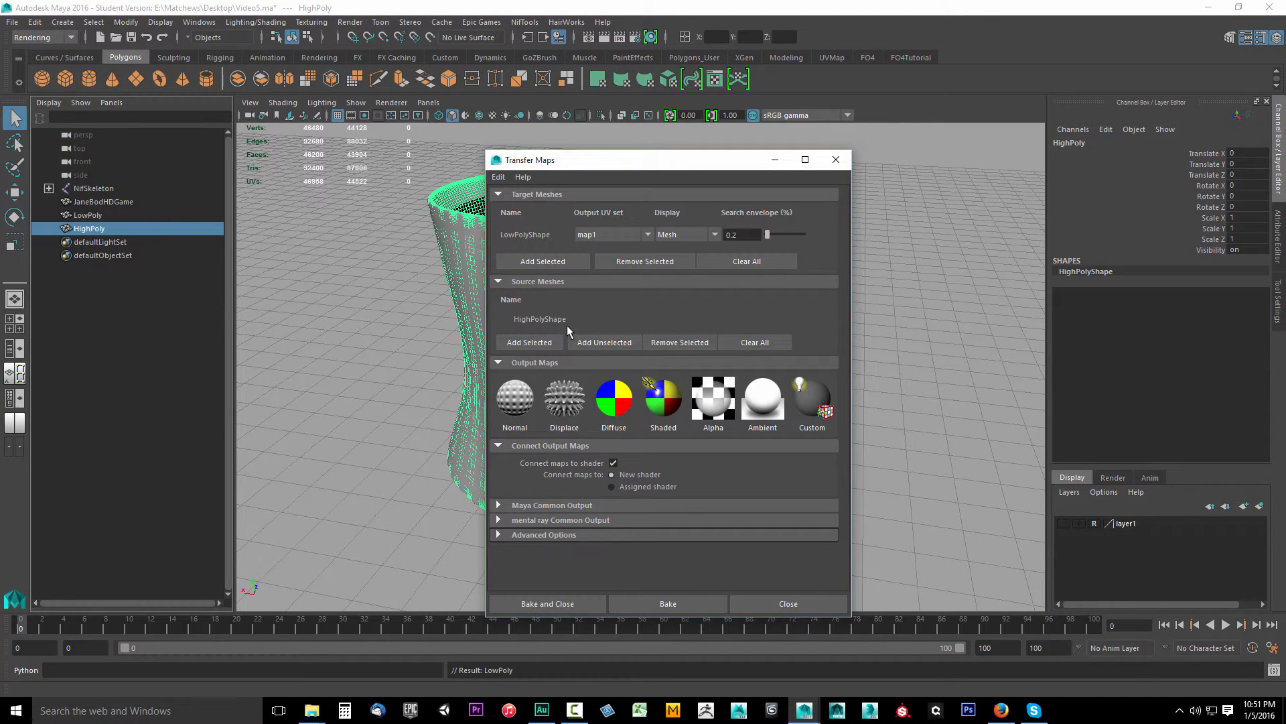
mouse_move(527, 328)
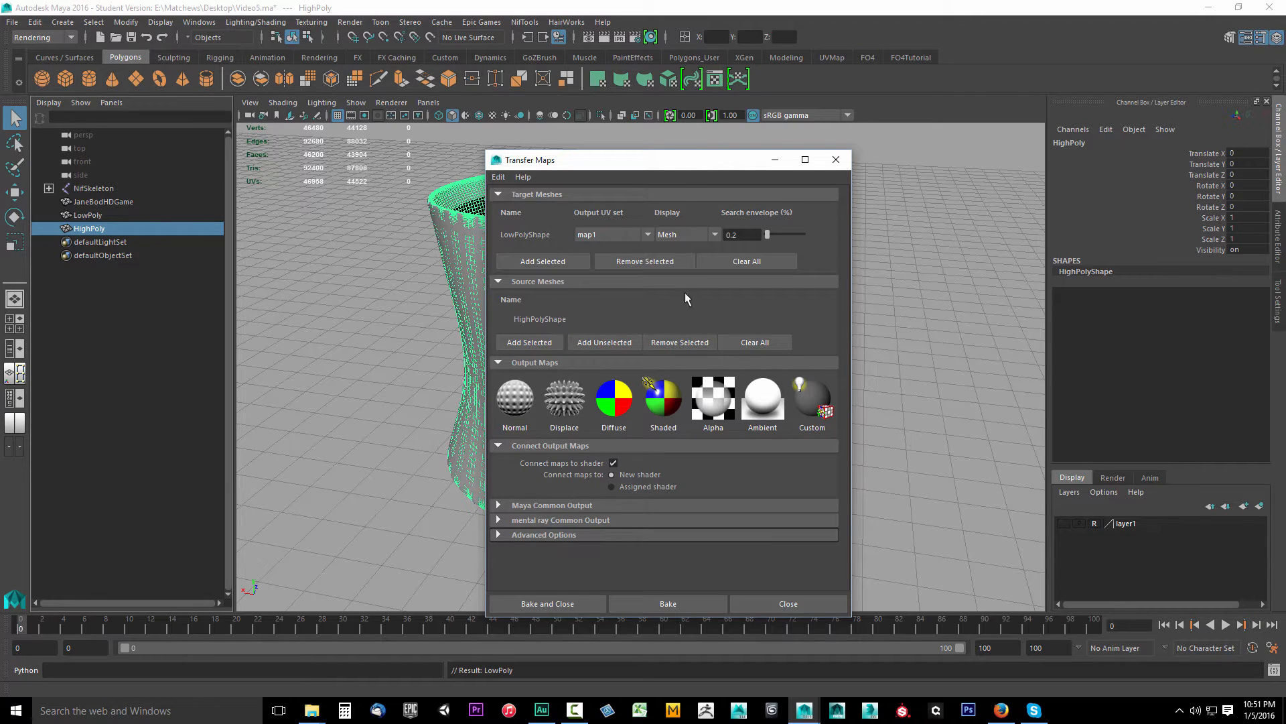
mouse_move(528, 234)
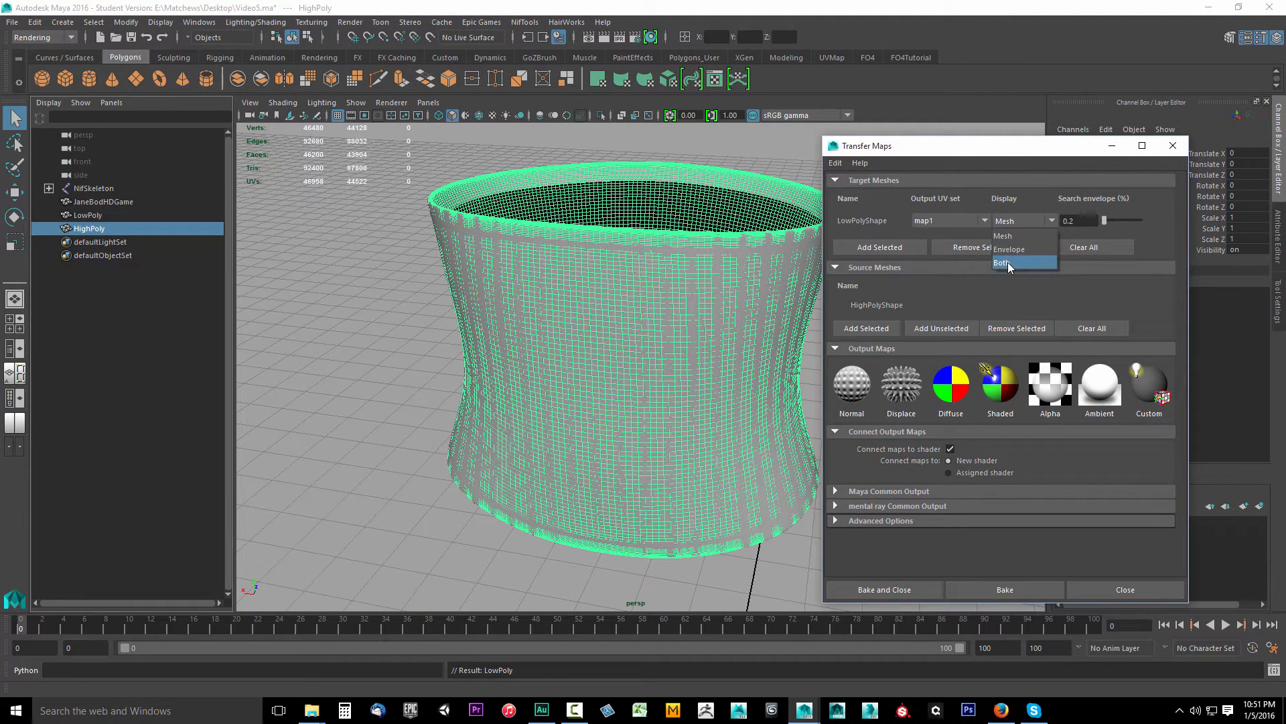
- Display both the target mesh and its envelope, then inspect the envelope around the rim
left_click(1003, 262)
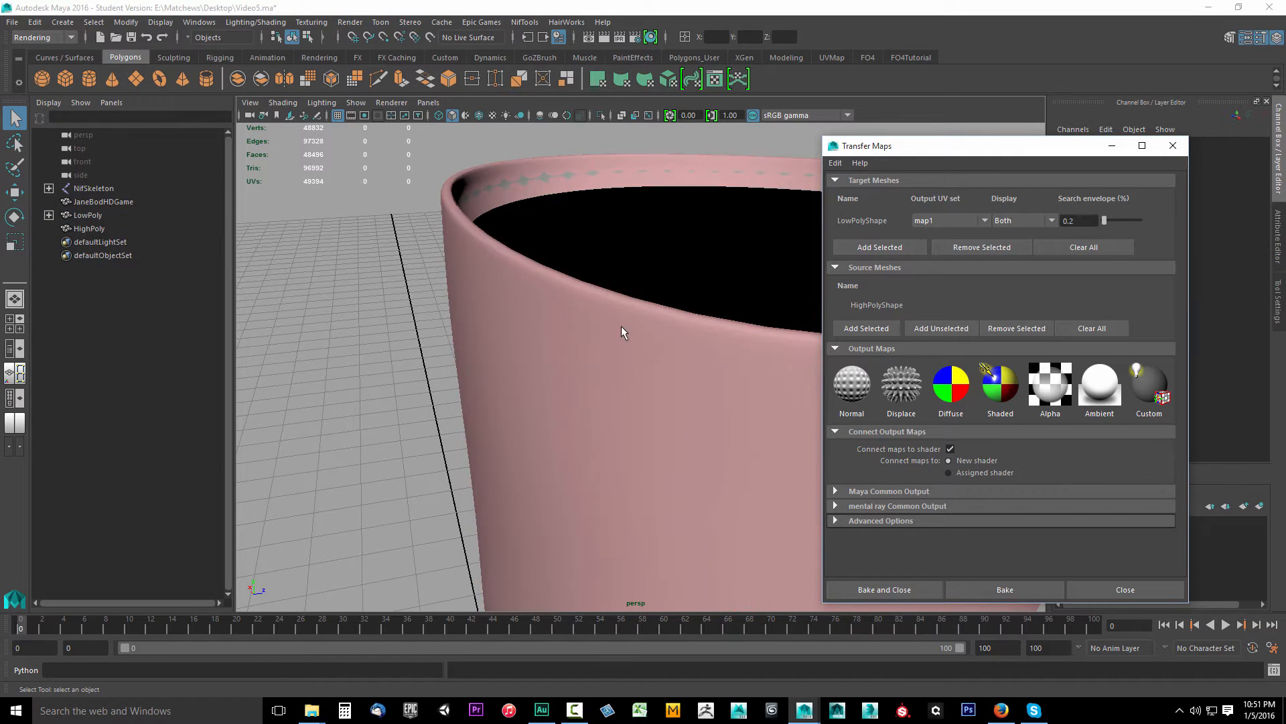
left_click_drag(622, 332, 537, 324)
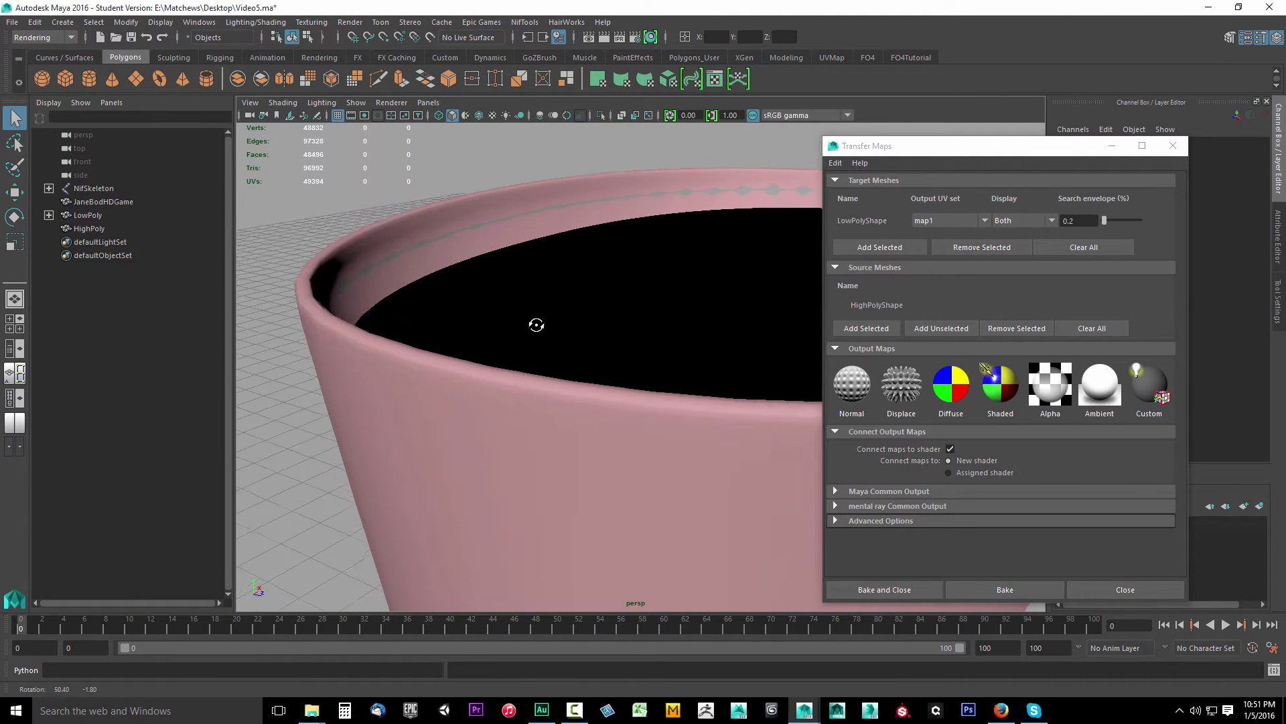
left_click_drag(536, 325, 566, 361)
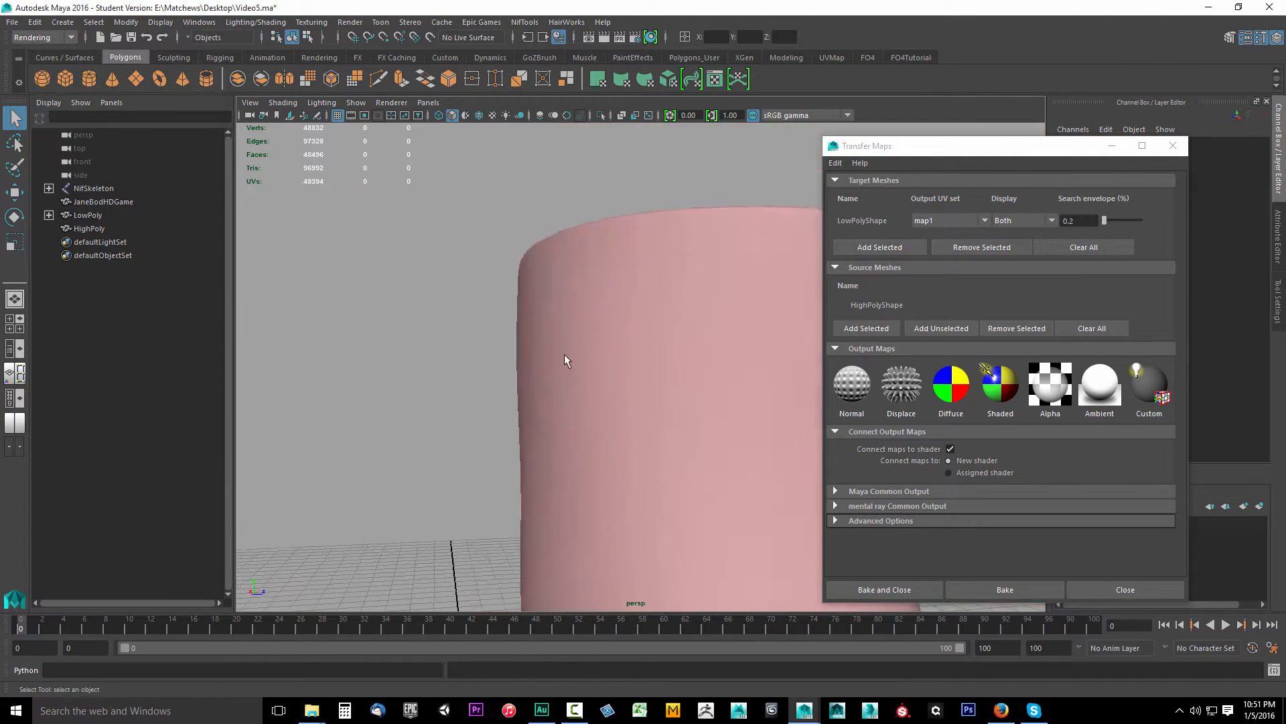
left_click_drag(563, 361, 589, 375)
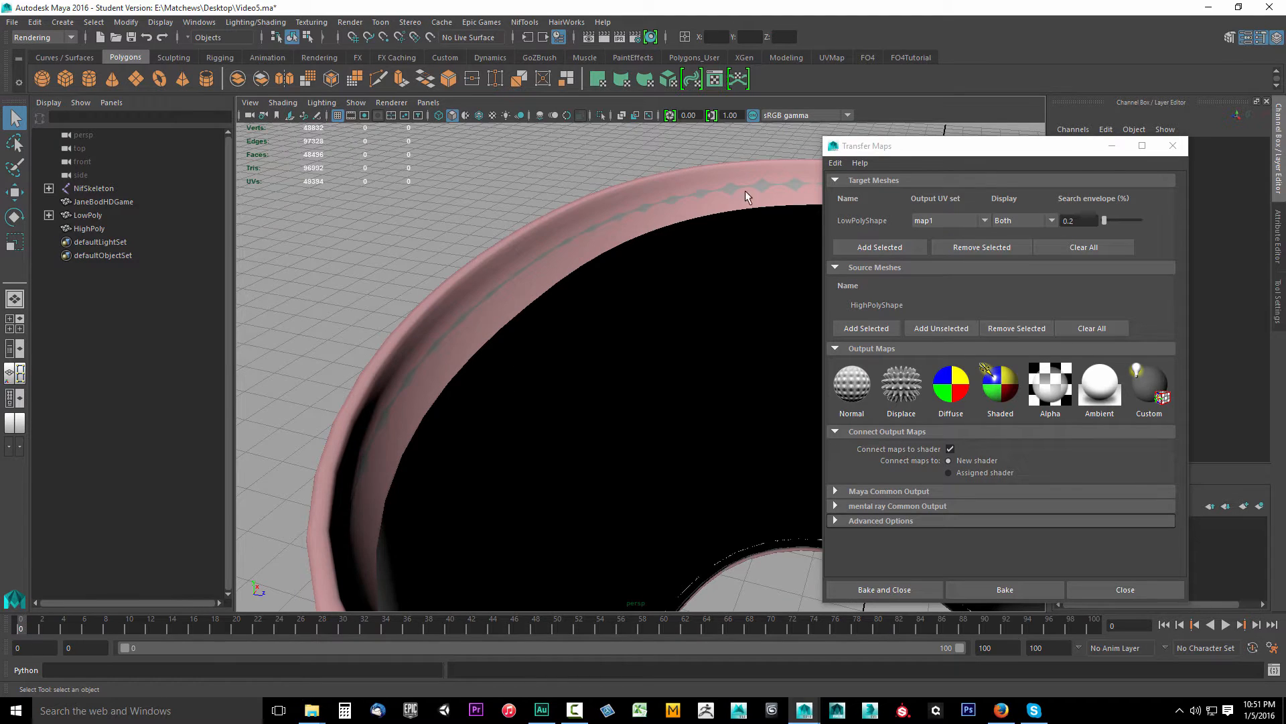
- Scale the envelope's rim and lower vertices outward past the high-poly surface
right_click(553, 322)
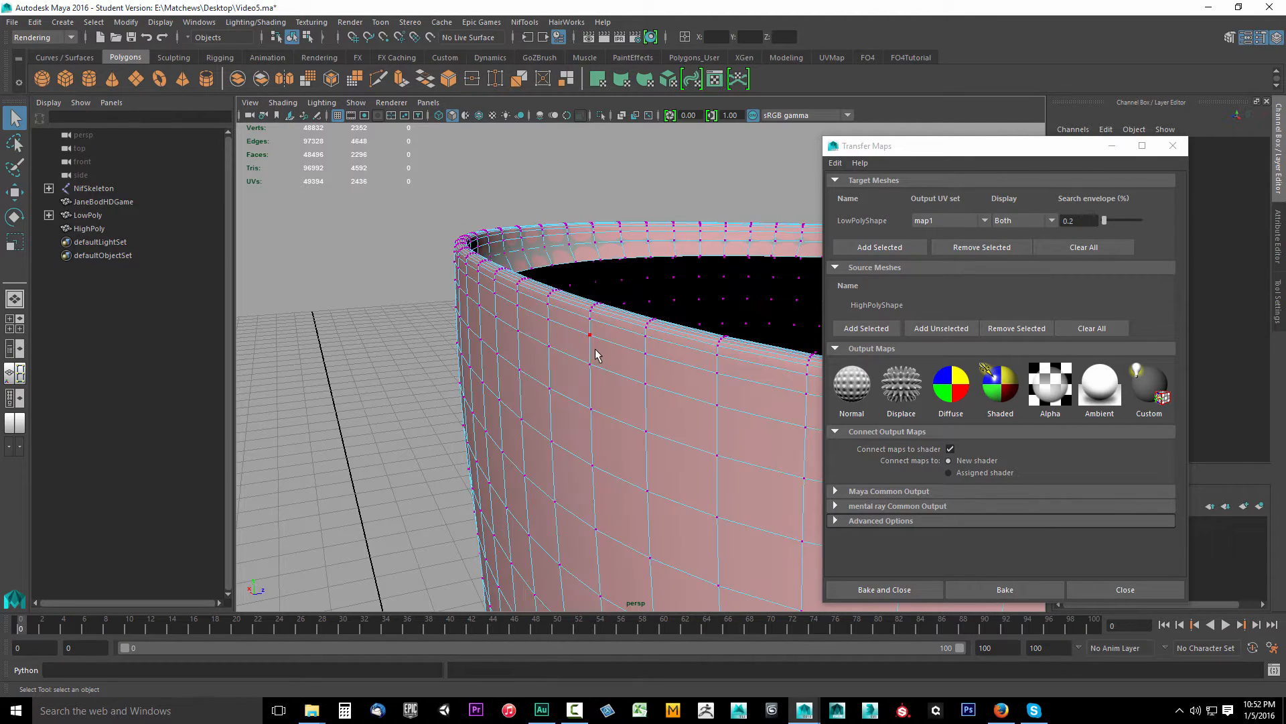
left_click_drag(597, 355, 556, 355)
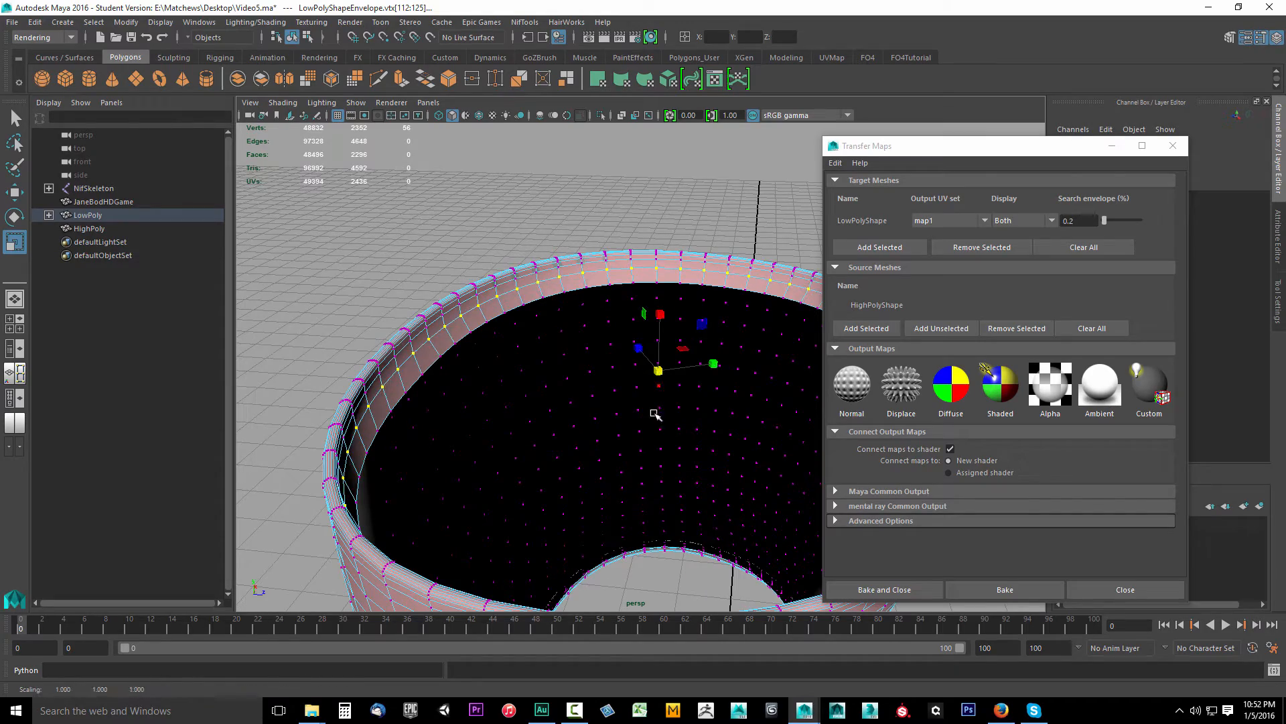
left_click_drag(656, 414, 281, 419)
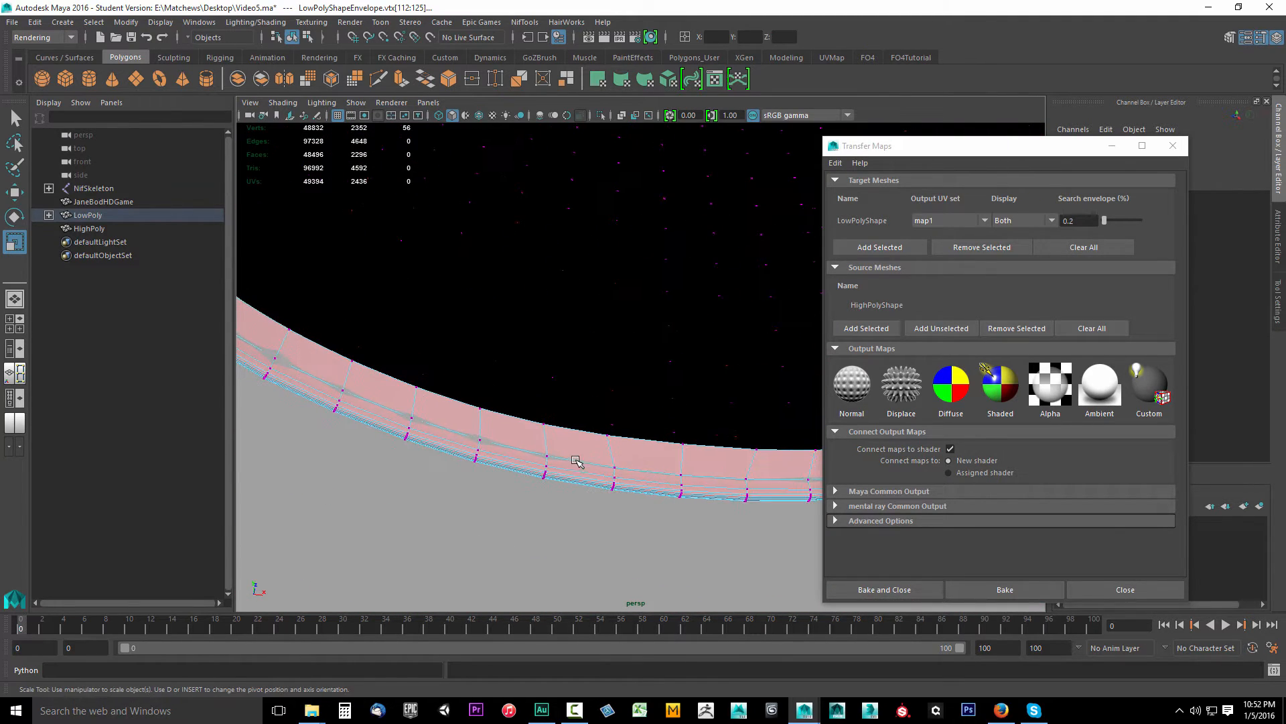
left_click_drag(574, 460, 593, 481)
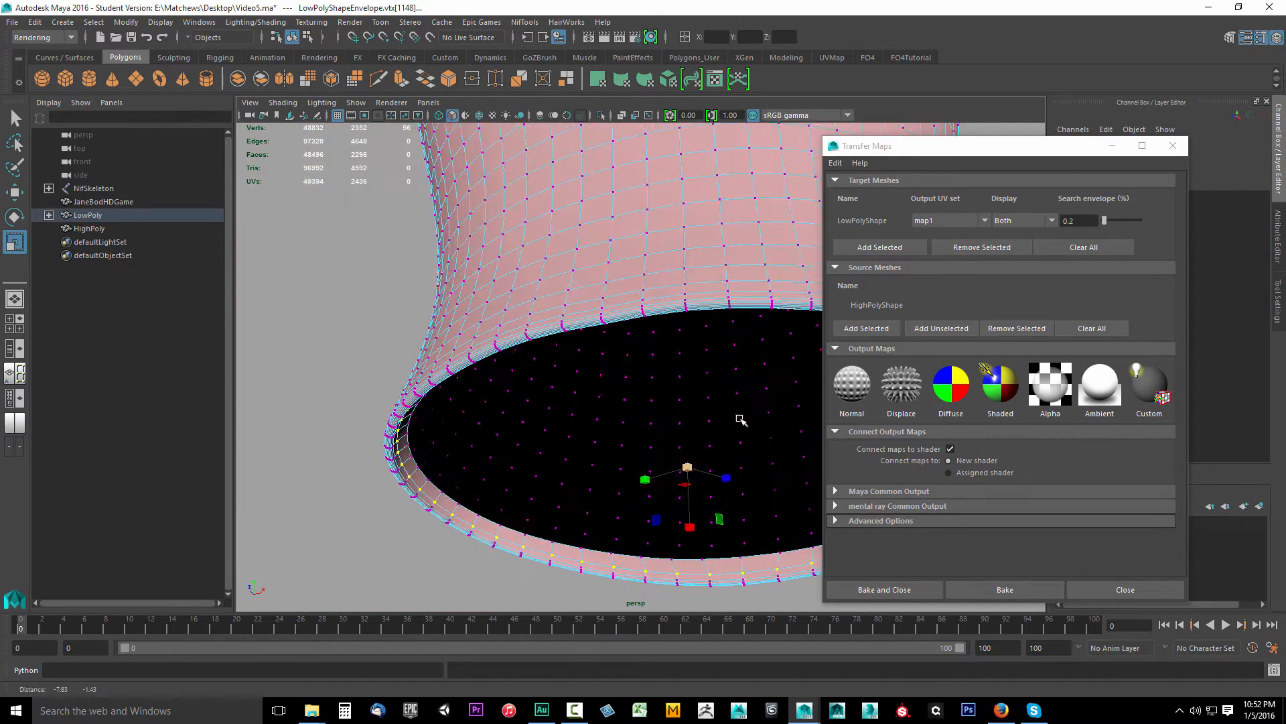
left_click_drag(741, 419, 544, 362)
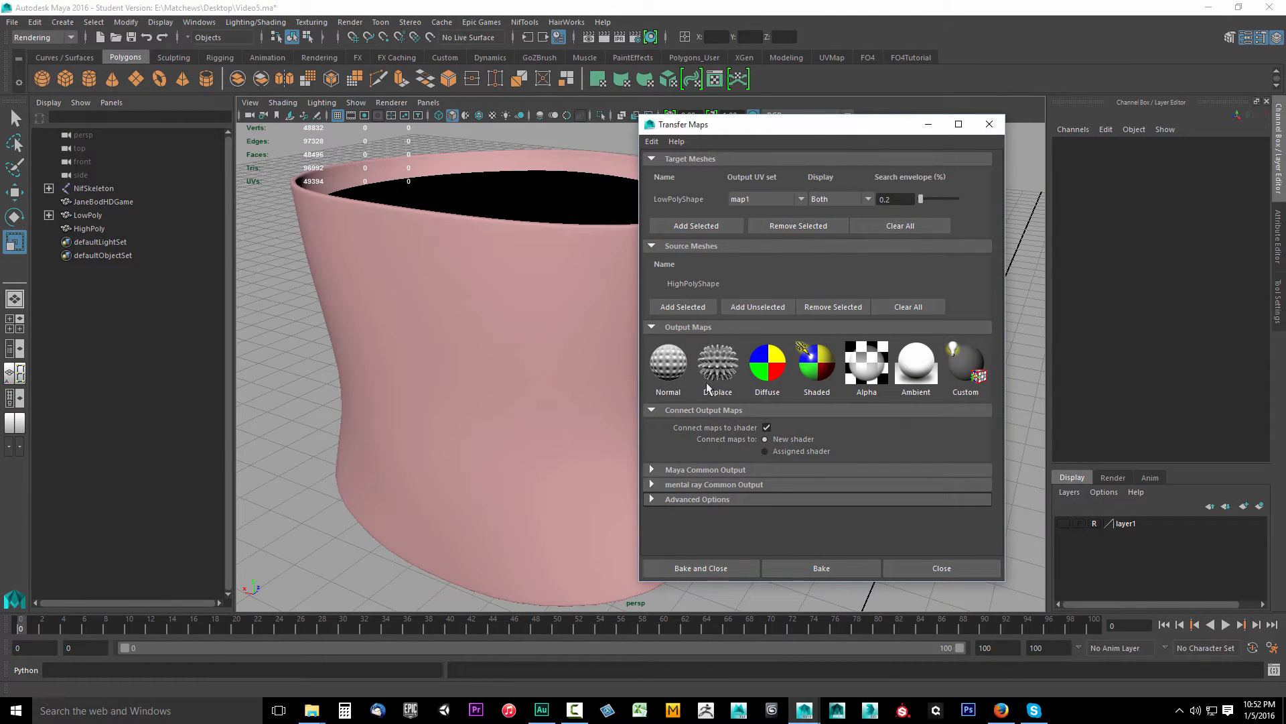
- Add a Normal map output in PNG format using tangent space
left_click(668, 361)
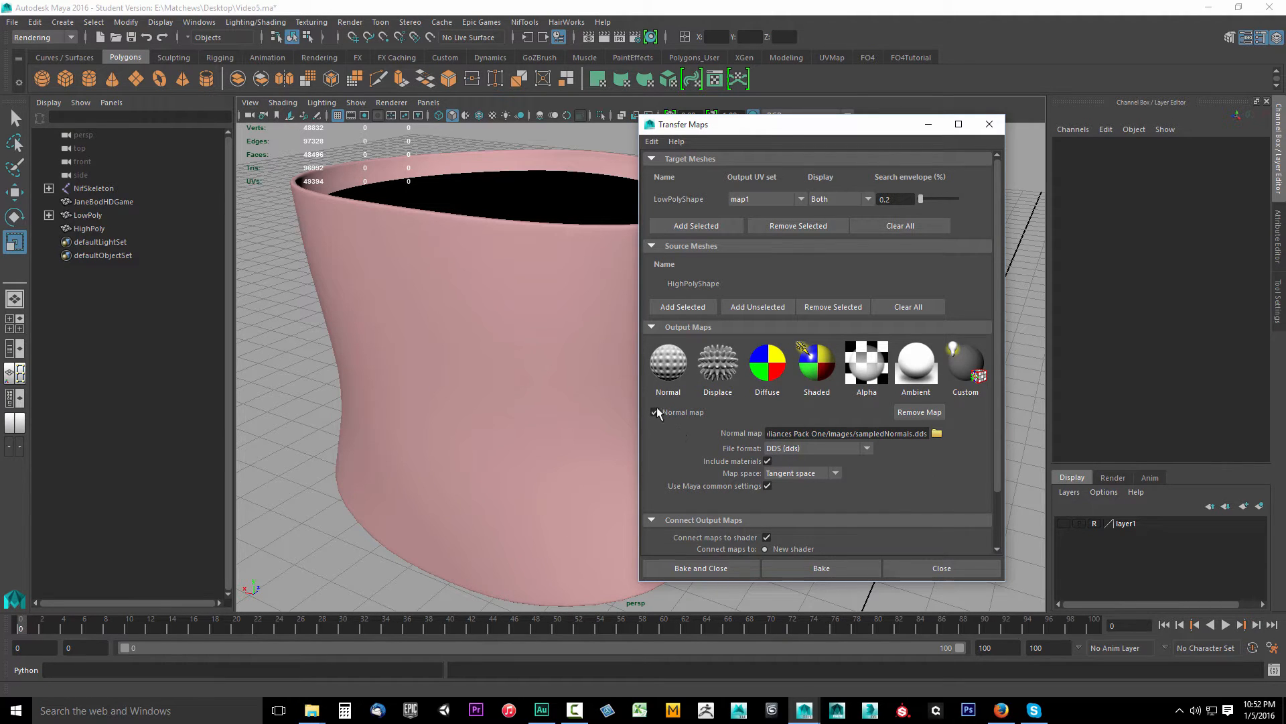
mouse_move(674, 421)
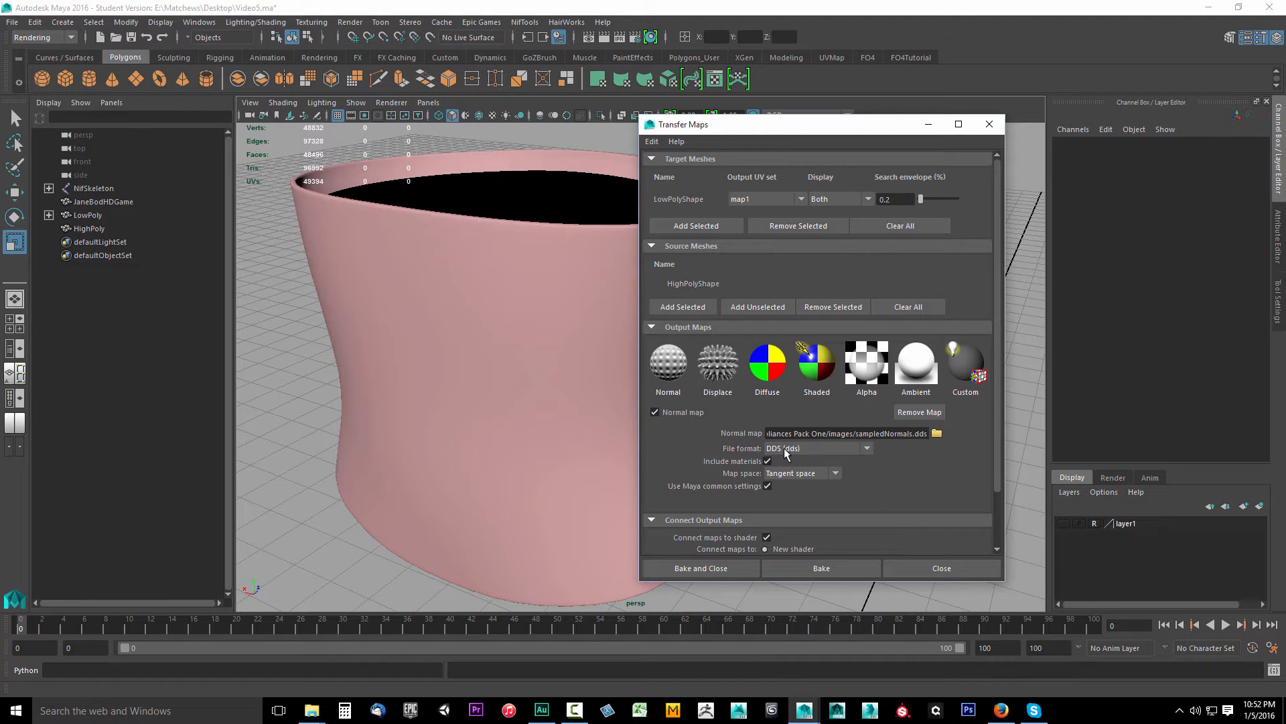
left_click(866, 448)
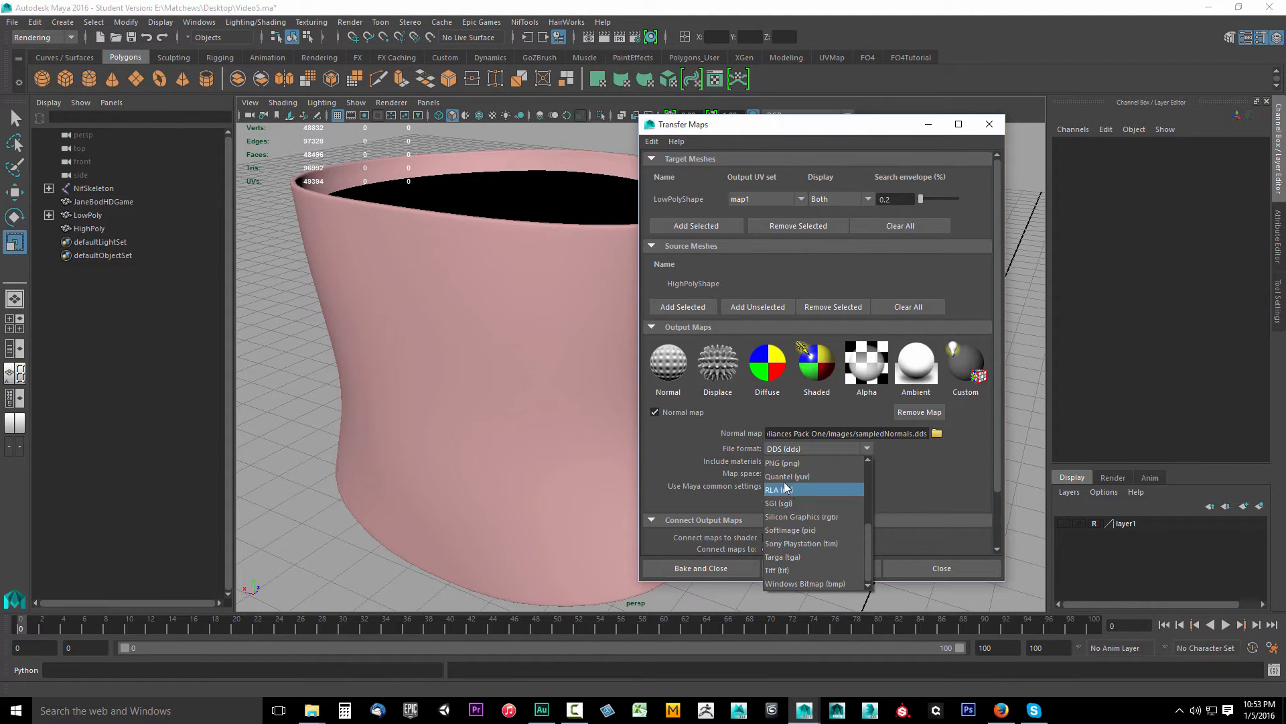
left_click(782, 463)
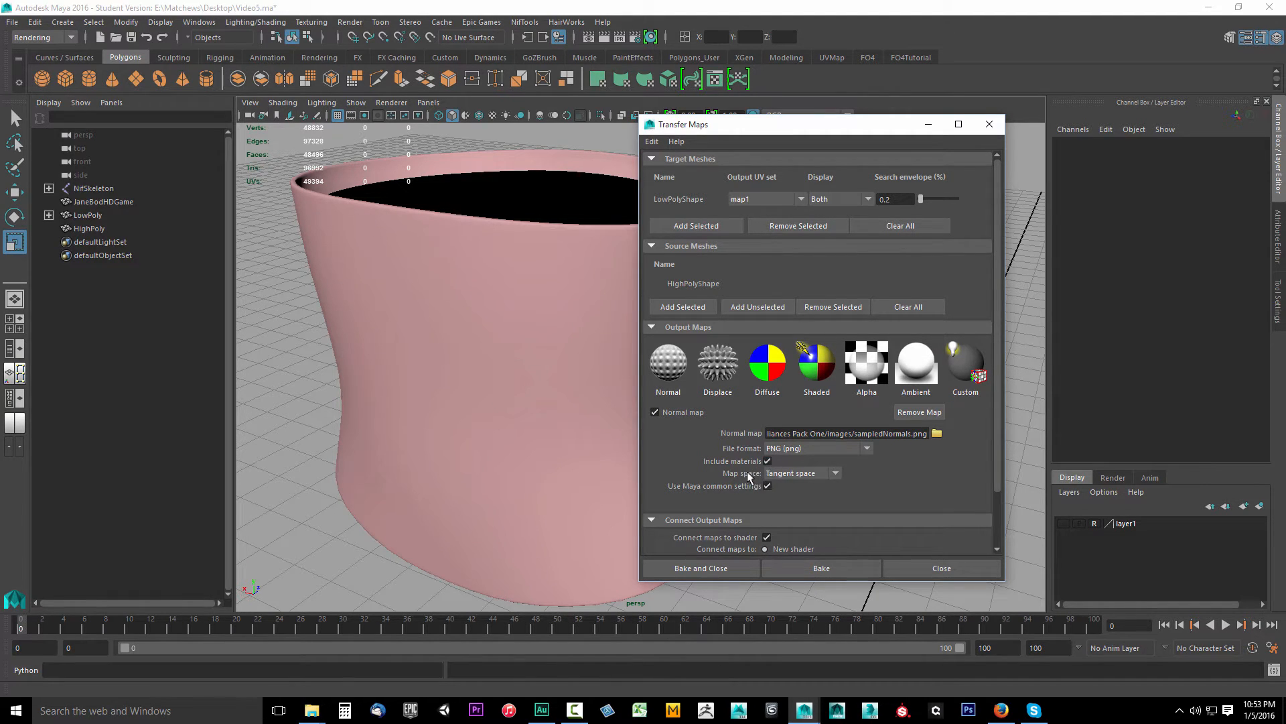
left_click(834, 473)
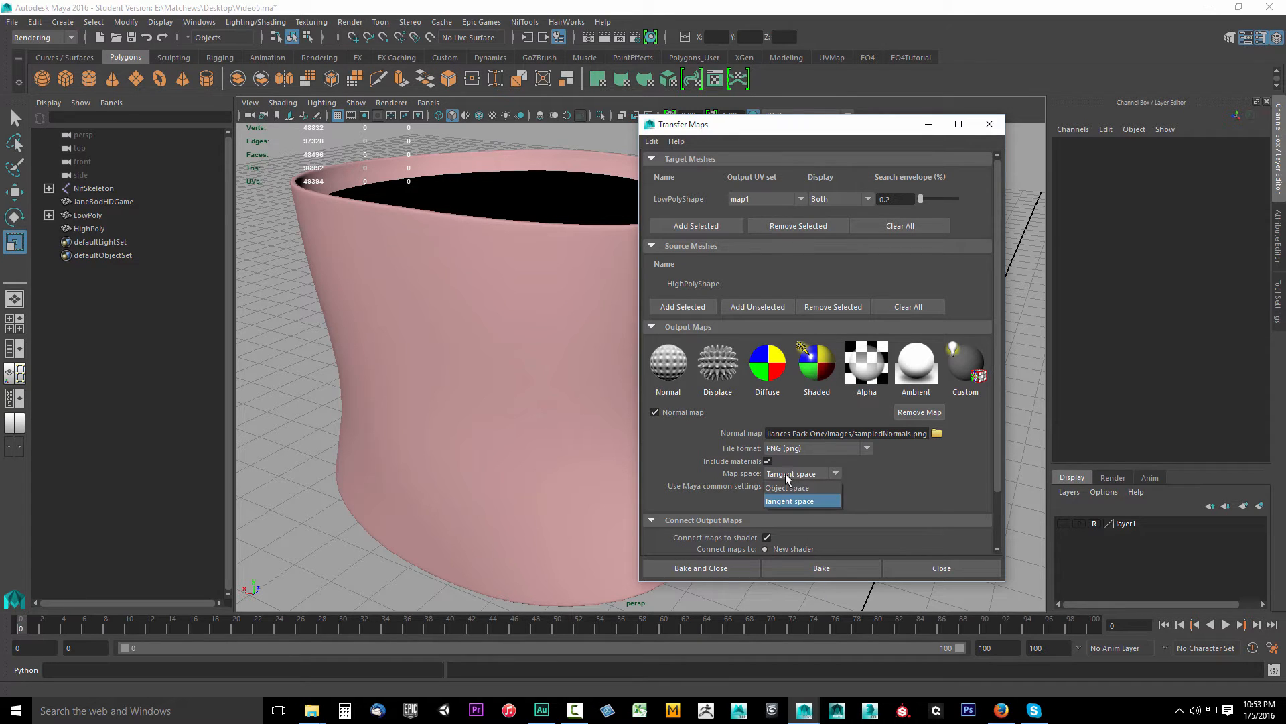
left_click(789, 500)
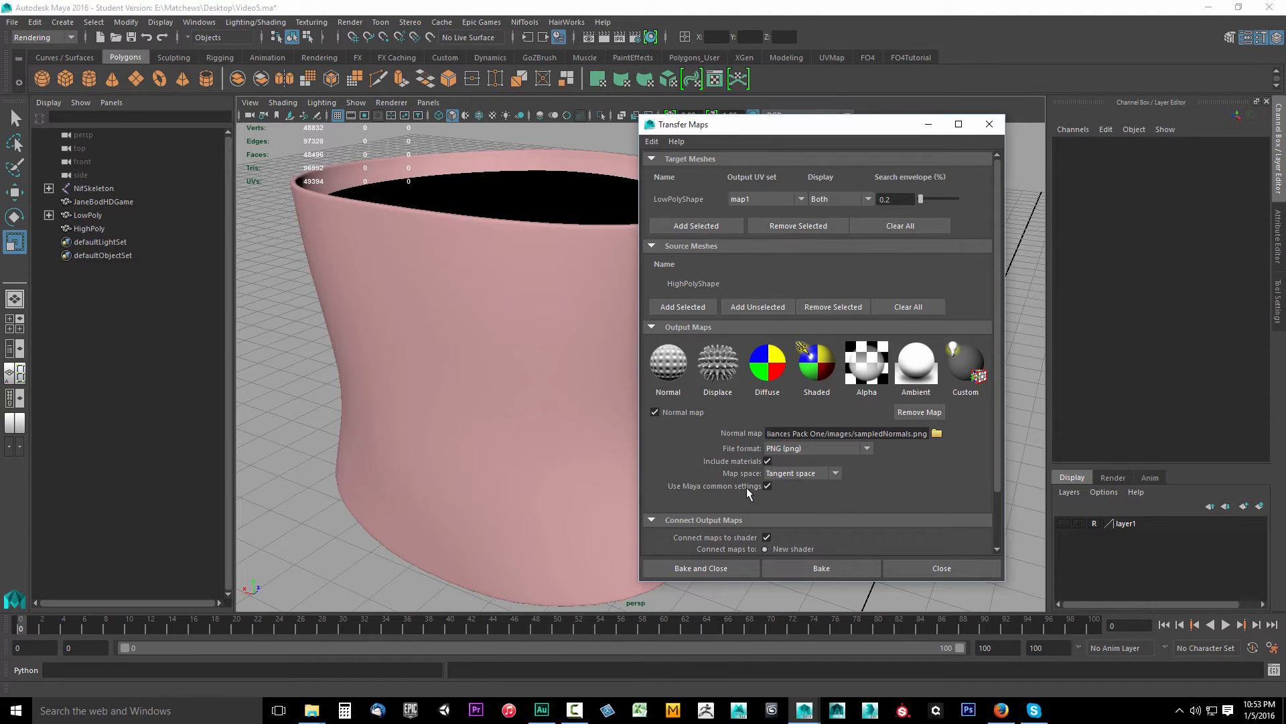
mouse_move(873, 502)
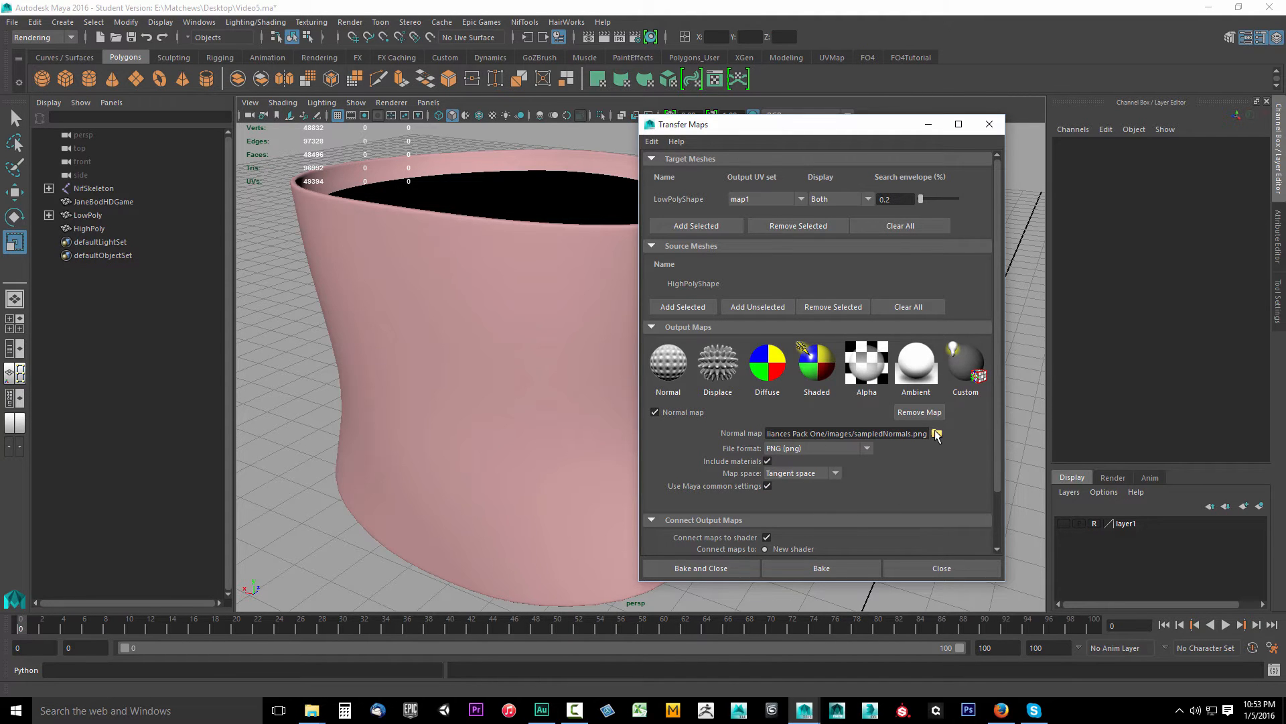
- Name the normal map file _n on the Desktop
left_click(937, 434)
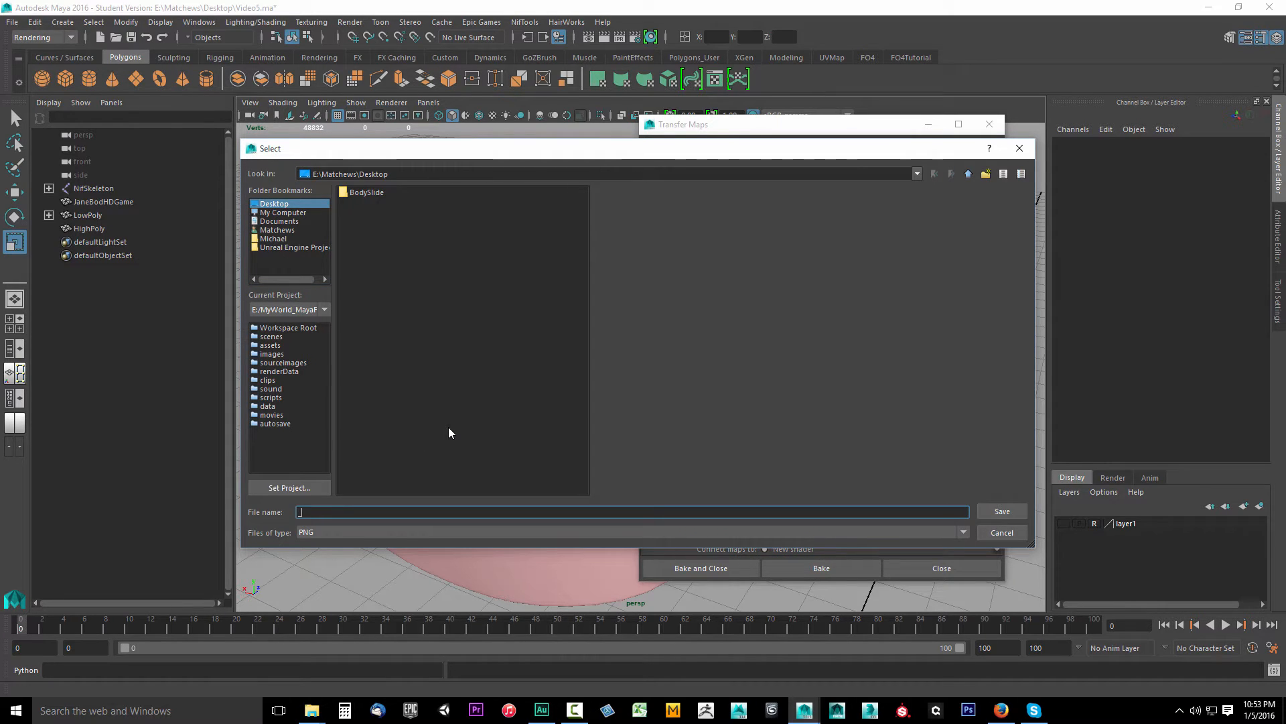
type("_n")
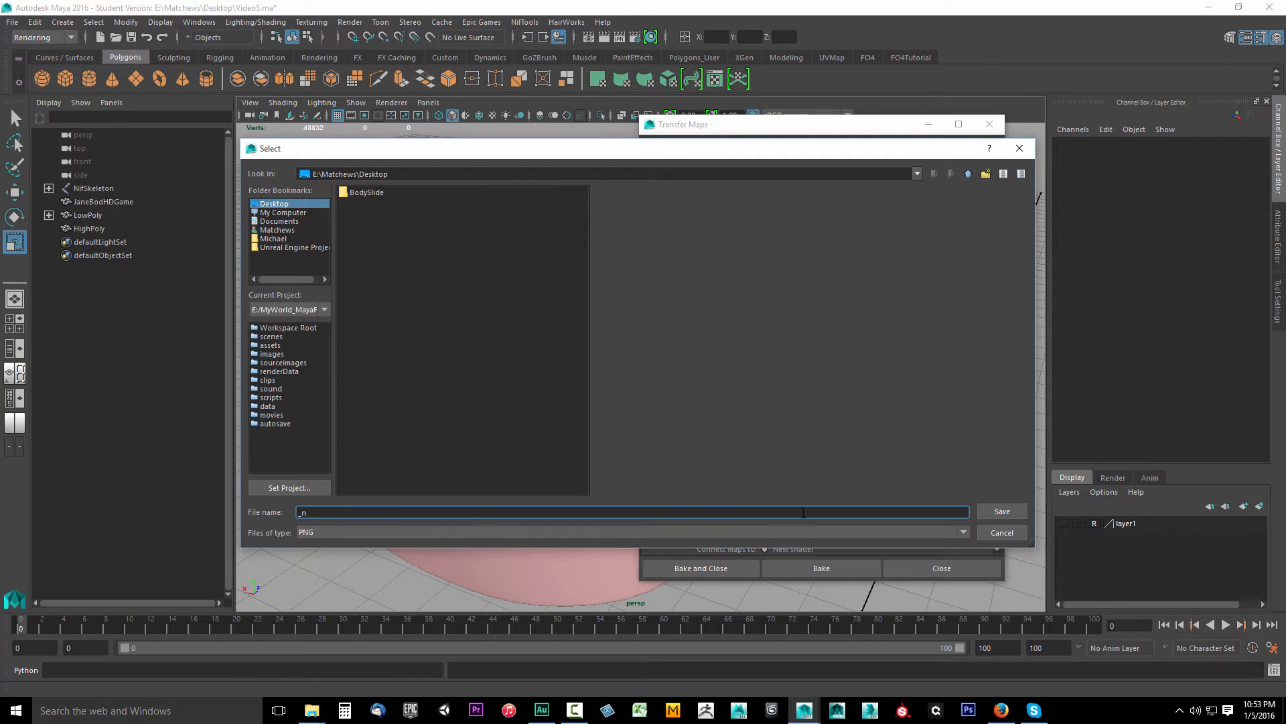
left_click(1002, 511)
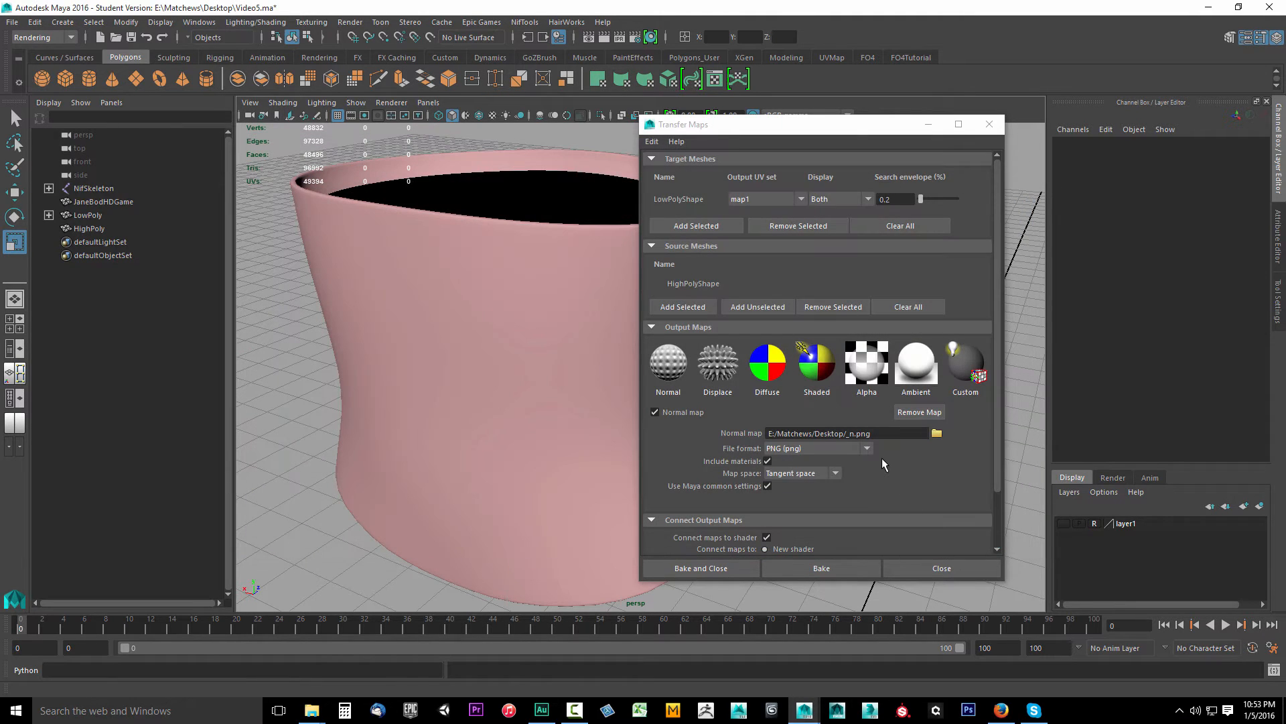
mouse_move(924, 376)
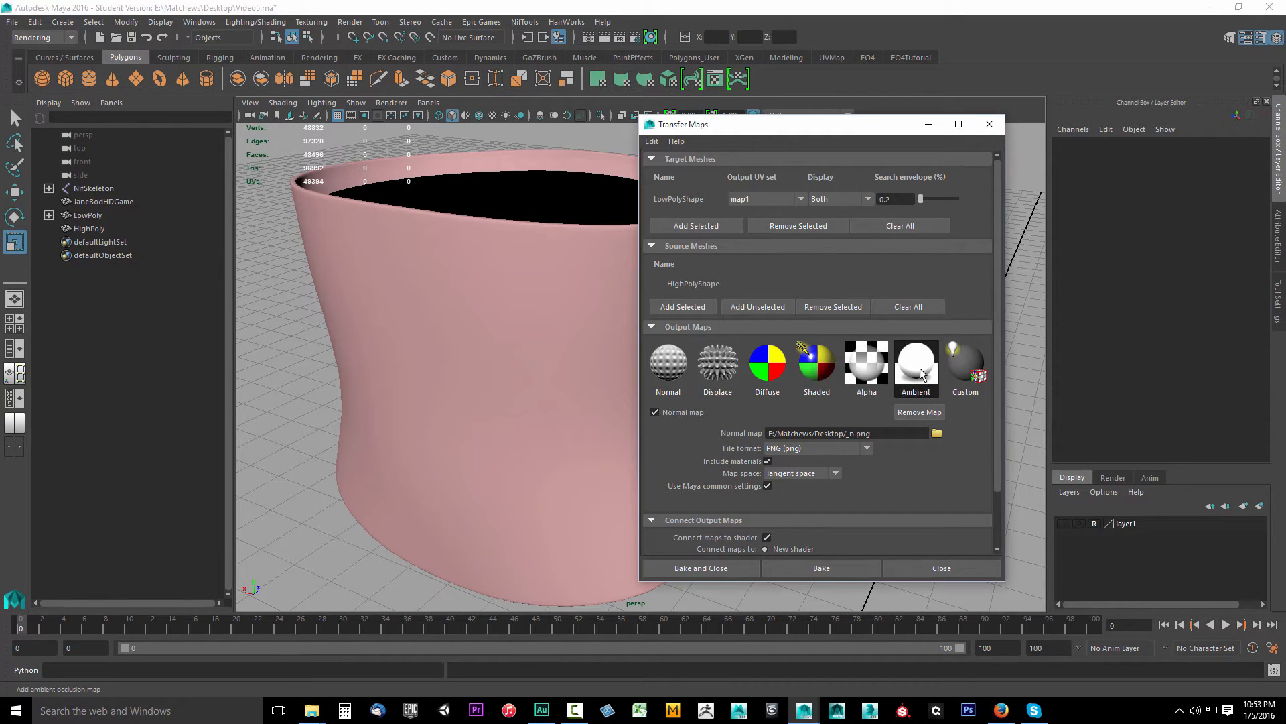
- Add an Ambient Occlusion output map at 16 bits per channel
left_click(916, 363)
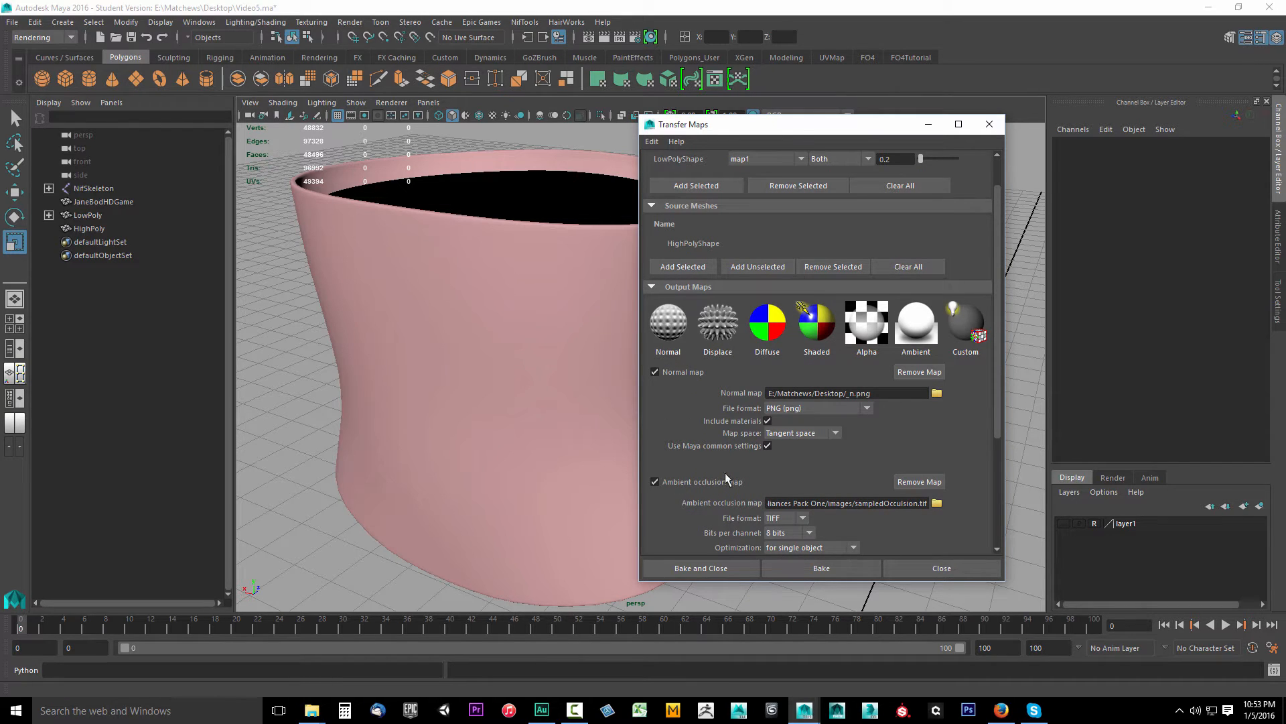
scroll("down", 3)
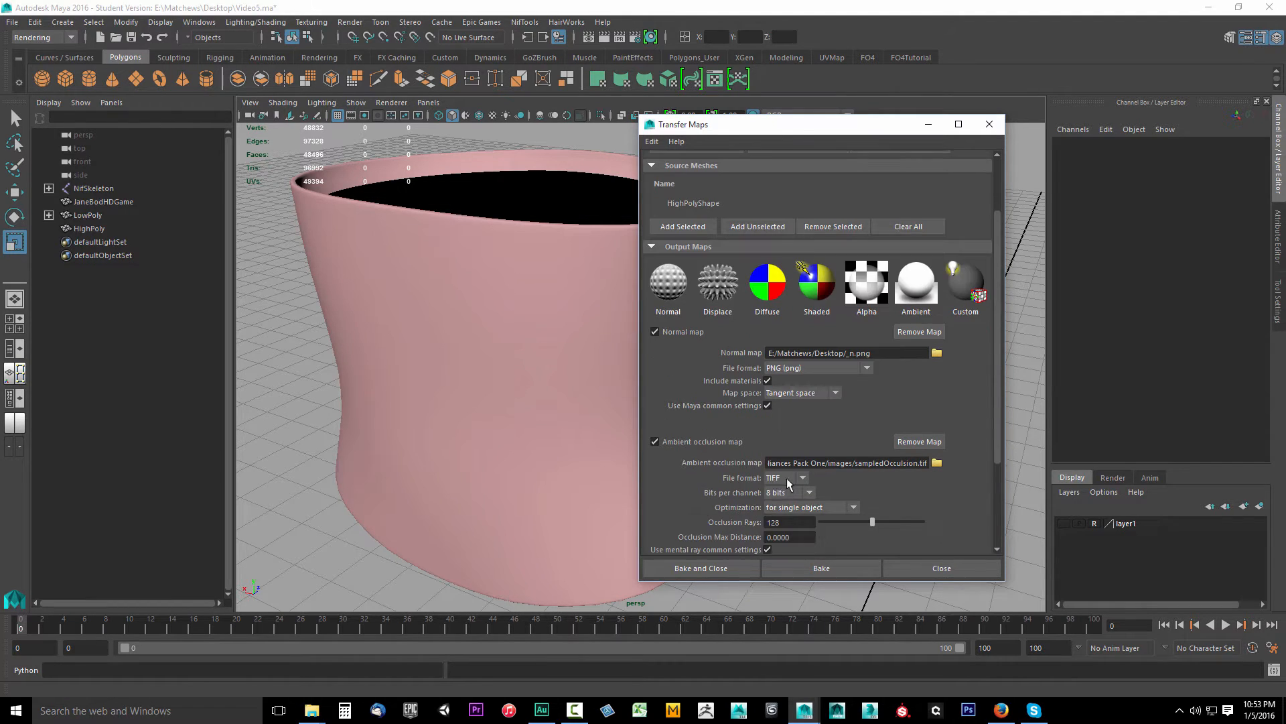
left_click(790, 492)
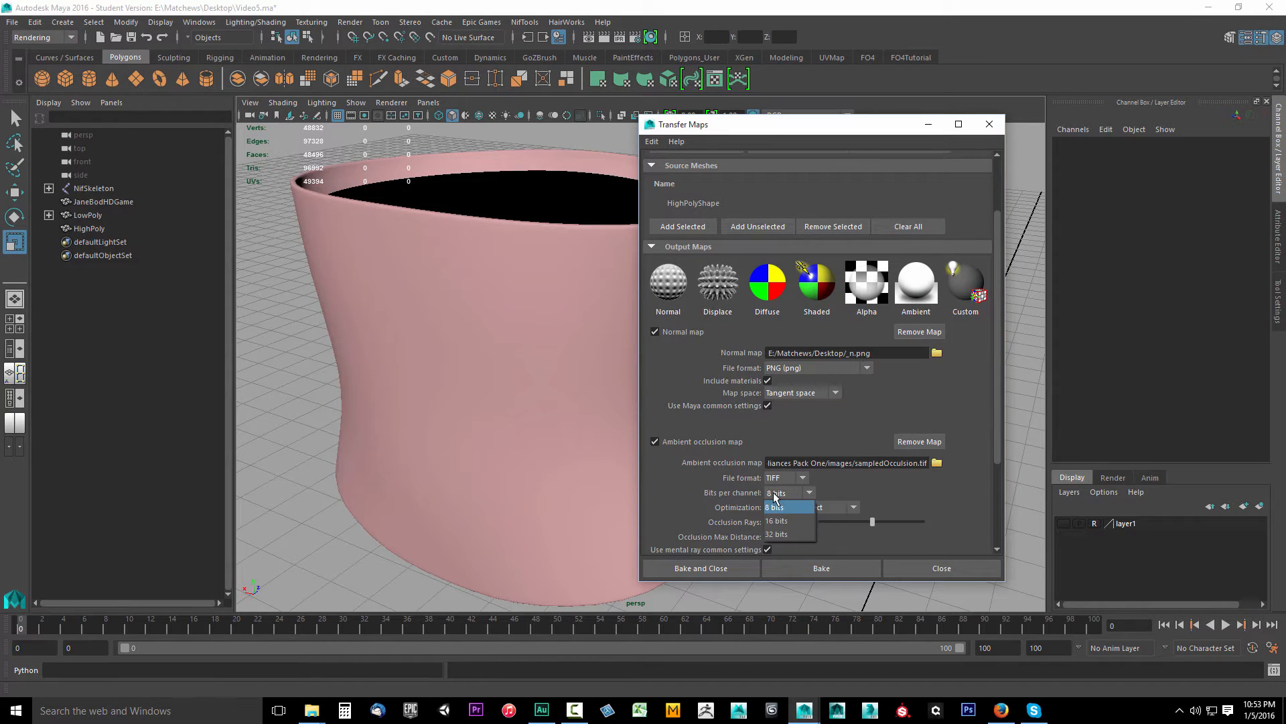
left_click(776, 520)
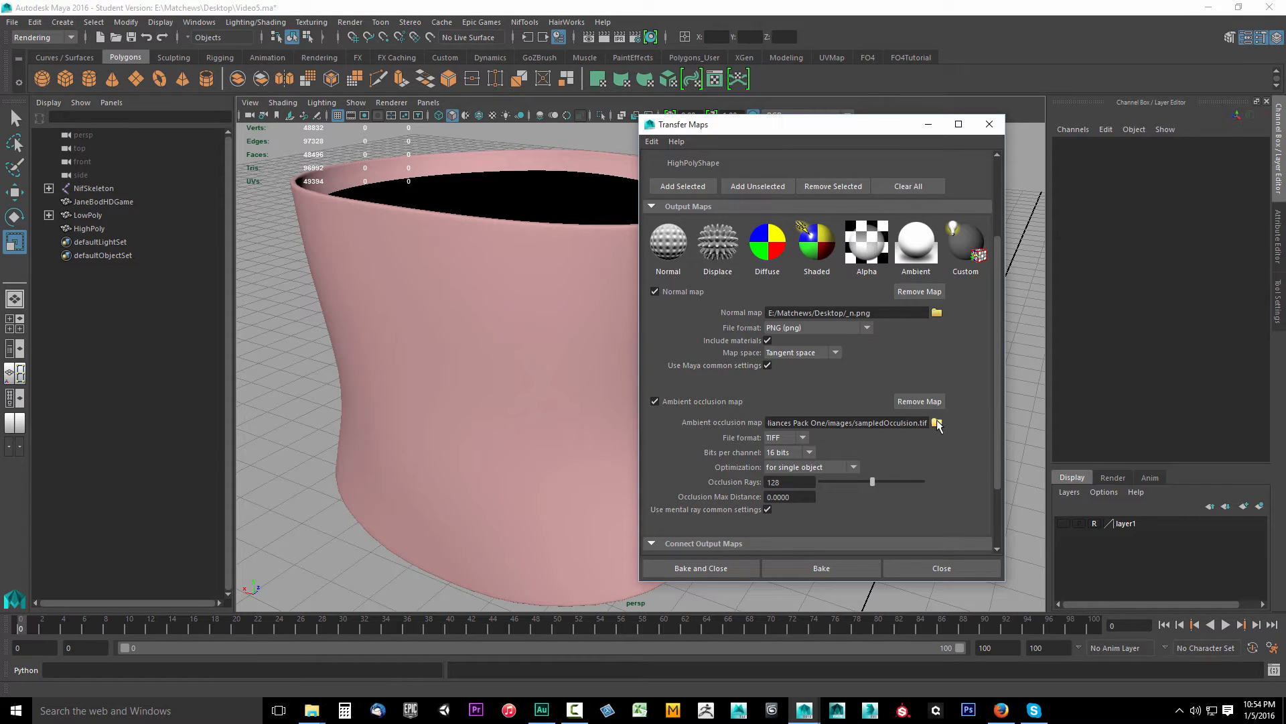
- Save the occlusion map to the Desktop as _ao with TIFF file type
left_click(937, 423)
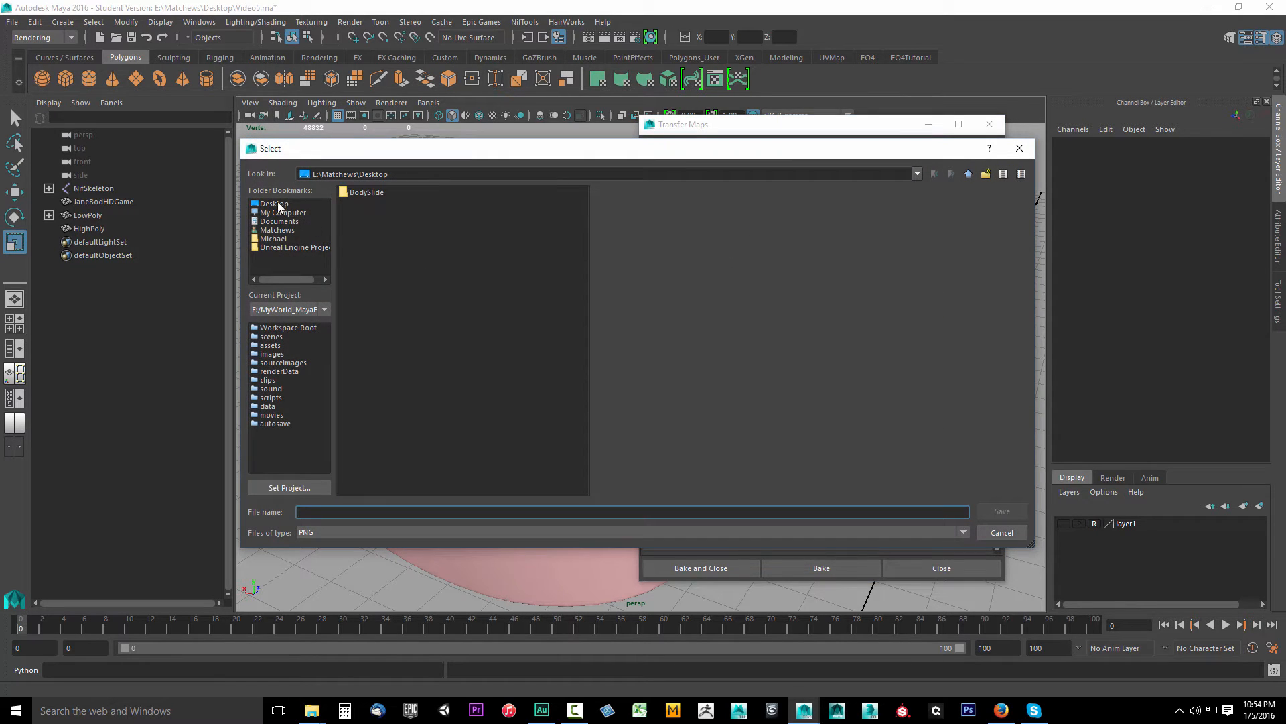
left_click(274, 203)
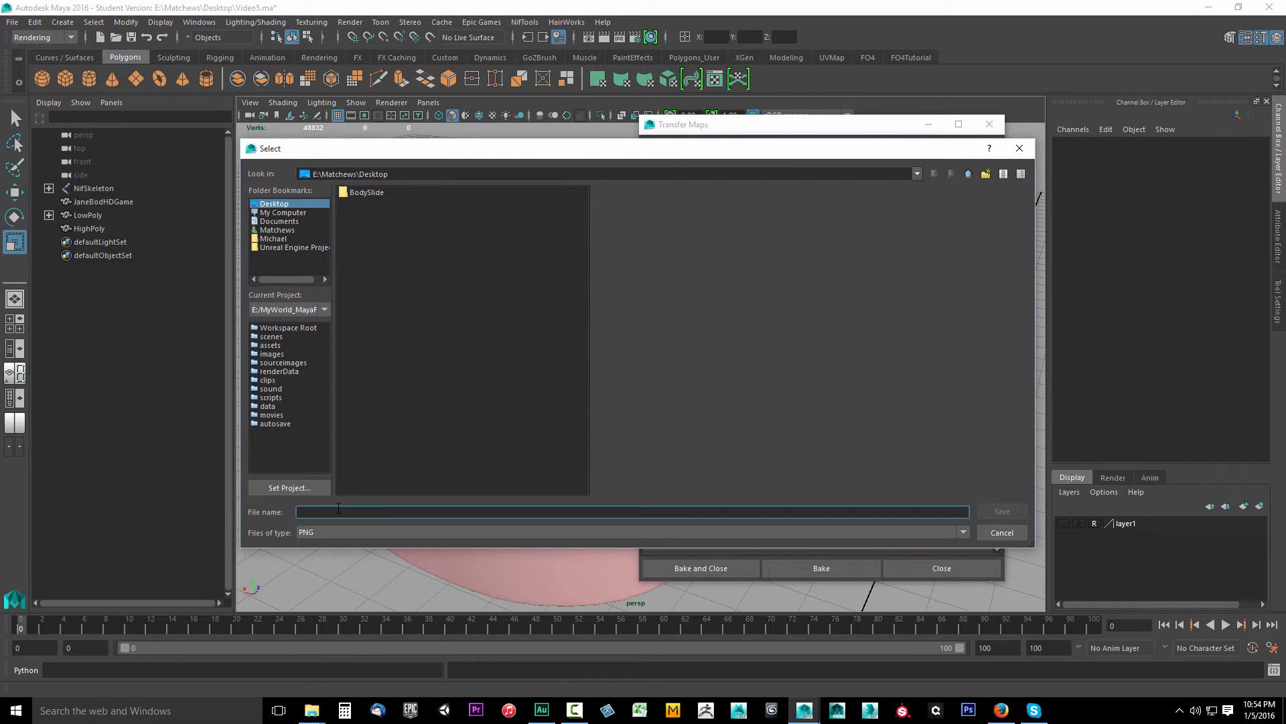
type("_ao")
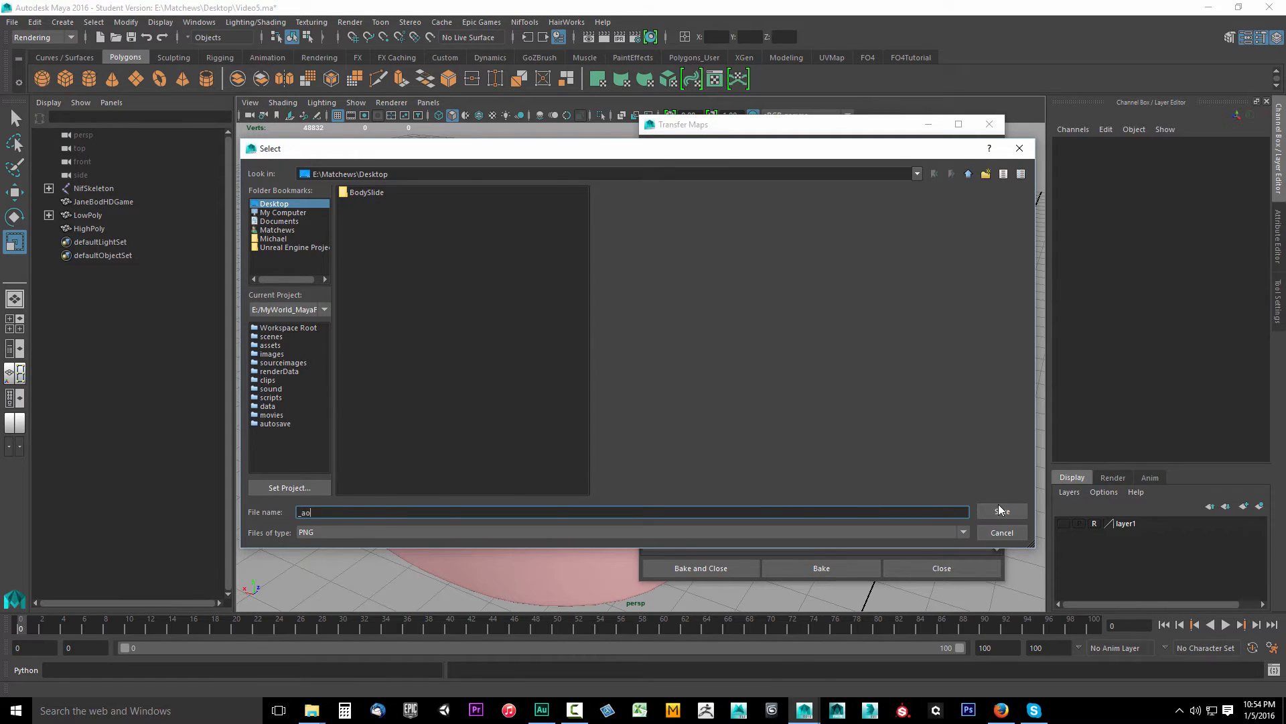
left_click(1002, 511)
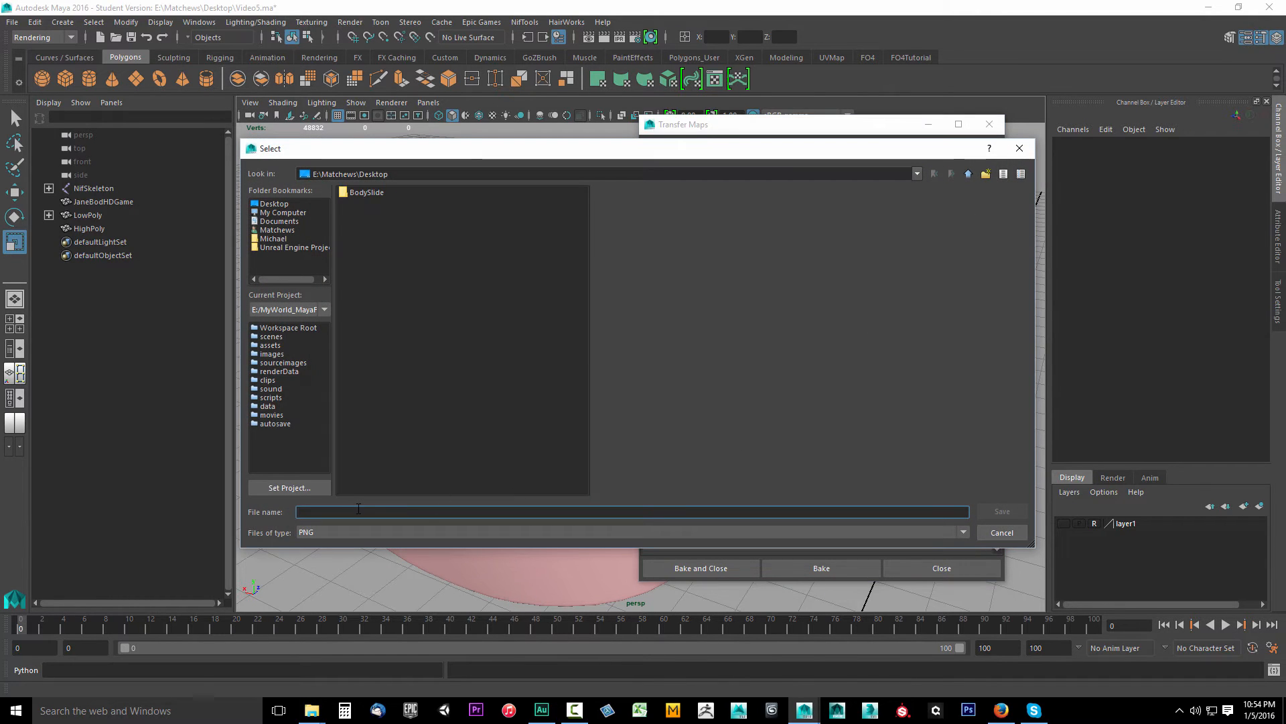
type("_ao")
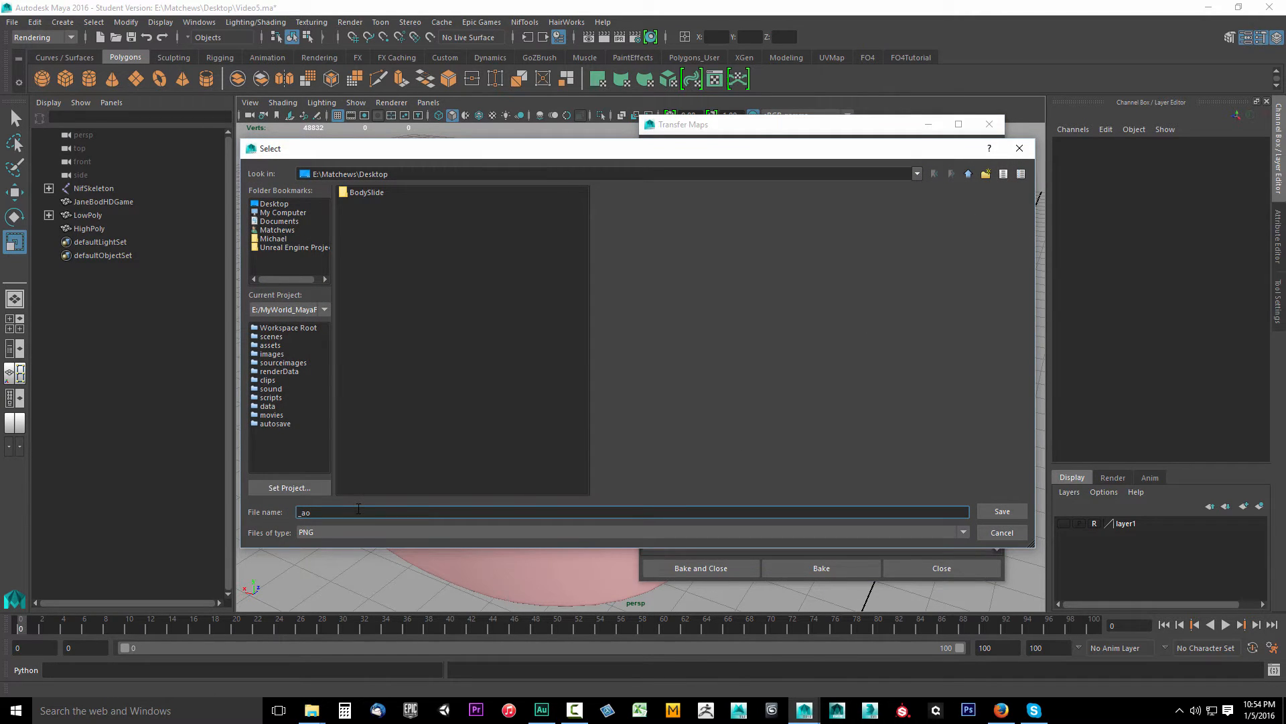
left_click(963, 531)
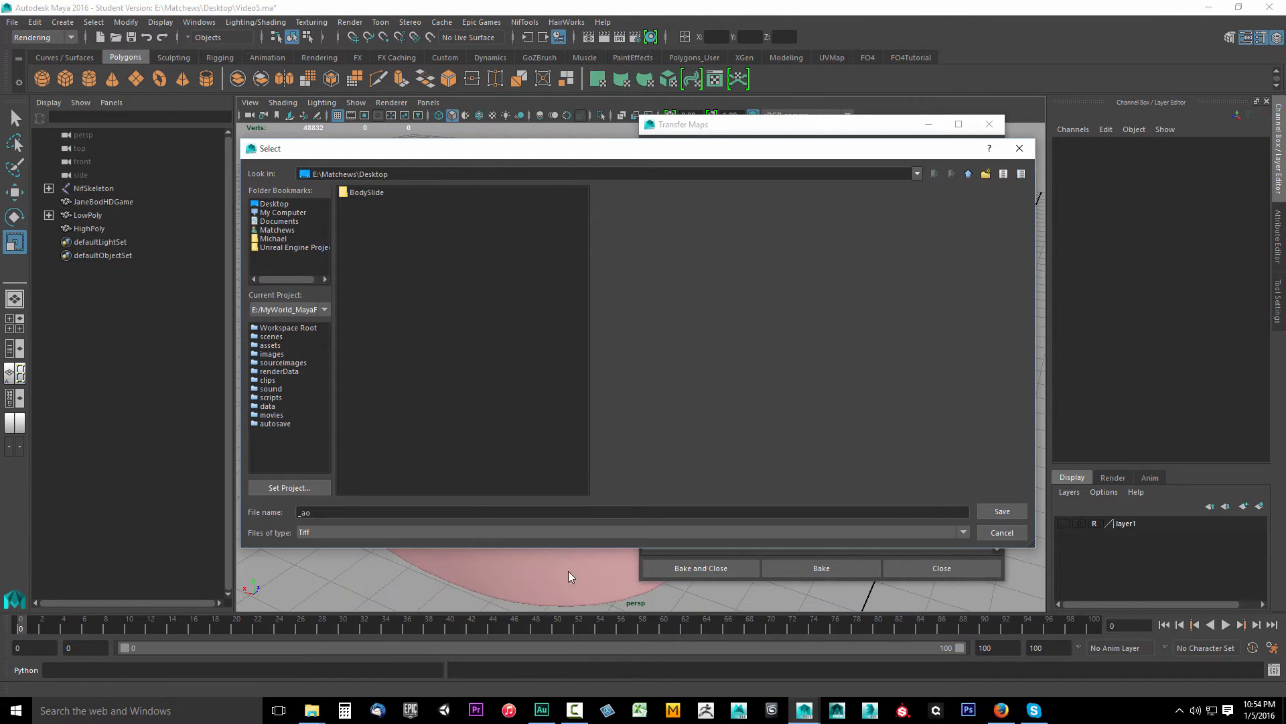
left_click(1002, 511)
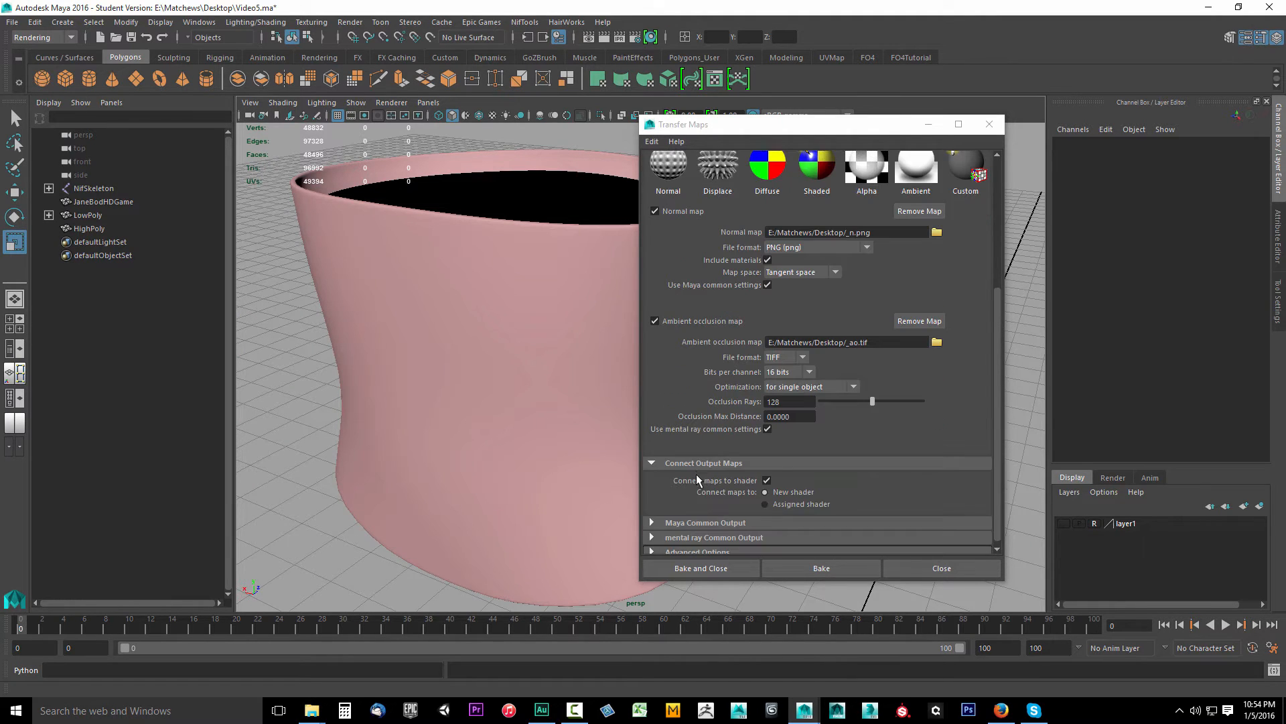
mouse_move(740, 484)
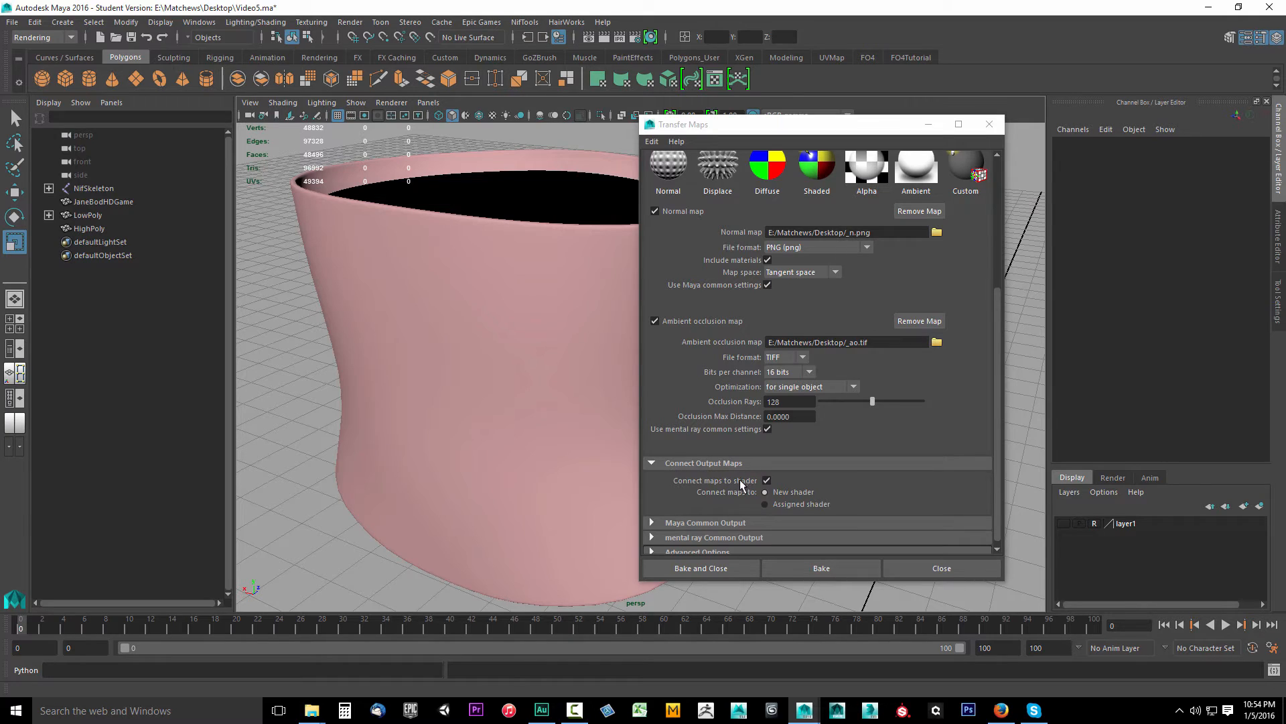
- Disconnect maps from shader; set width 2048, High (8x8) sampling, fill texture seams 4
left_click(767, 480)
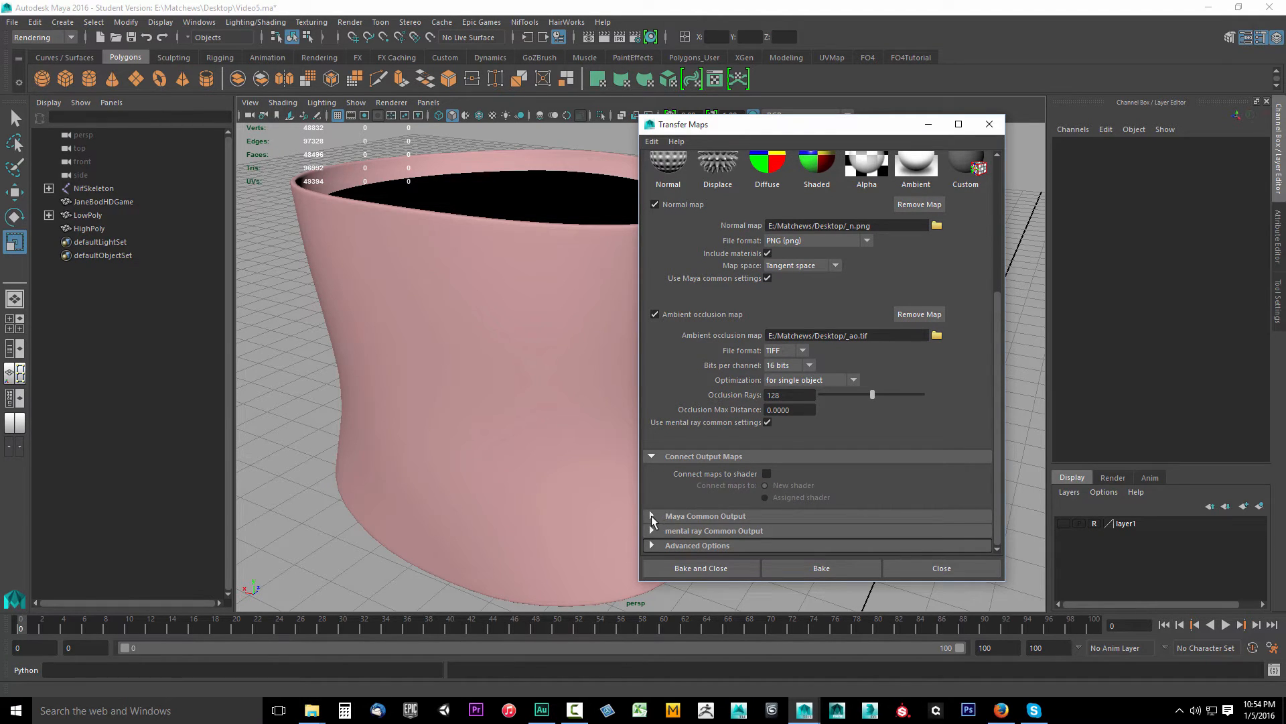
left_click(652, 516)
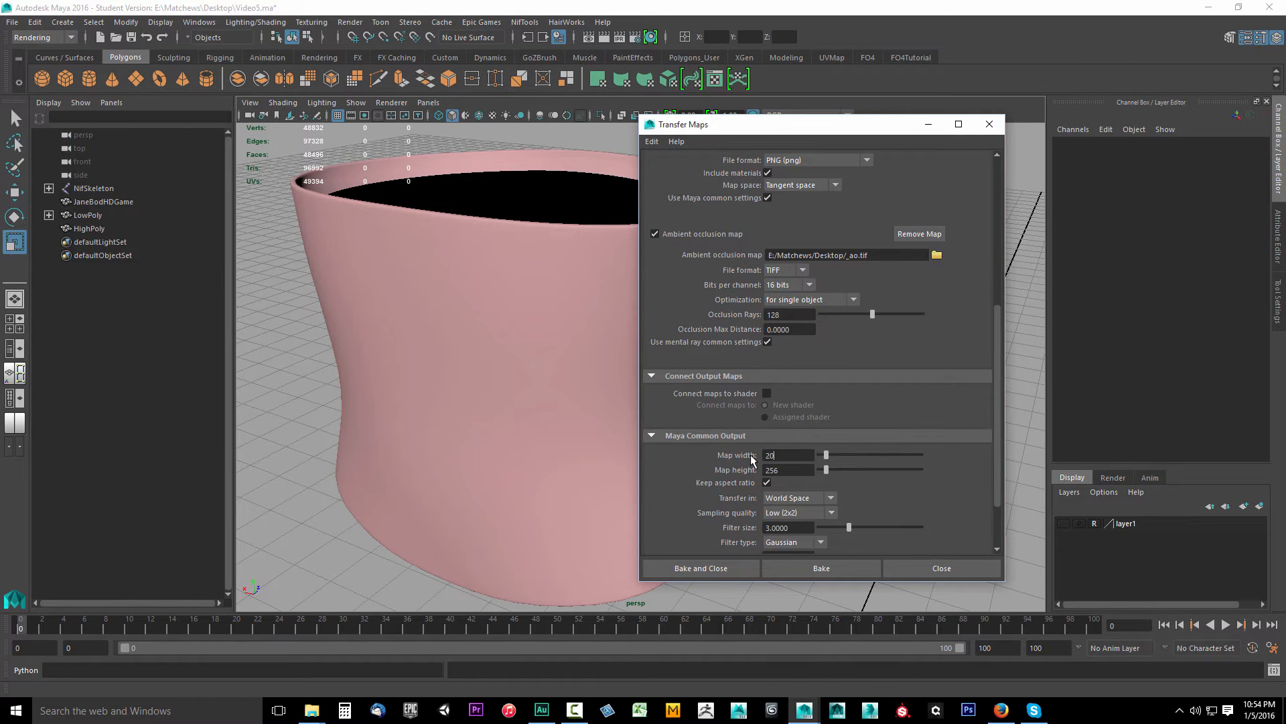
type("2048")
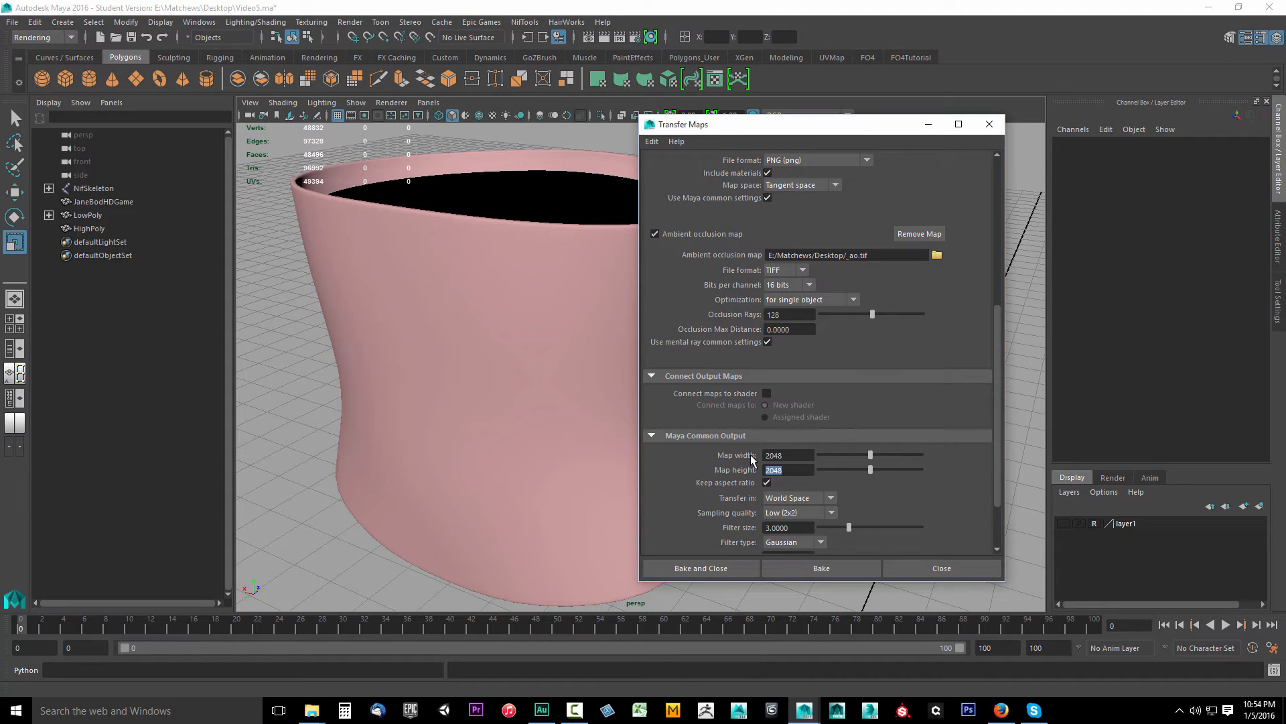
scroll("down", 3)
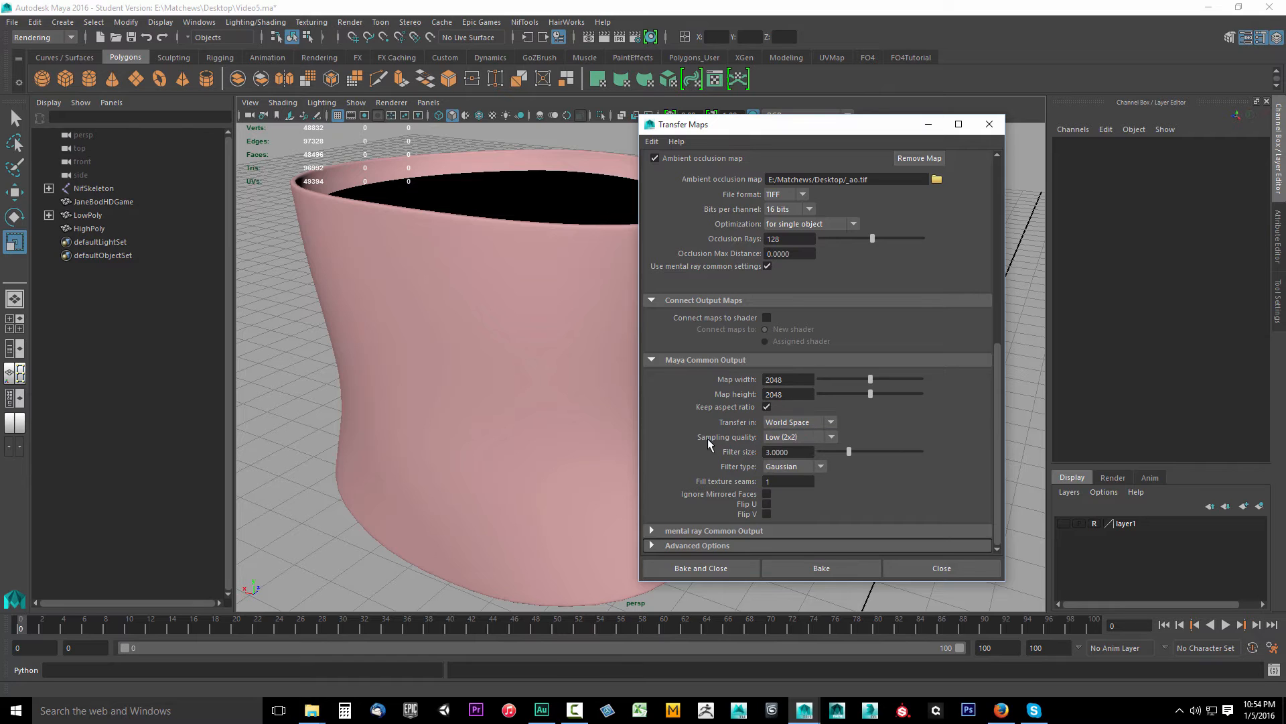
left_click(829, 436)
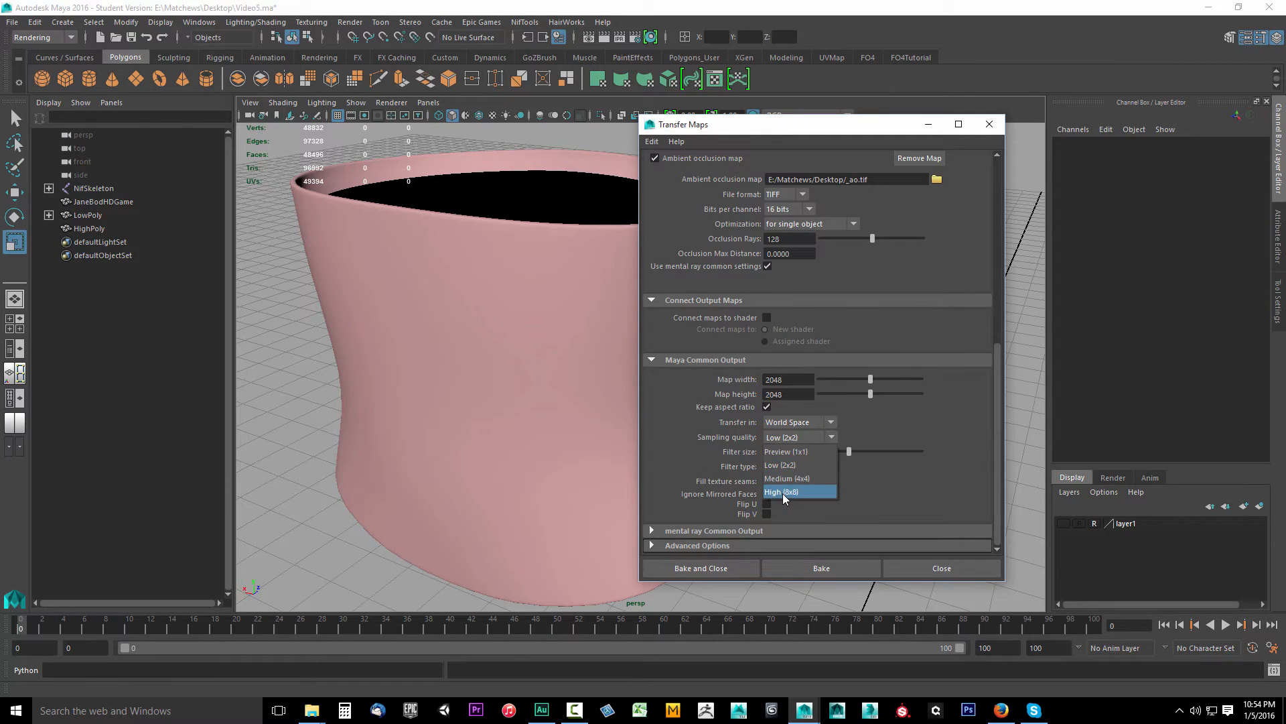
left_click(781, 491)
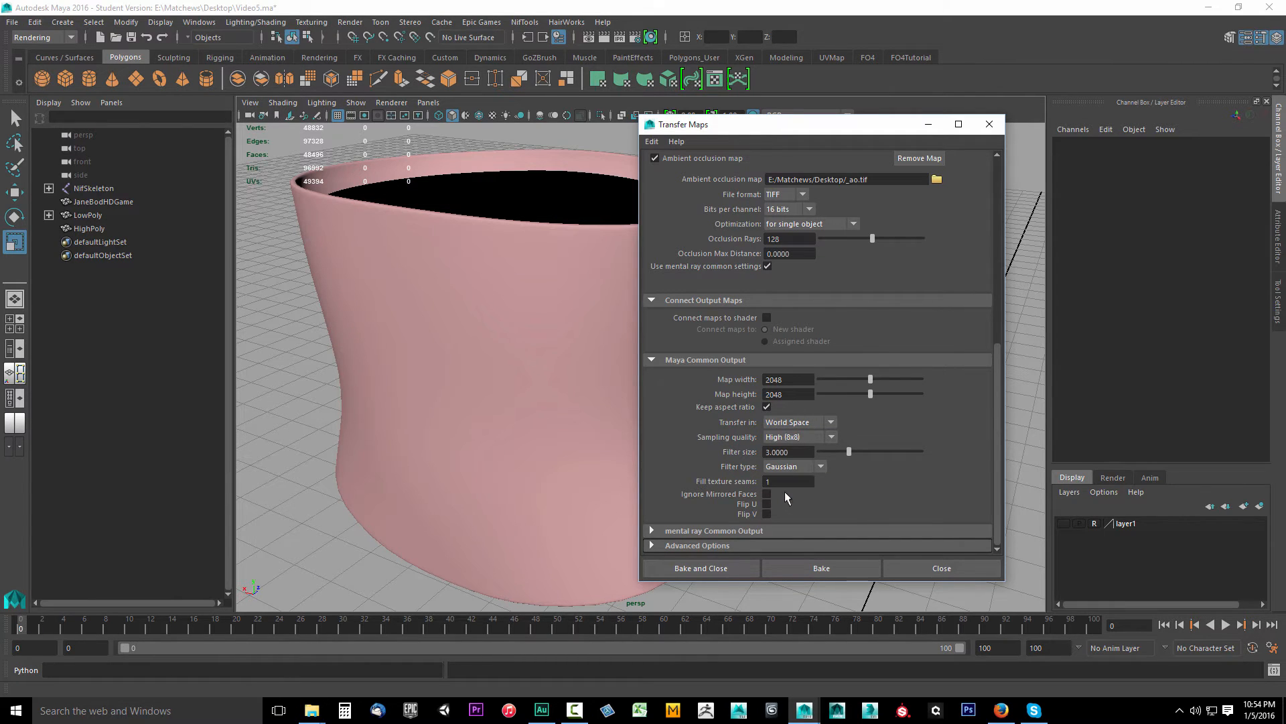
mouse_move(774, 437)
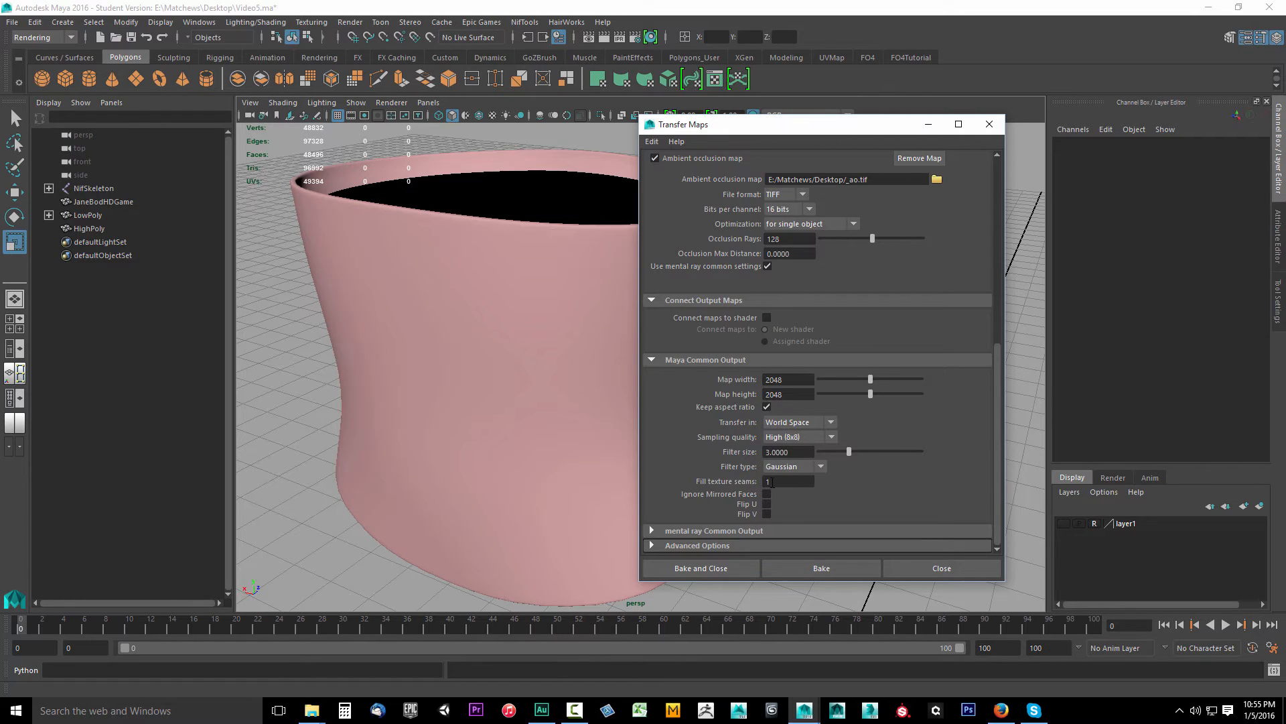
type("4")
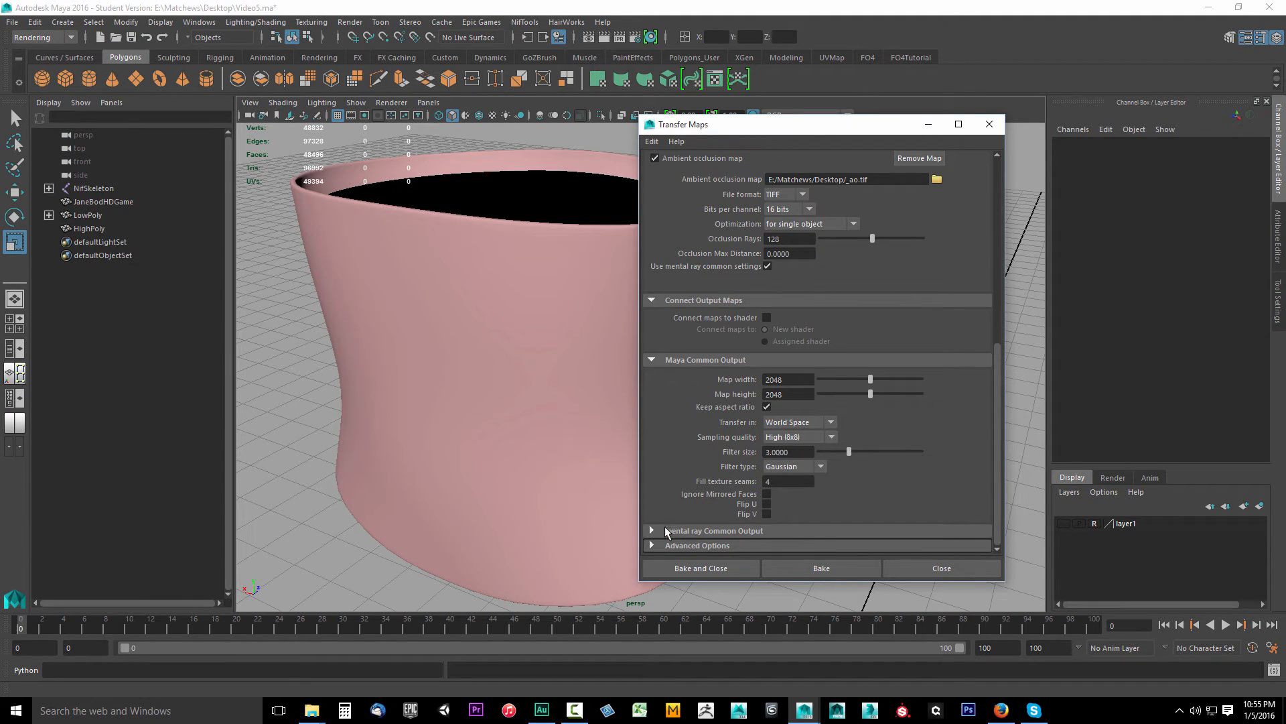
- Expand mental ray Common Output and scroll through its 2048 by 2048 map options
left_click(651, 530)
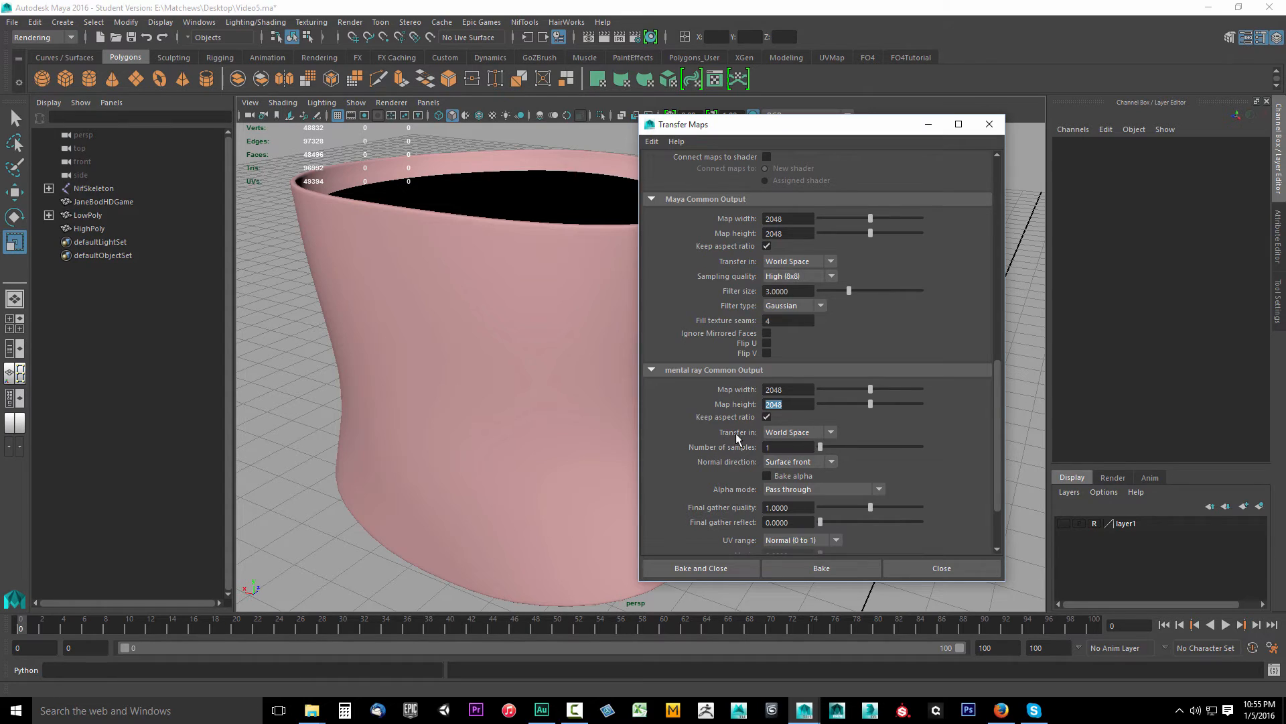
mouse_move(739, 466)
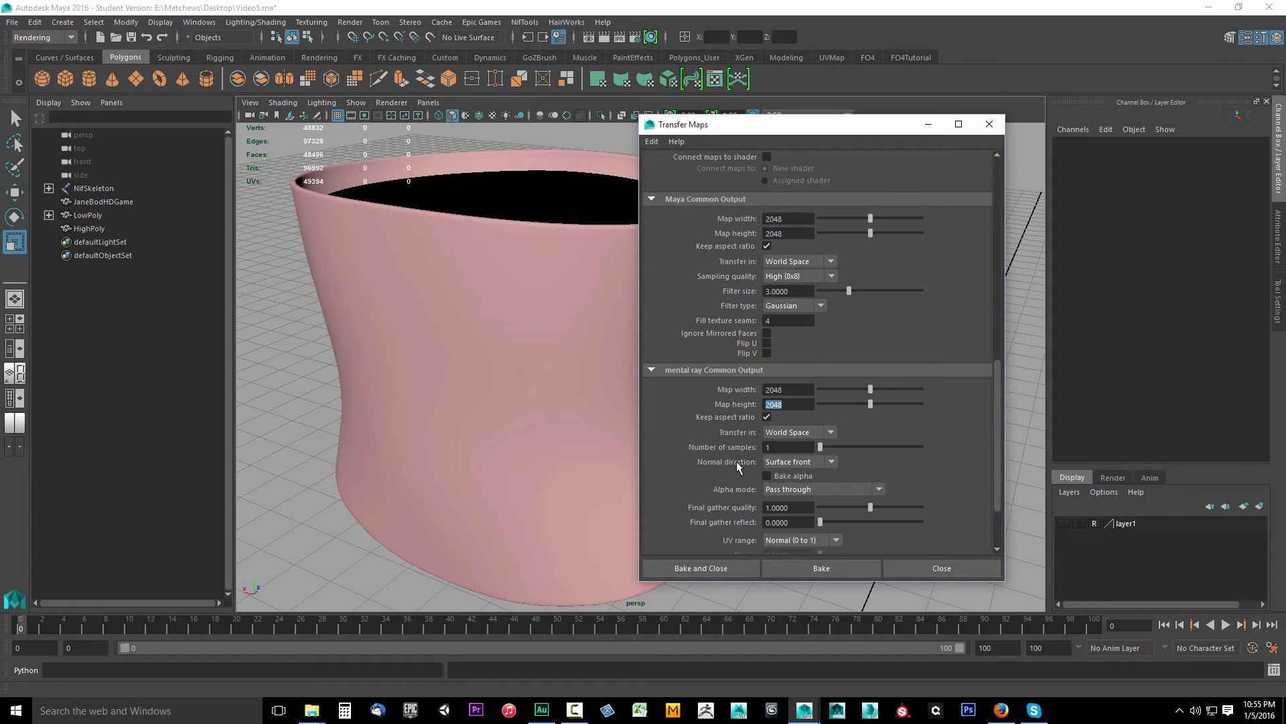
mouse_move(738, 522)
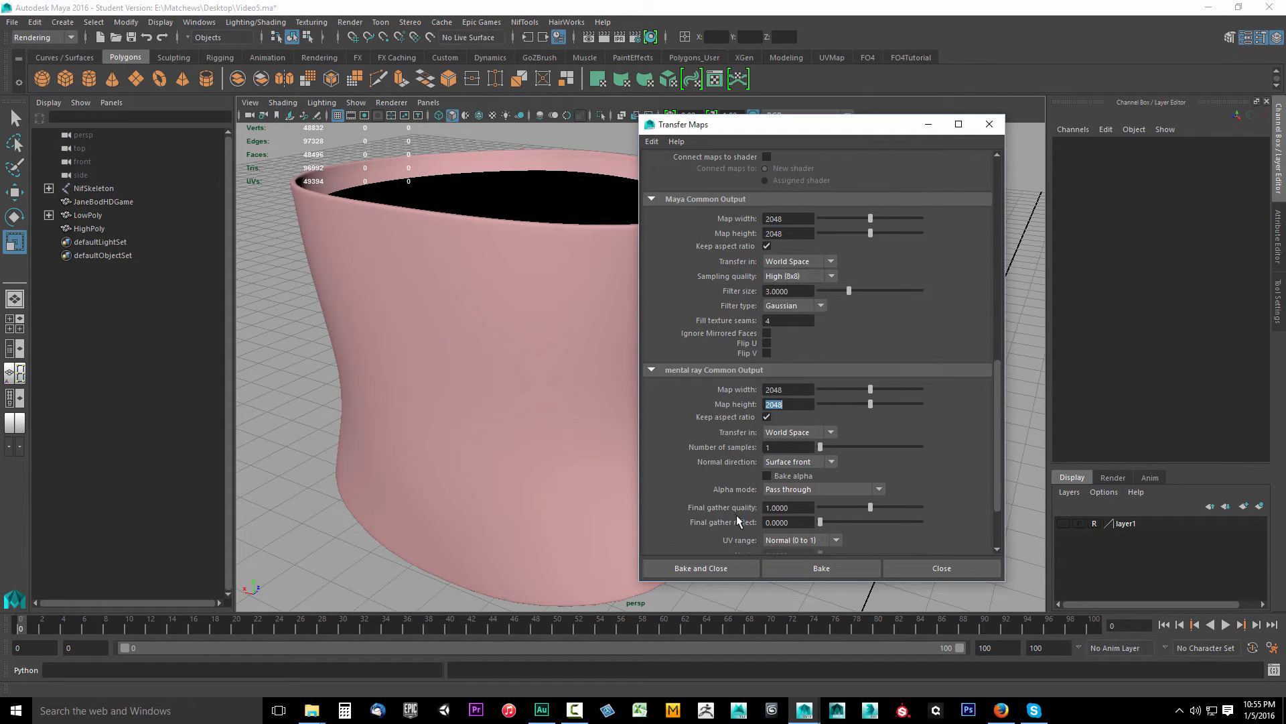
scroll("down", 3)
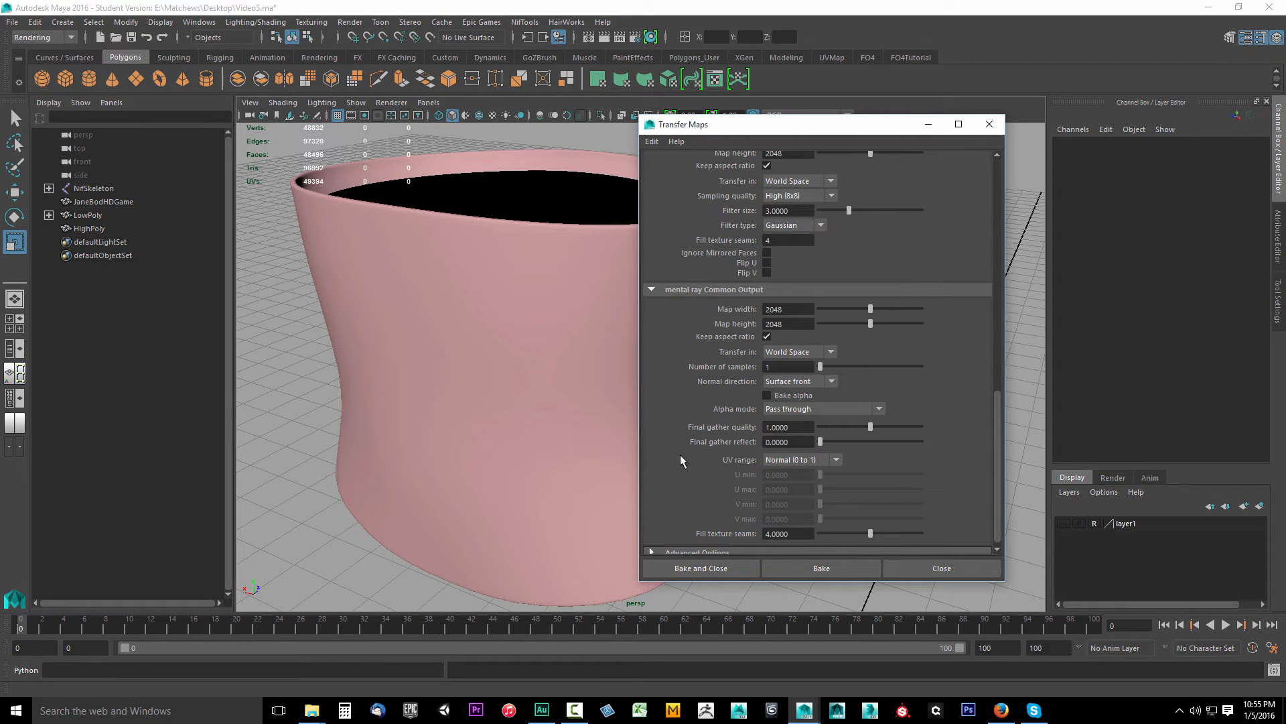
mouse_move(698, 479)
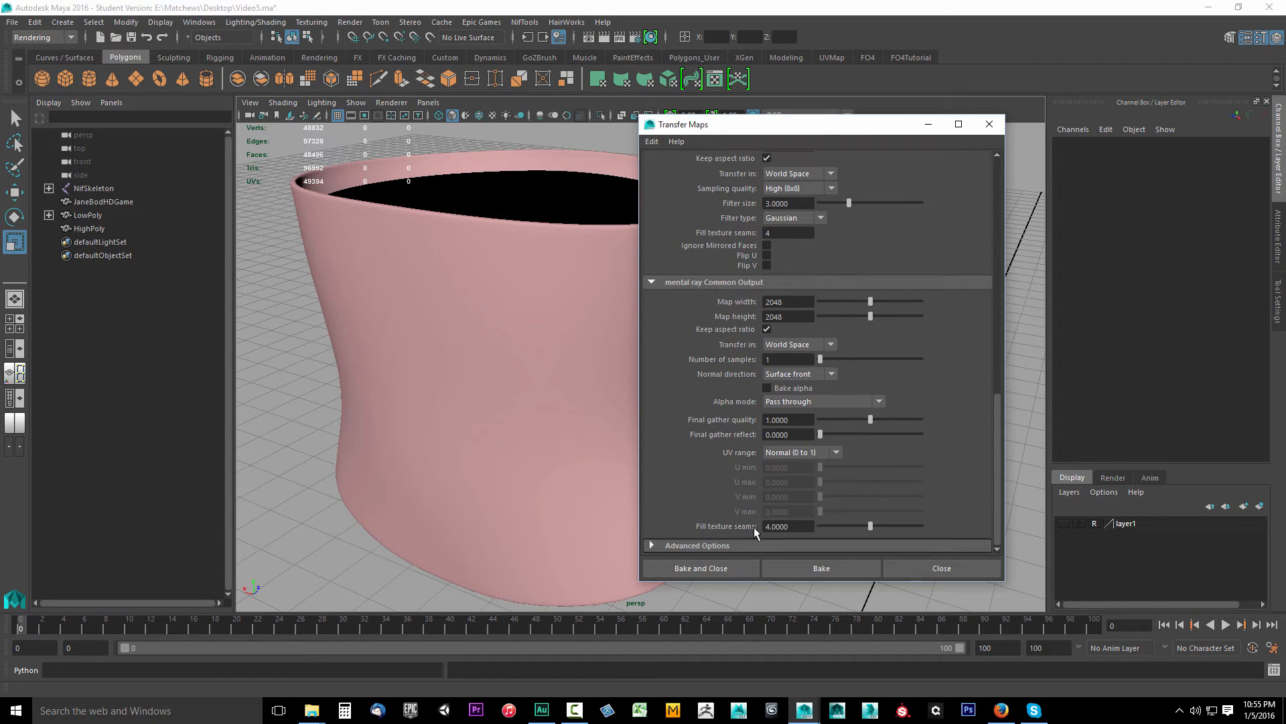
mouse_move(704, 470)
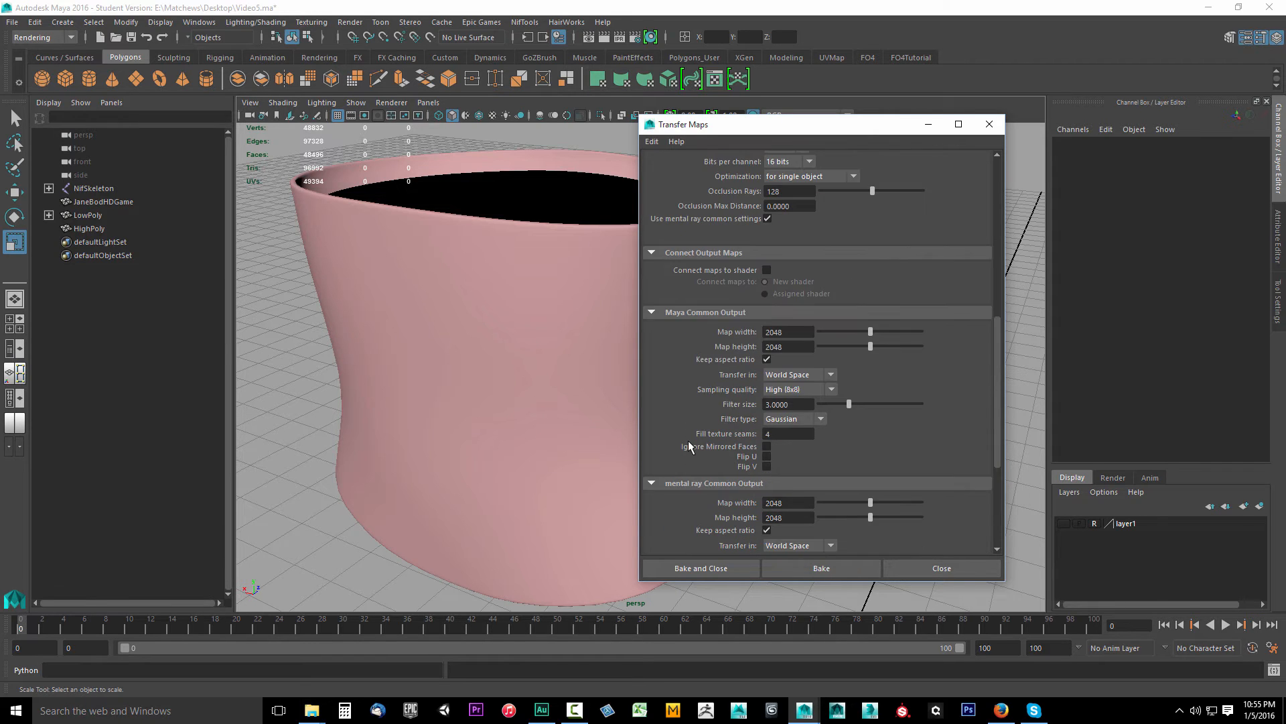
scroll("down", 3)
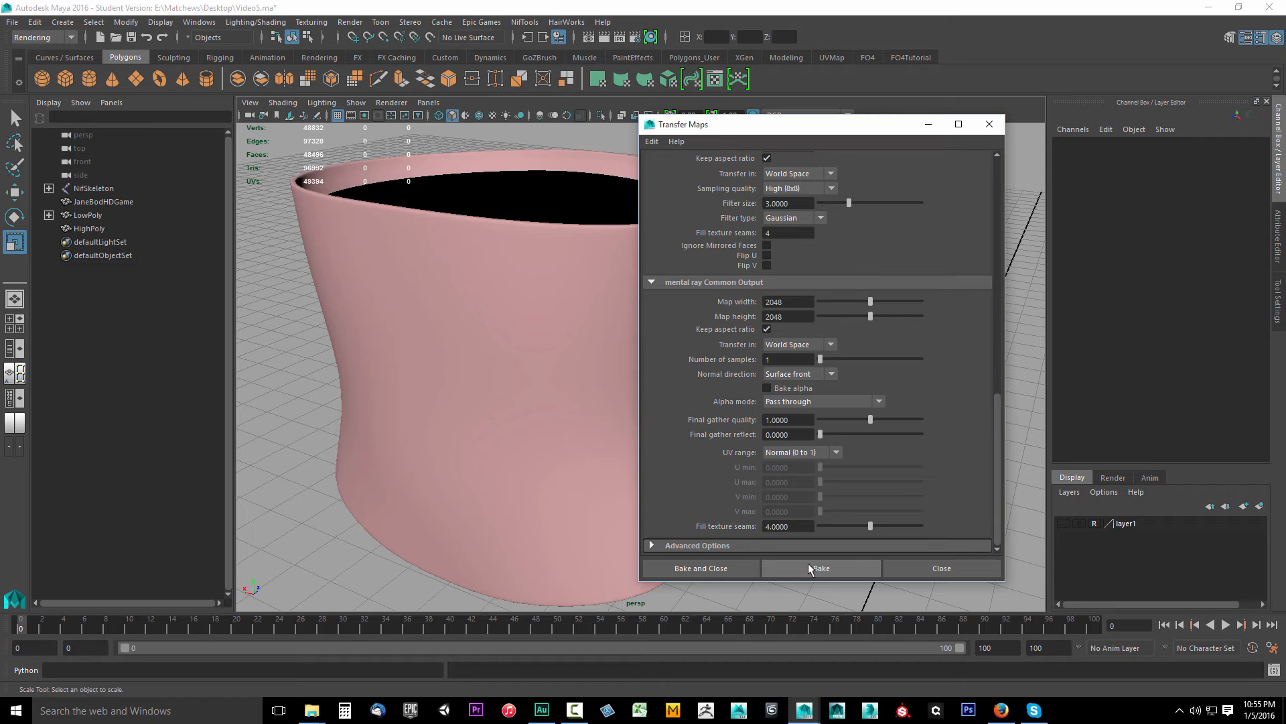
left_click(821, 568)
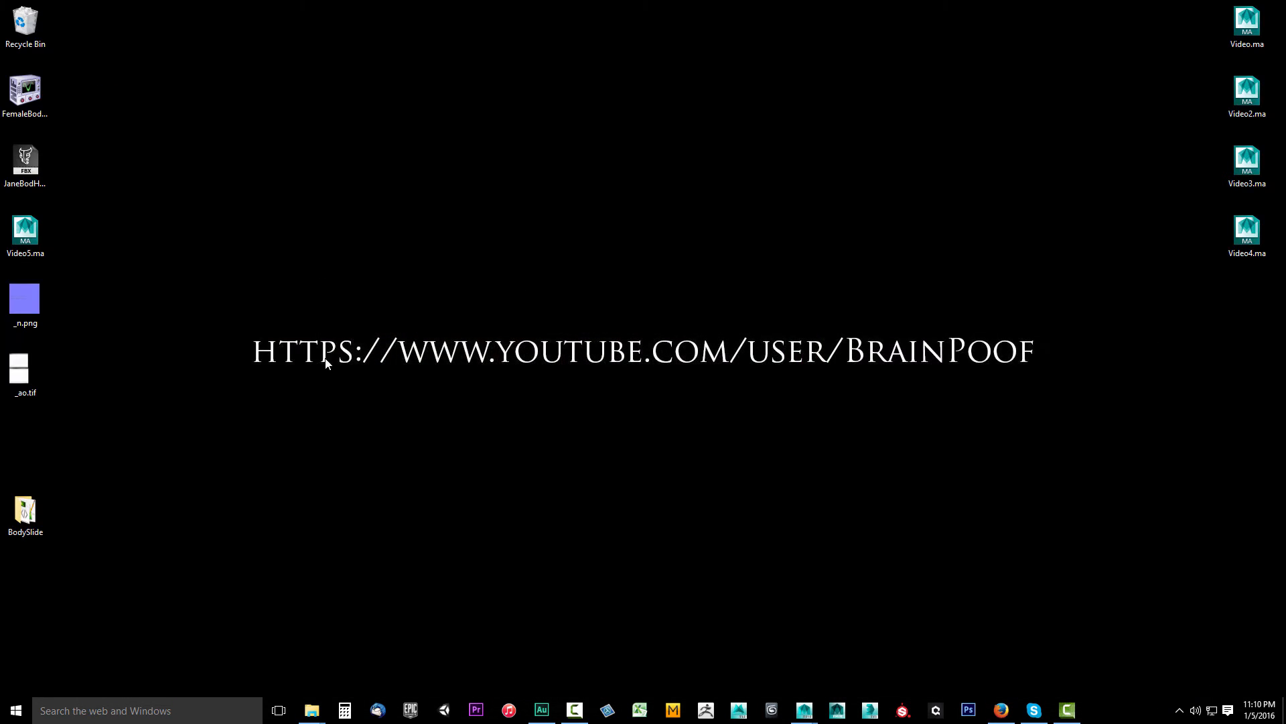
- Select the baked _n.png and _ao.tif files on the desktop, then bring Photoshop forward
left_click(25, 299)
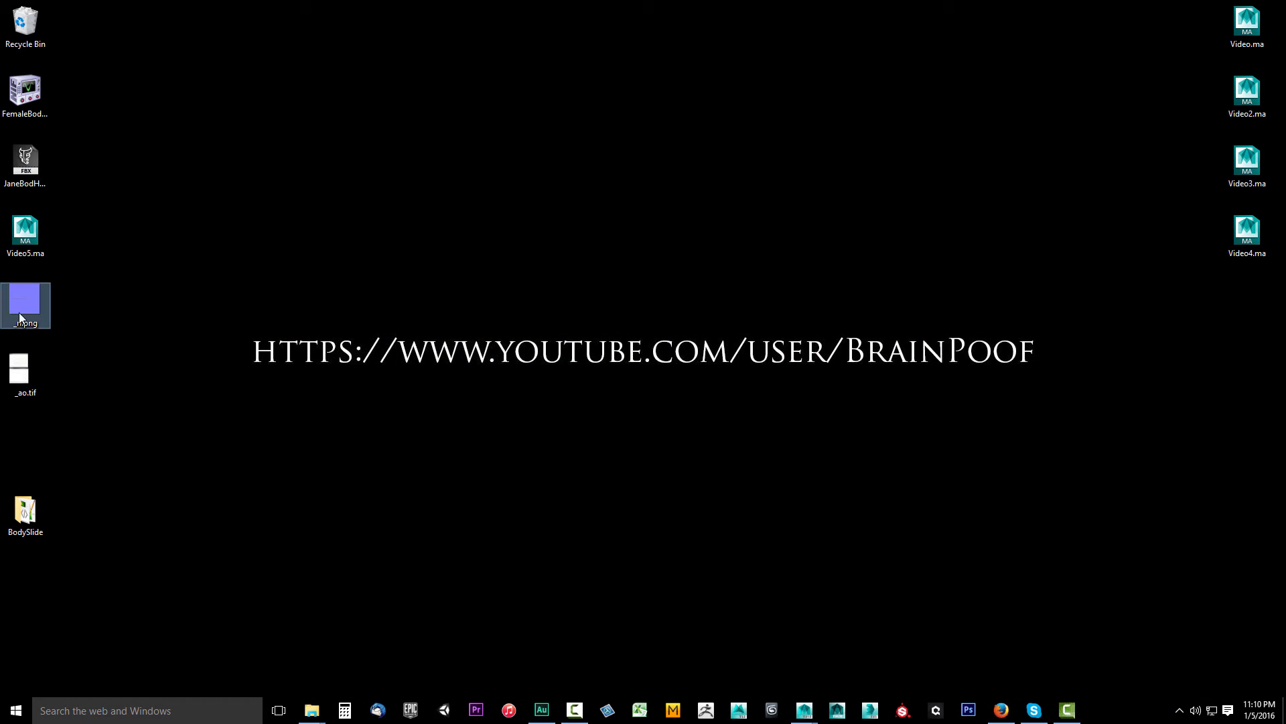
left_click(24, 370)
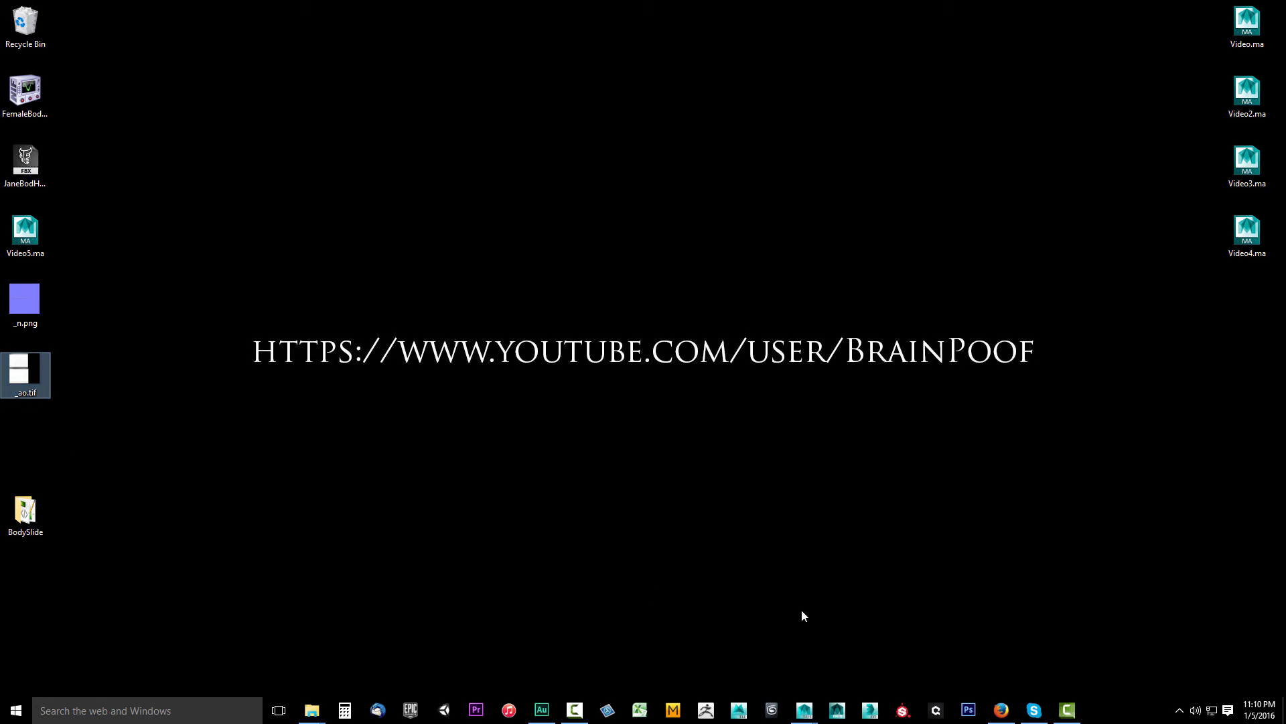
mouse_move(969, 710)
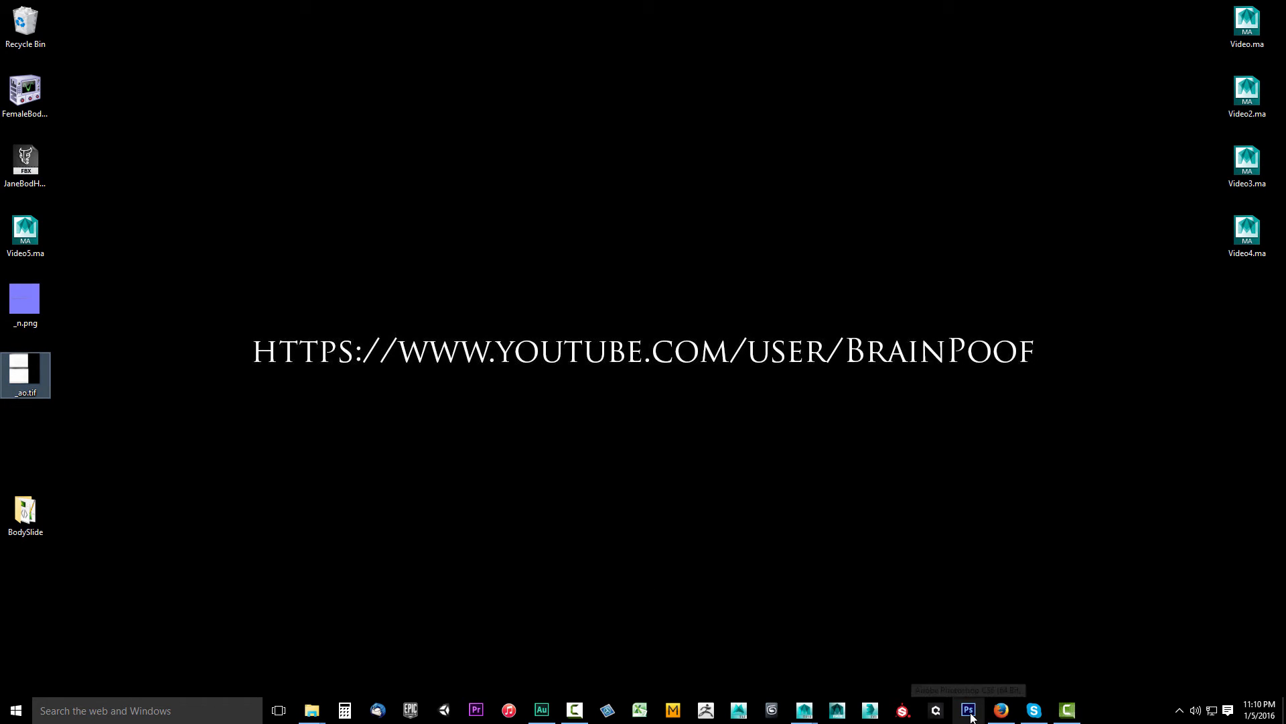
left_click(968, 709)
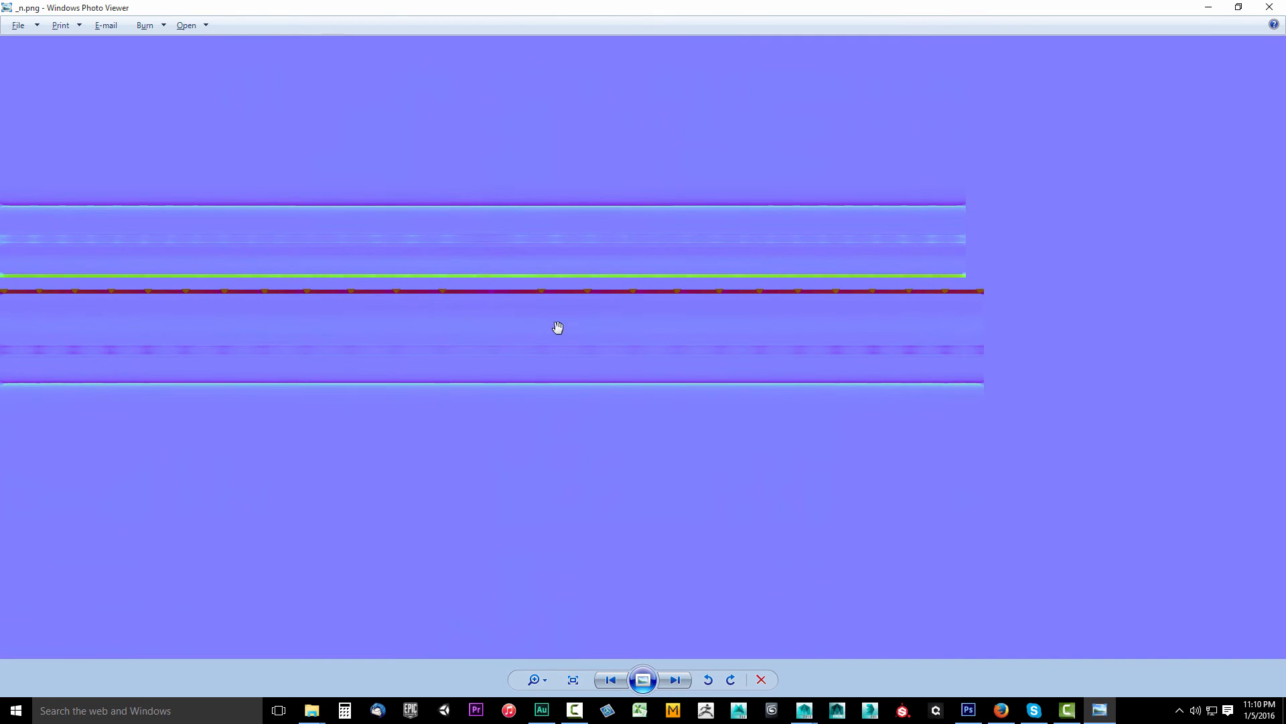
mouse_move(553, 388)
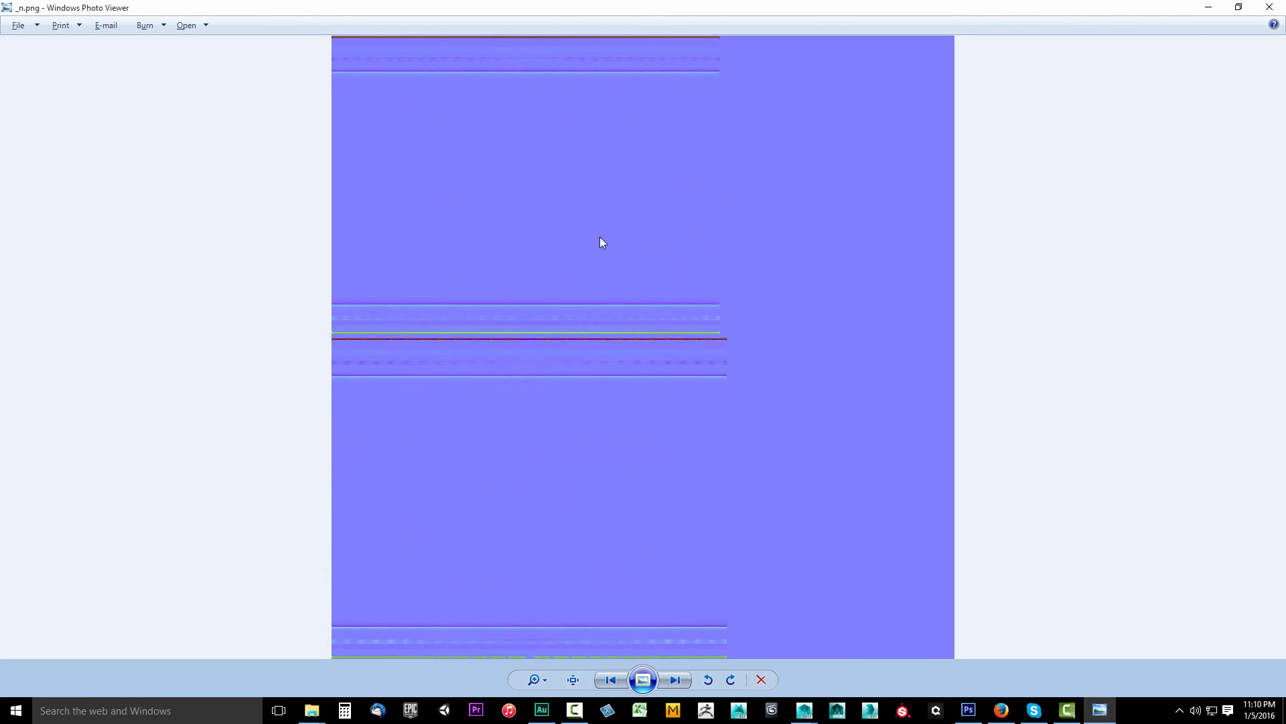
mouse_move(654, 315)
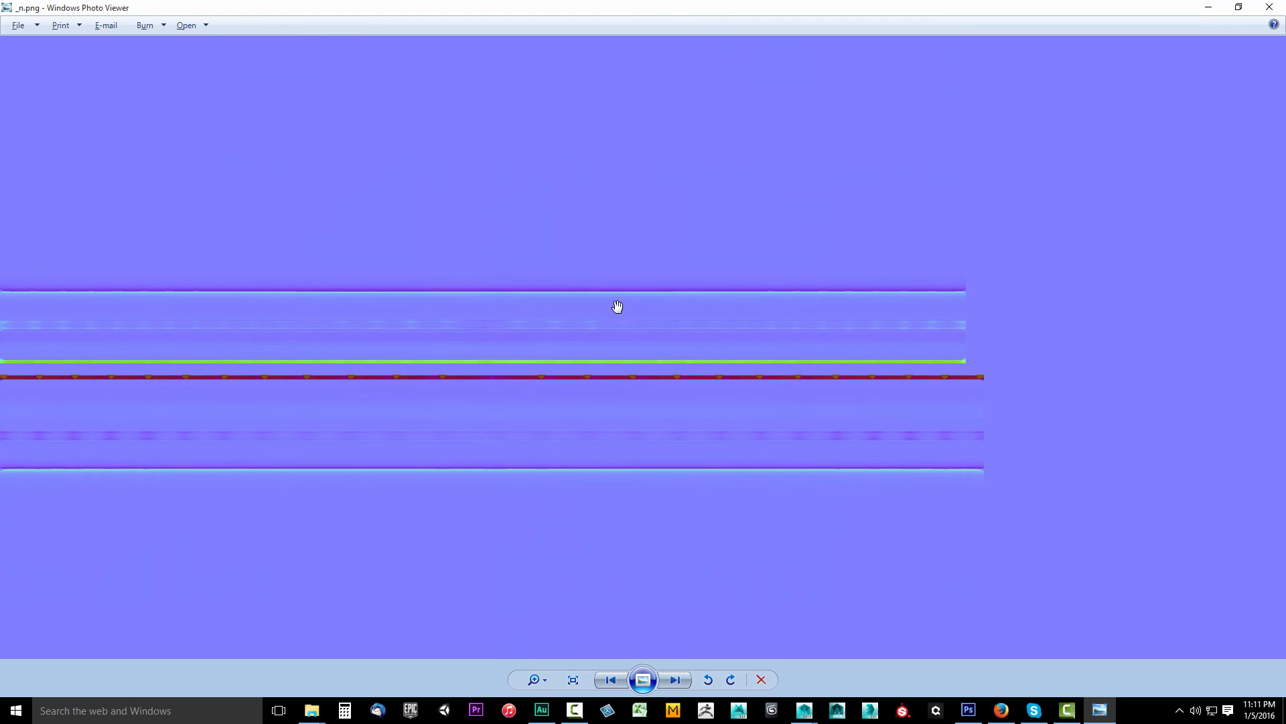
mouse_move(611, 319)
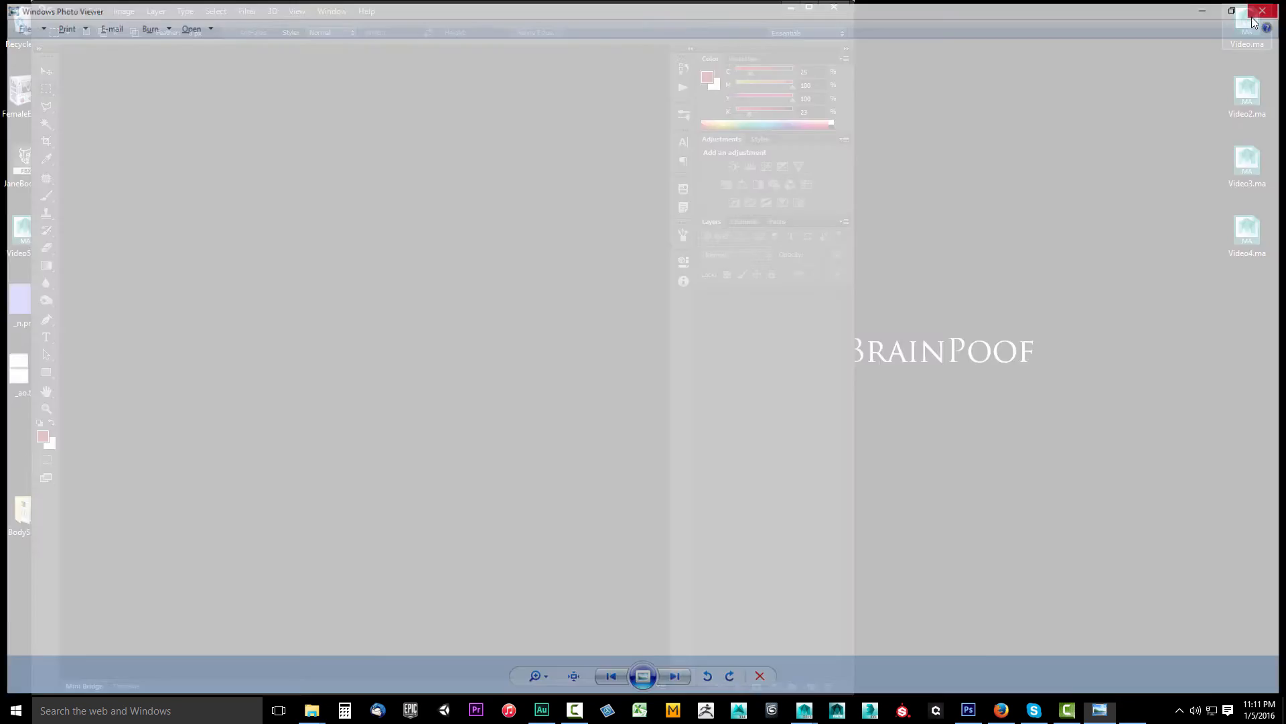
- Close the normal map viewer and marquee-select a small area of the _ao.tif occlusion map
left_click(1256, 11)
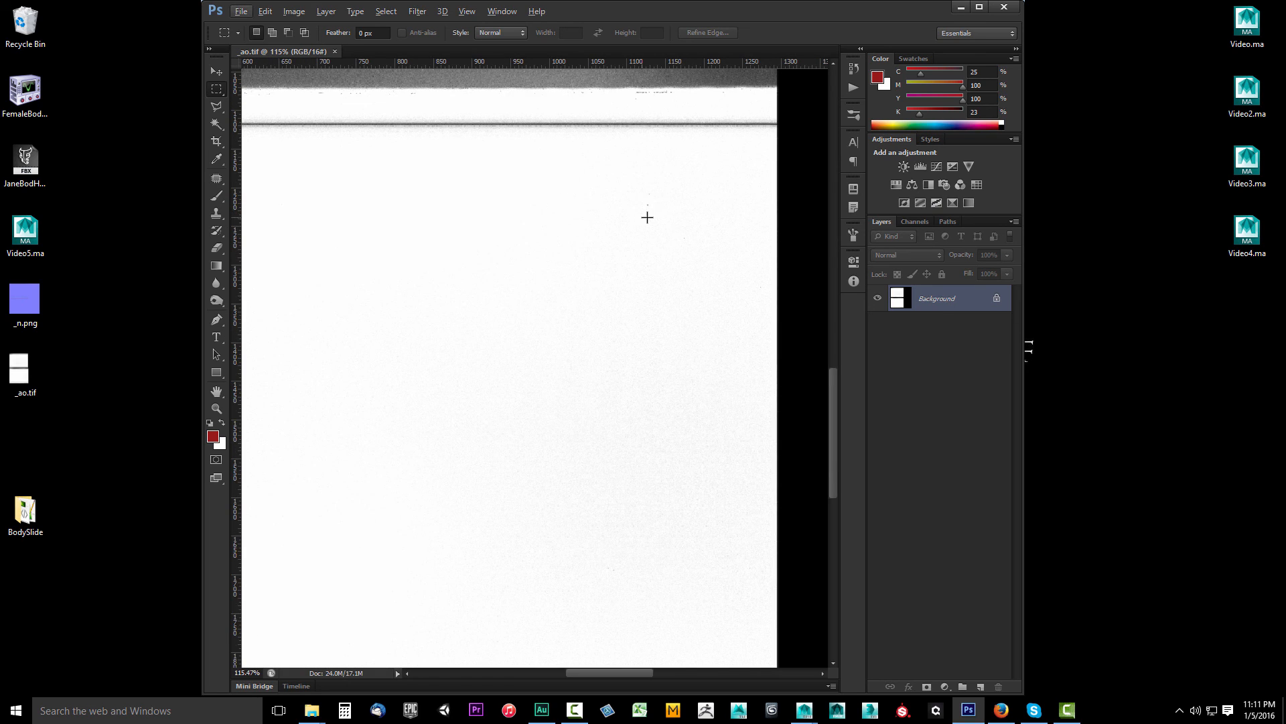
left_click_drag(635, 191, 648, 225)
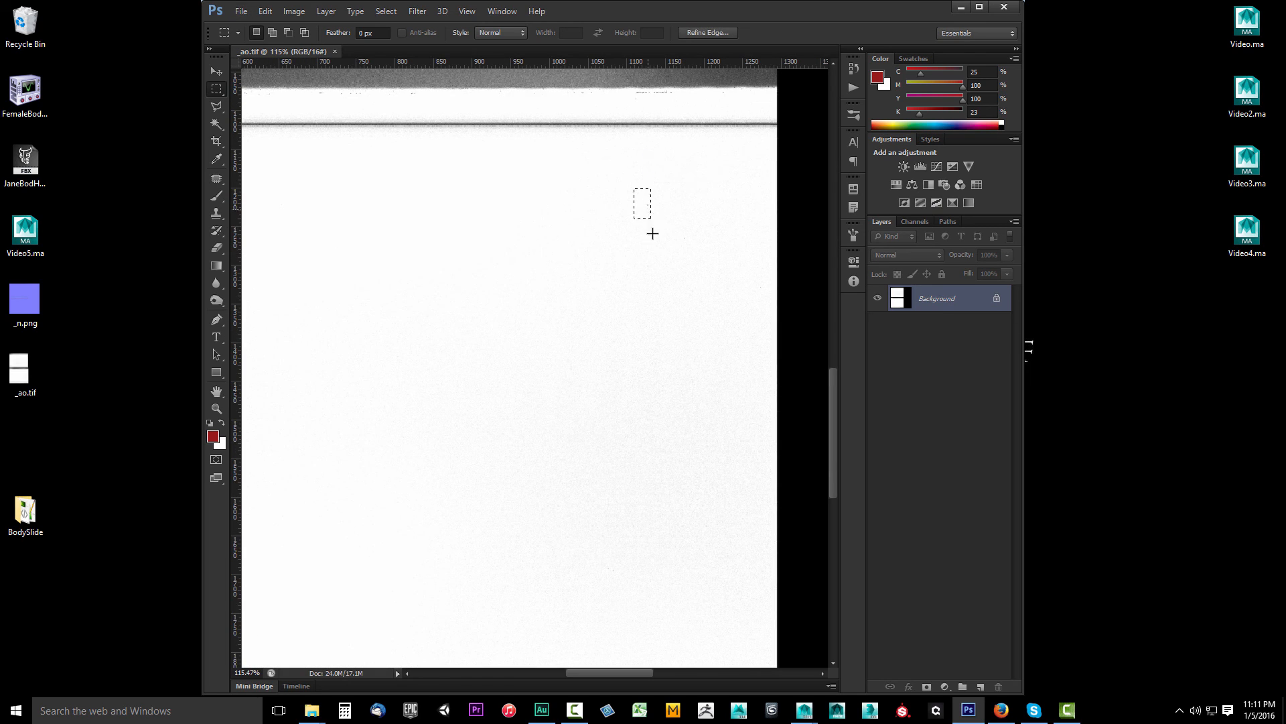